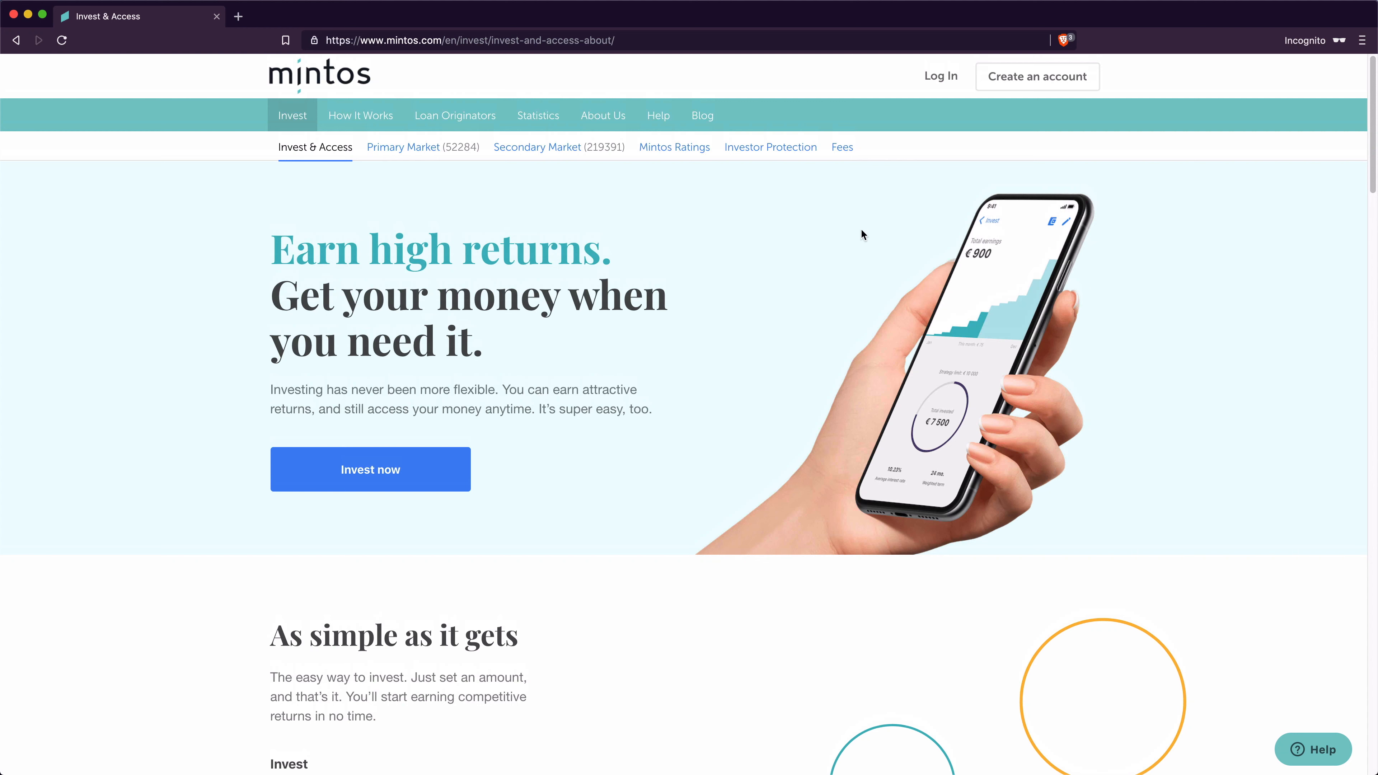
pyautogui.moveTo(242, 256)
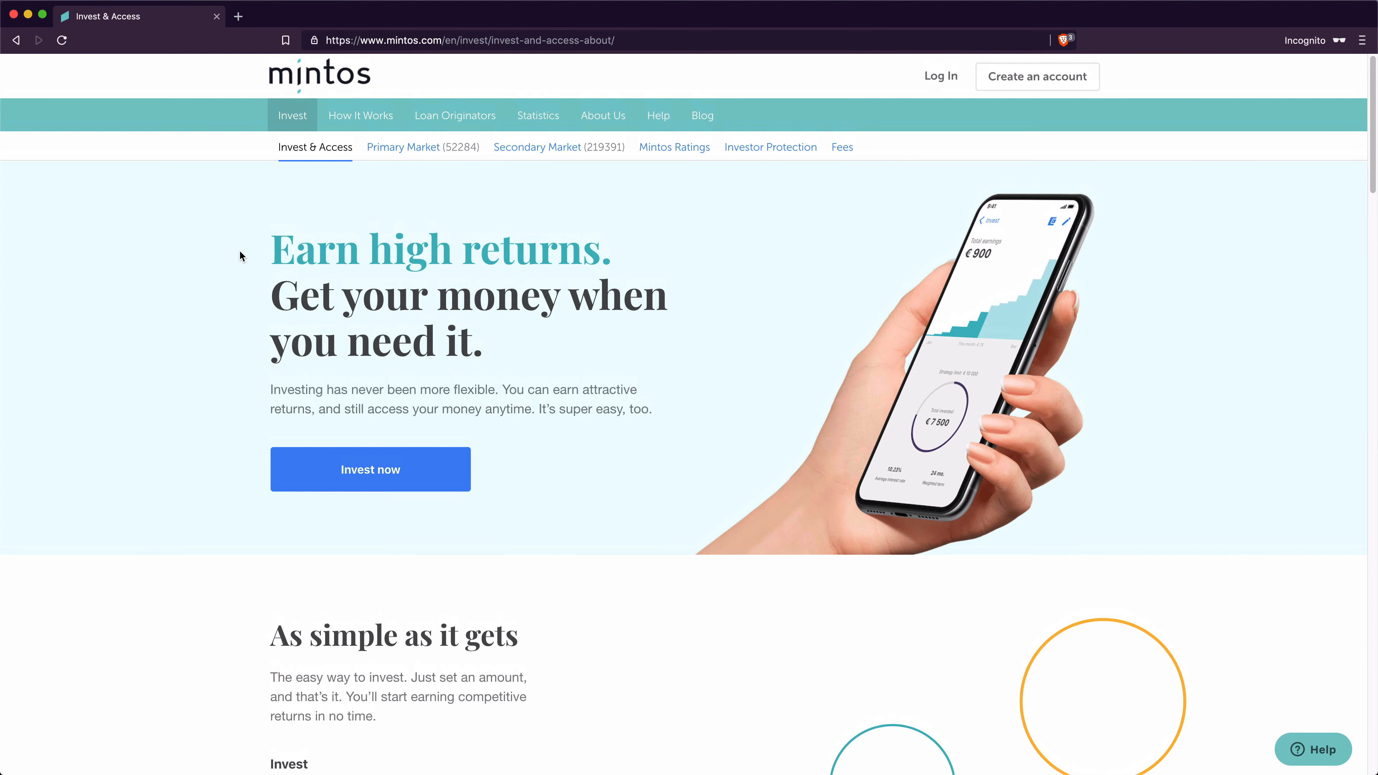
# Step: Scroll through the Invest & Access dashboard showing €22.84 earned and €1,023.62 invested
pyautogui.scroll(-3)
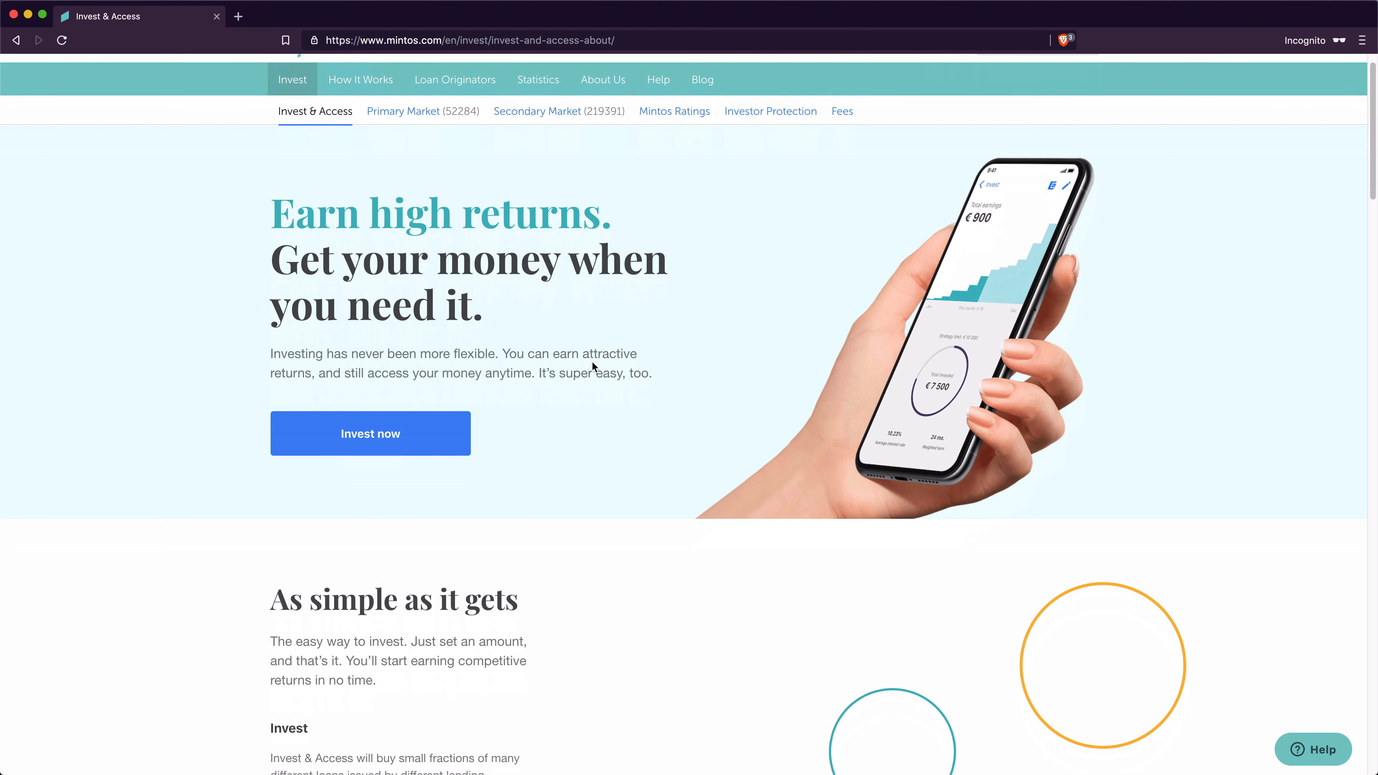
pyautogui.moveTo(733, 254)
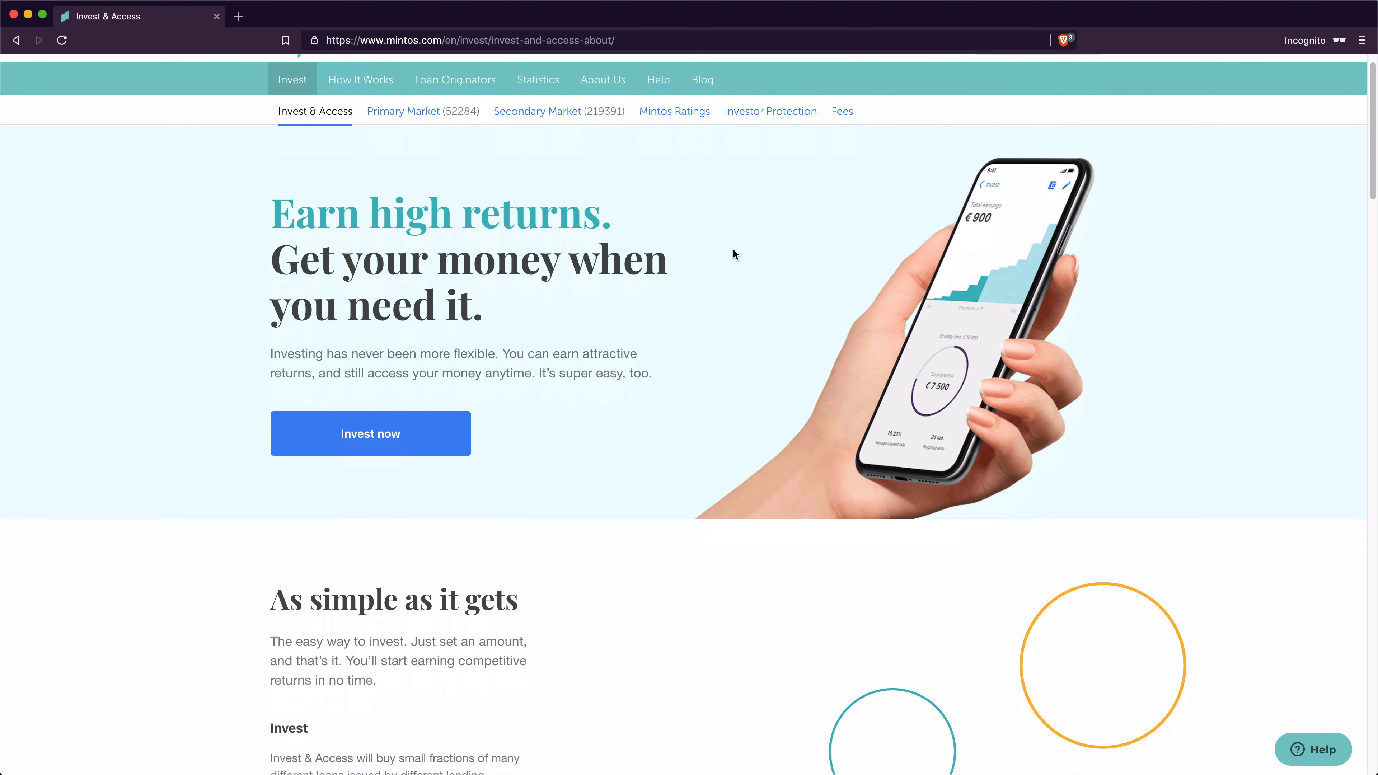
pyautogui.moveTo(733, 254)
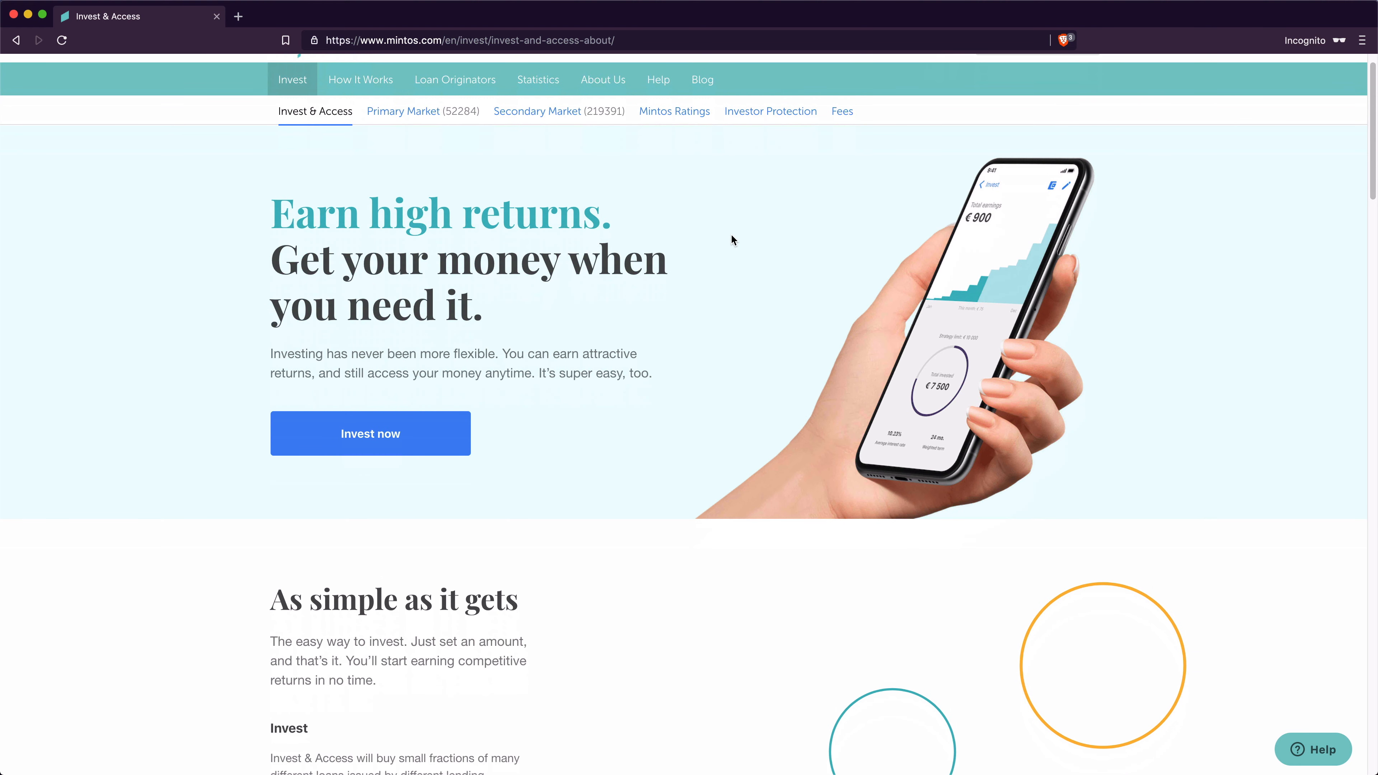
pyautogui.moveTo(673, 203)
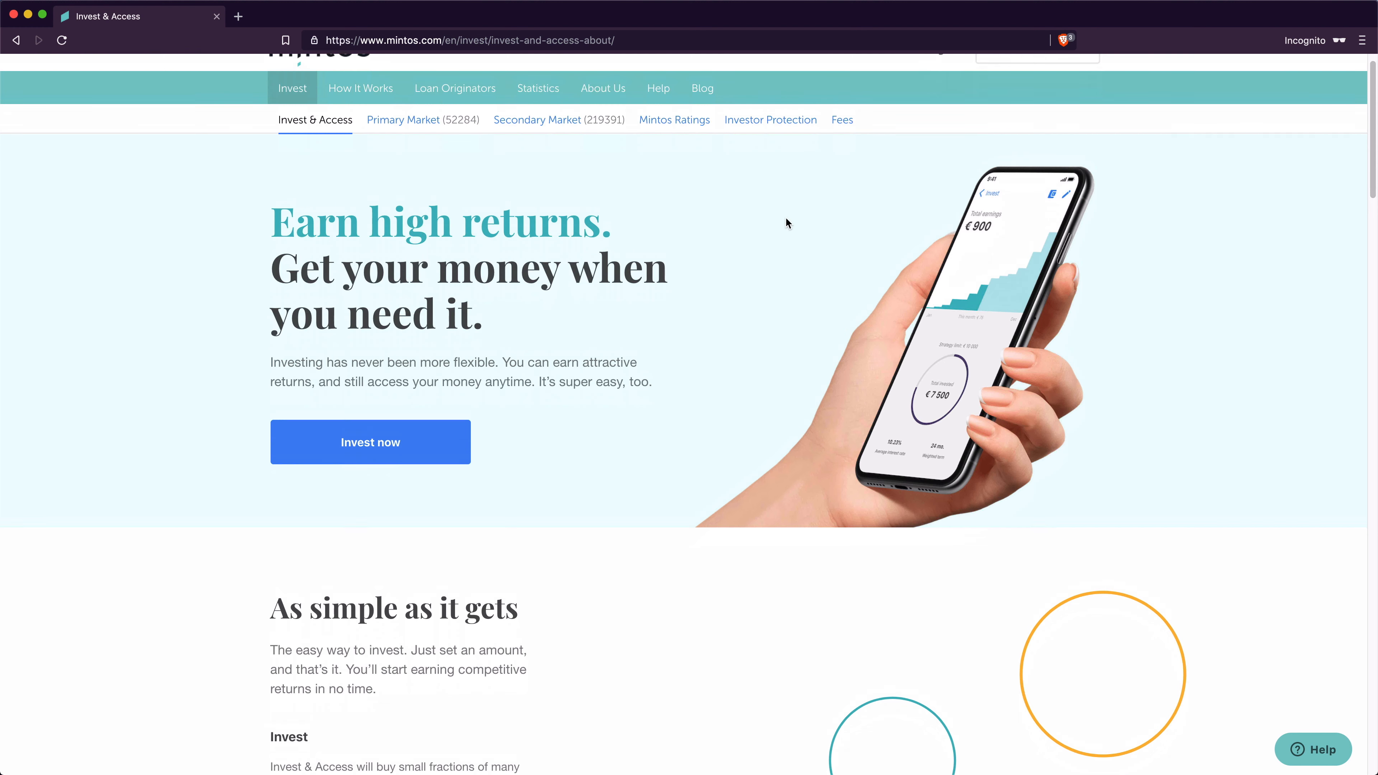
pyautogui.scroll(-3)
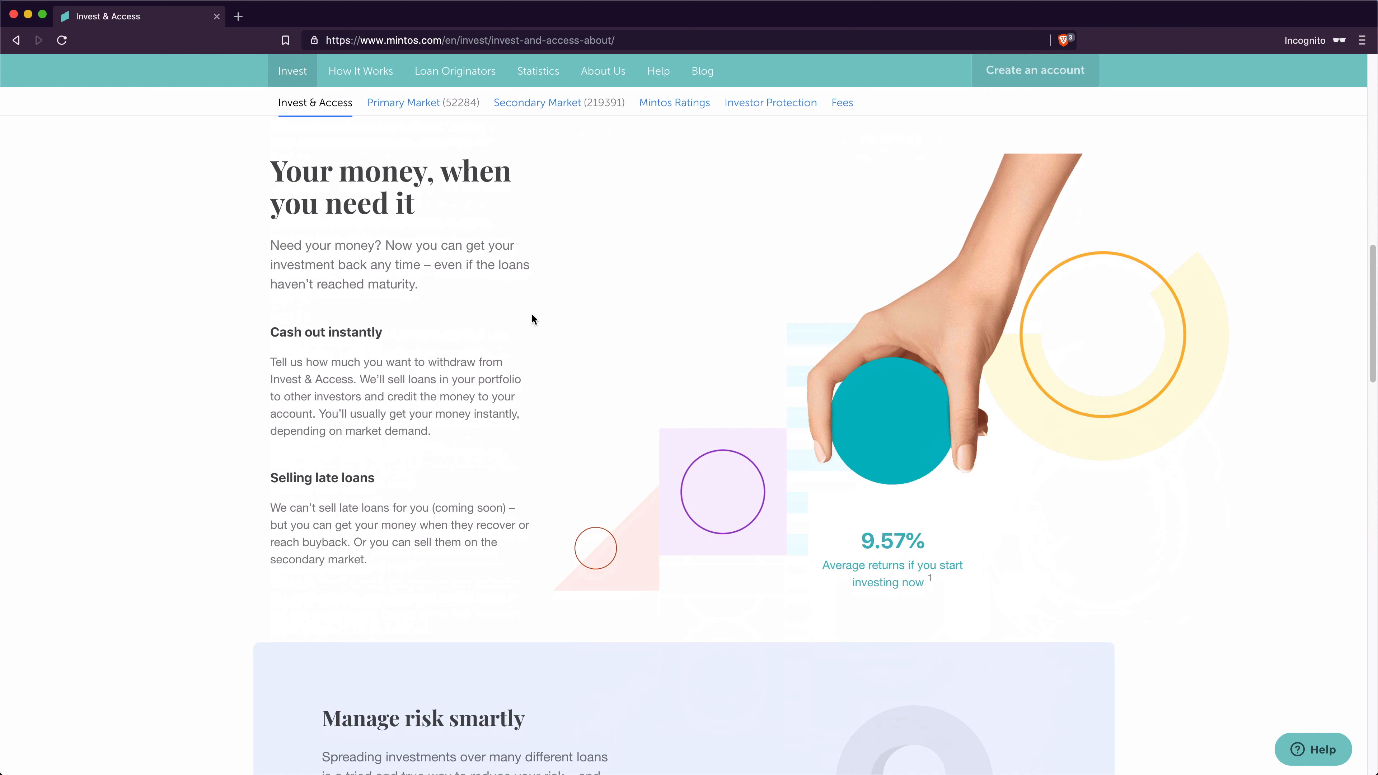
pyautogui.moveTo(212, 346)
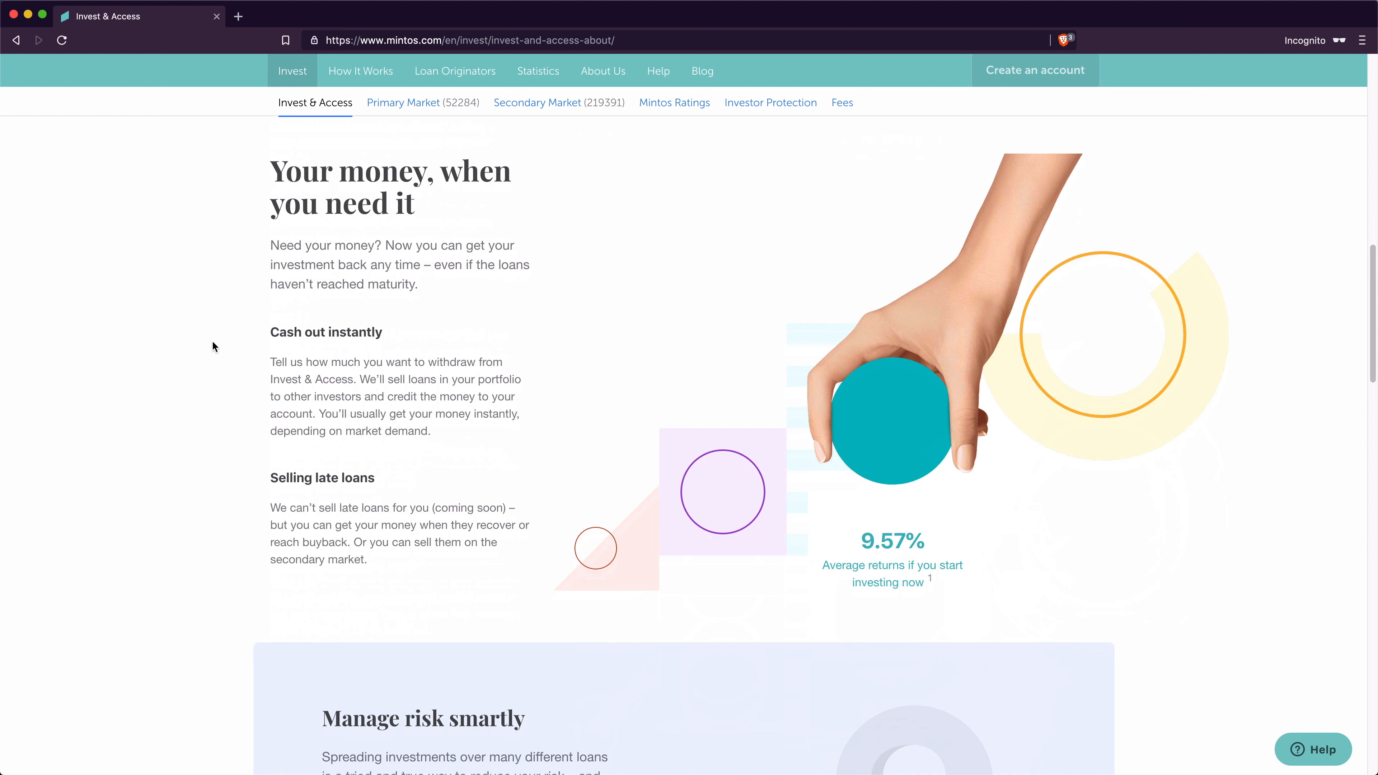
pyautogui.moveTo(284, 322)
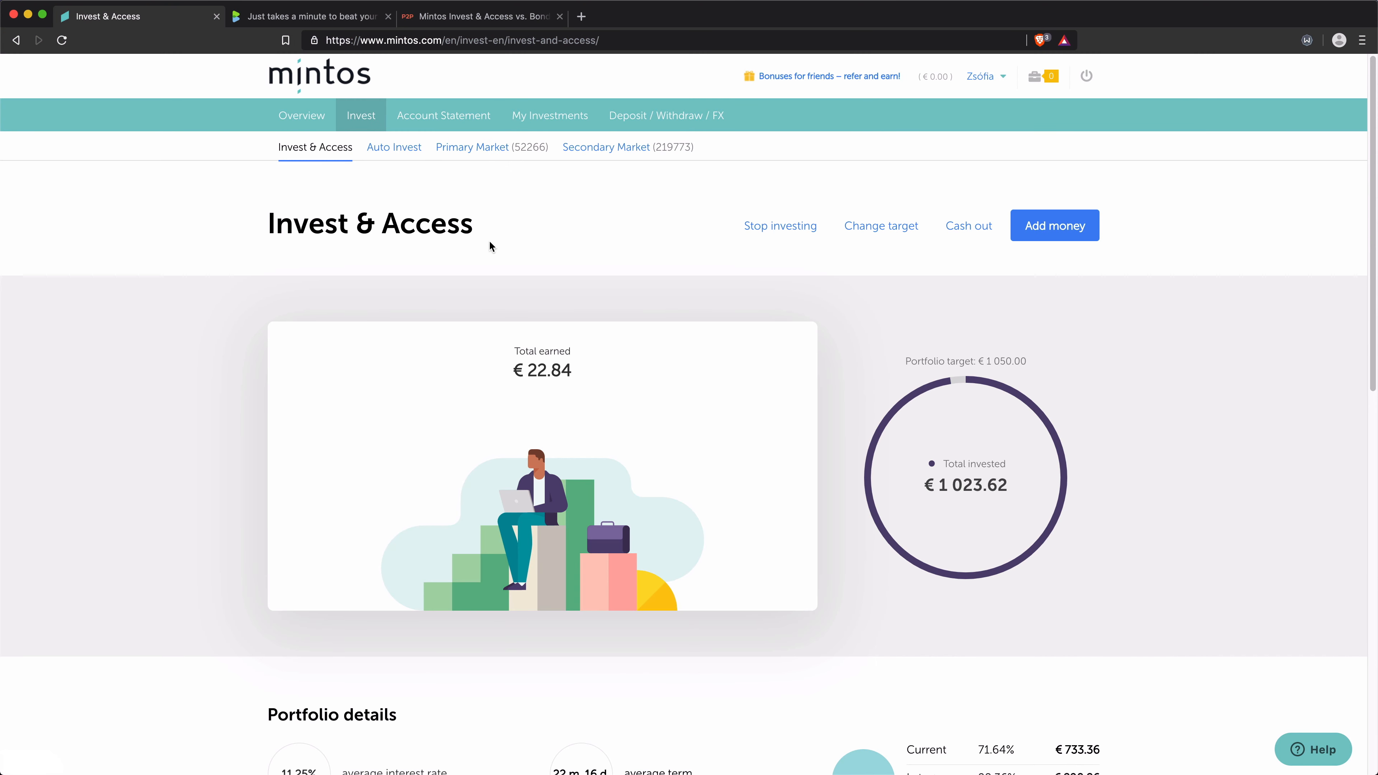
pyautogui.moveTo(653, 227)
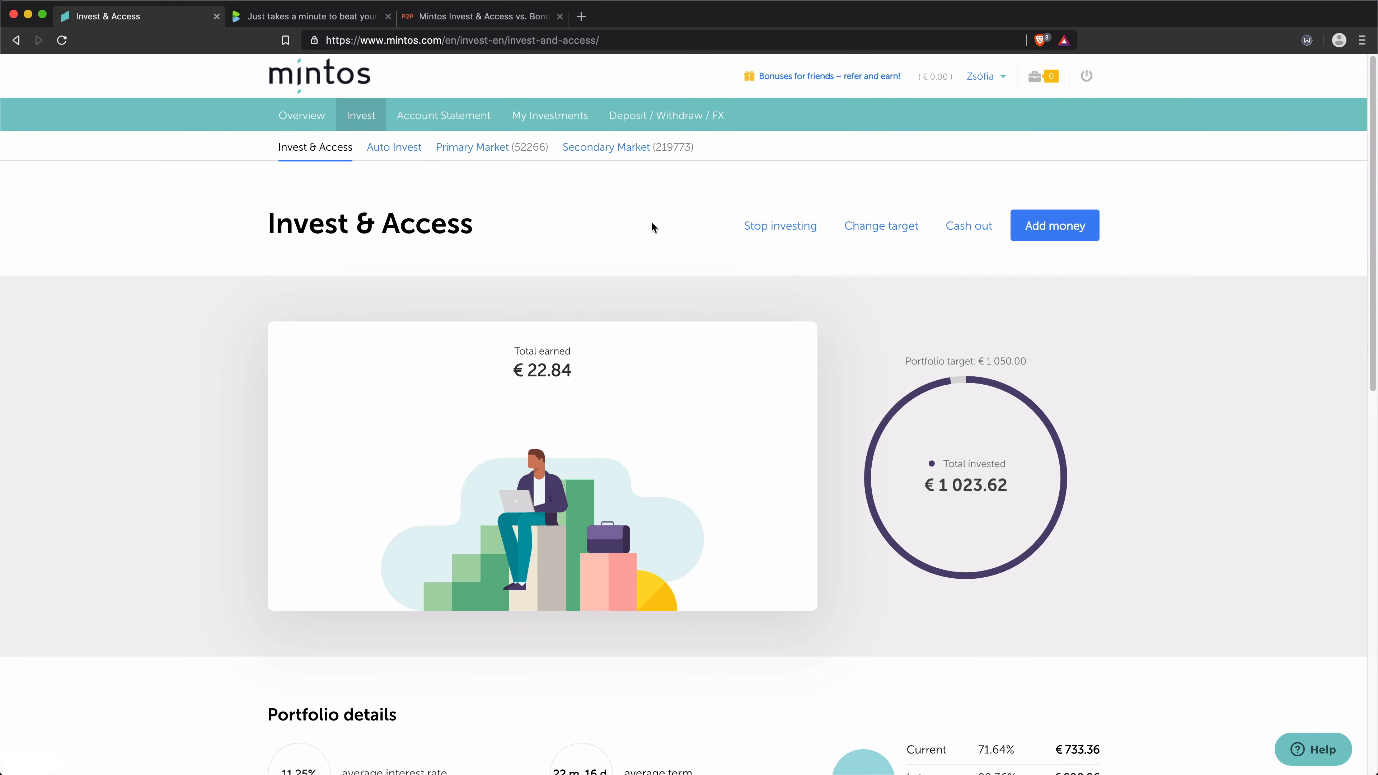
pyautogui.moveTo(985, 96)
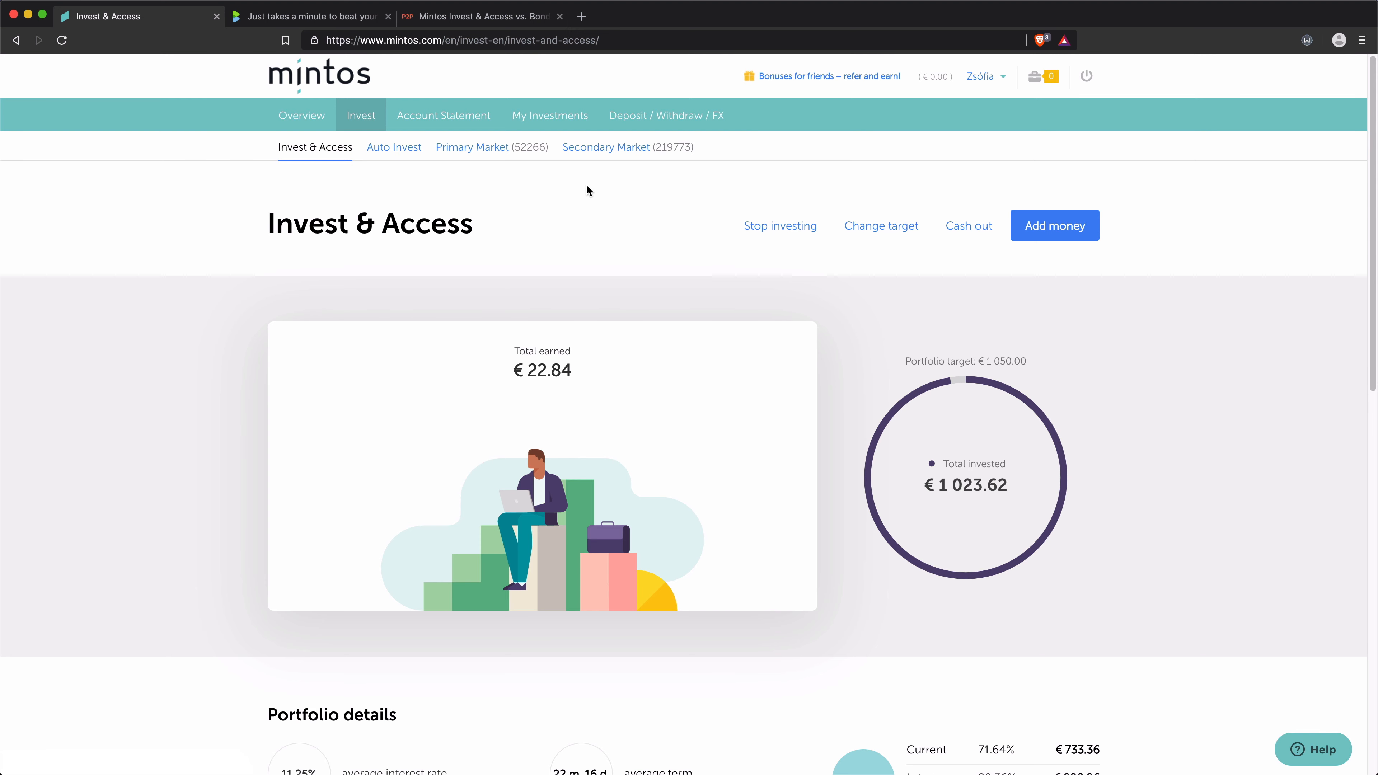
pyautogui.moveTo(794, 250)
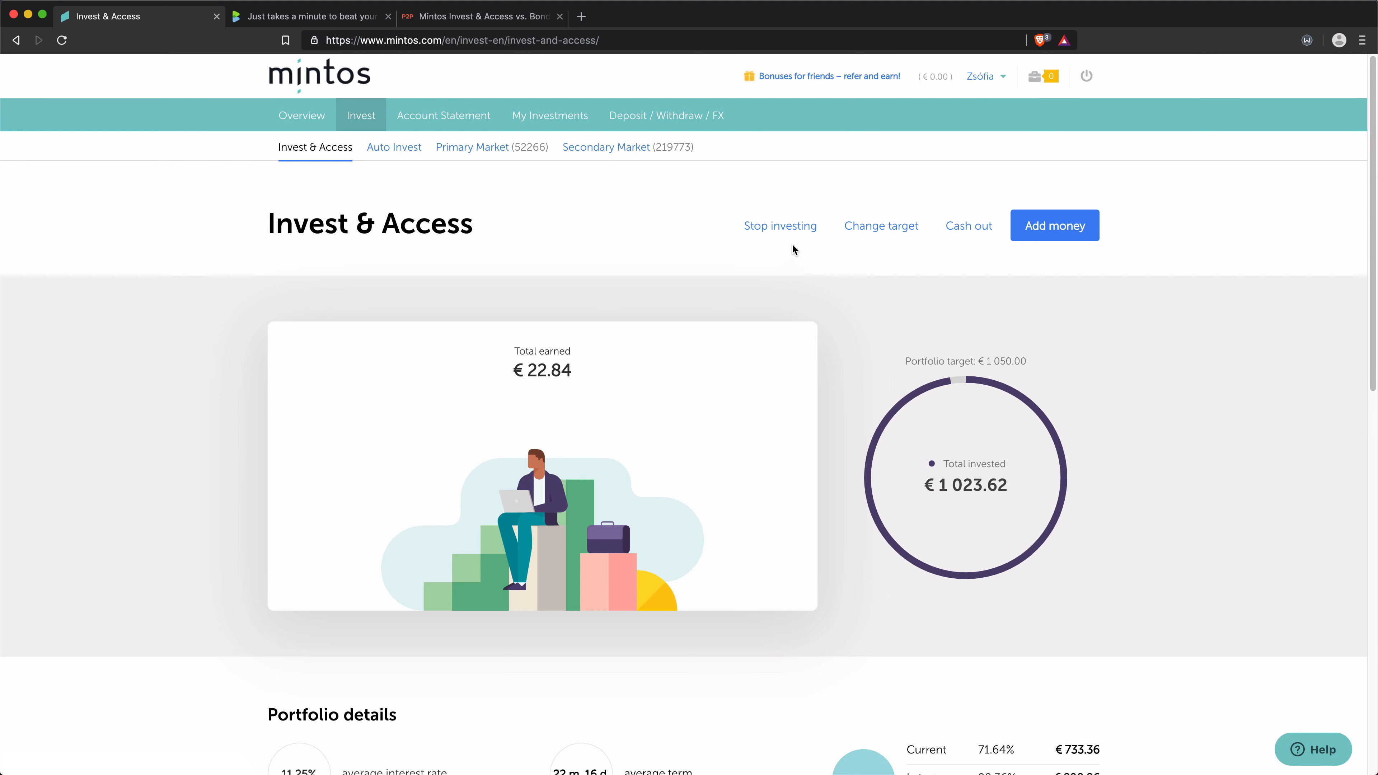
pyautogui.moveTo(424, 176)
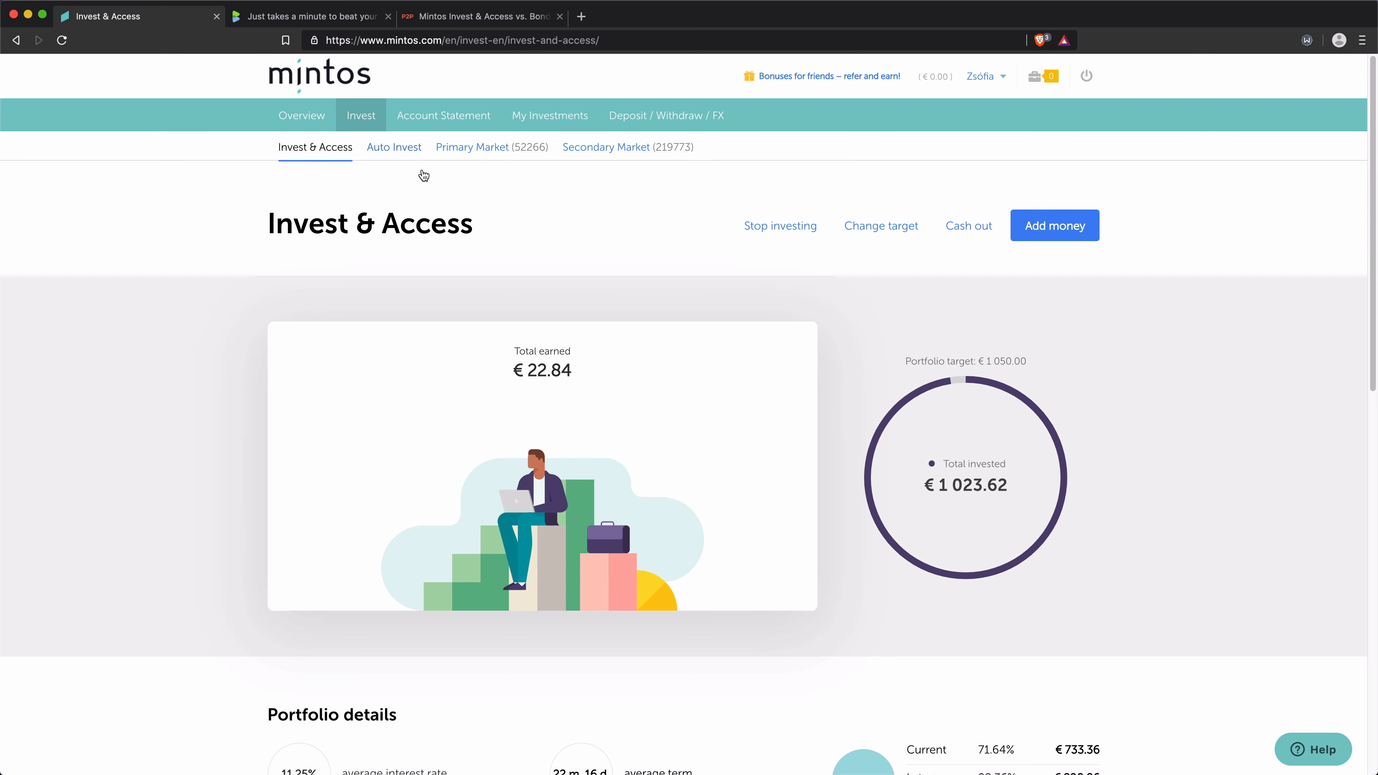
pyautogui.scroll(-3)
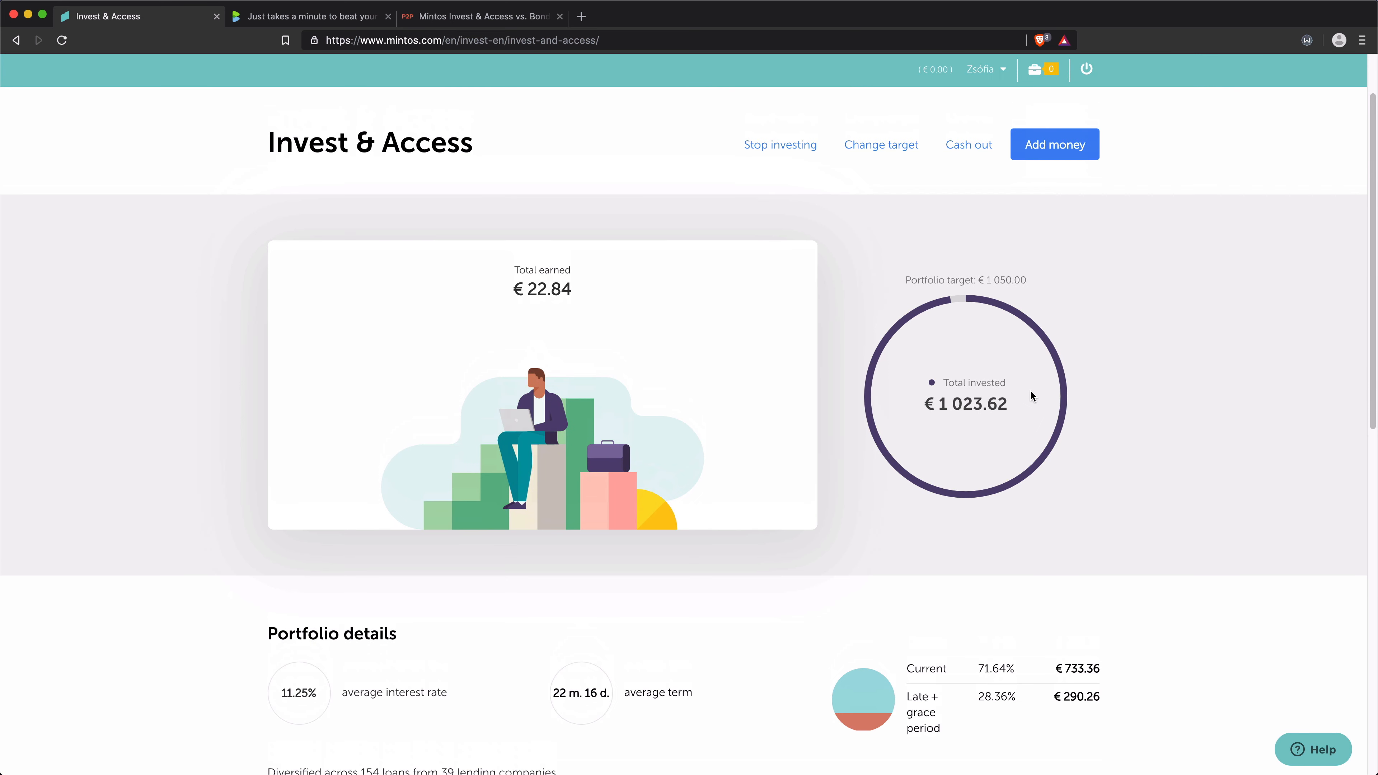
pyautogui.moveTo(964, 413)
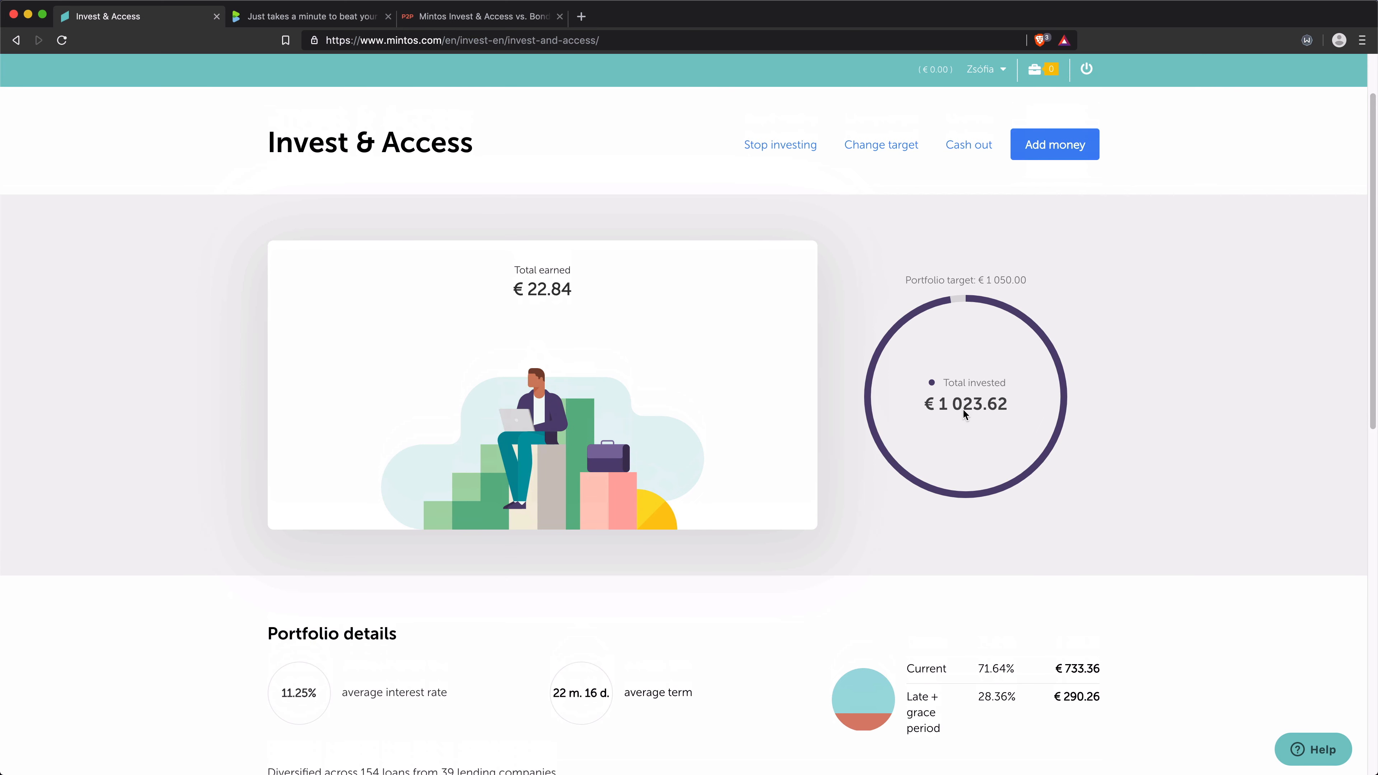
pyautogui.moveTo(1011, 412)
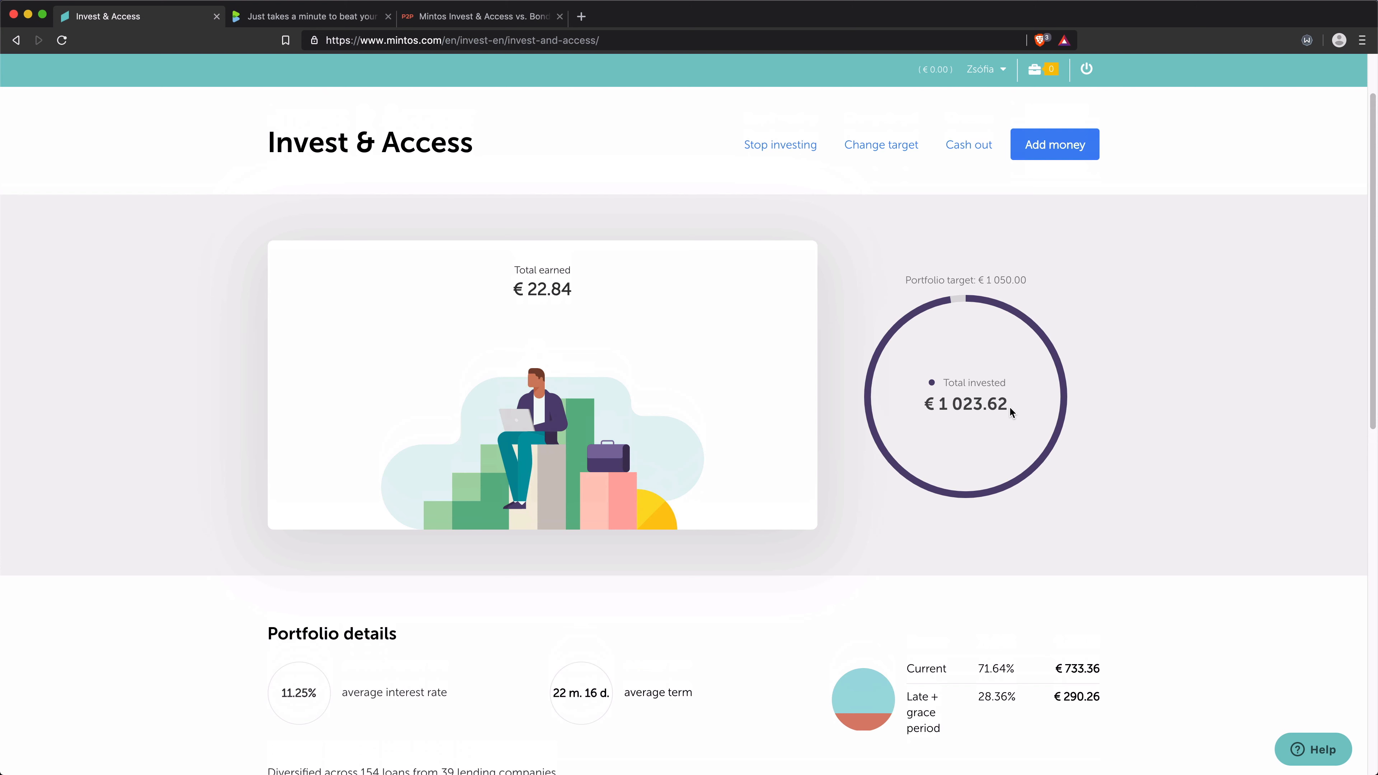
pyautogui.scroll(-3)
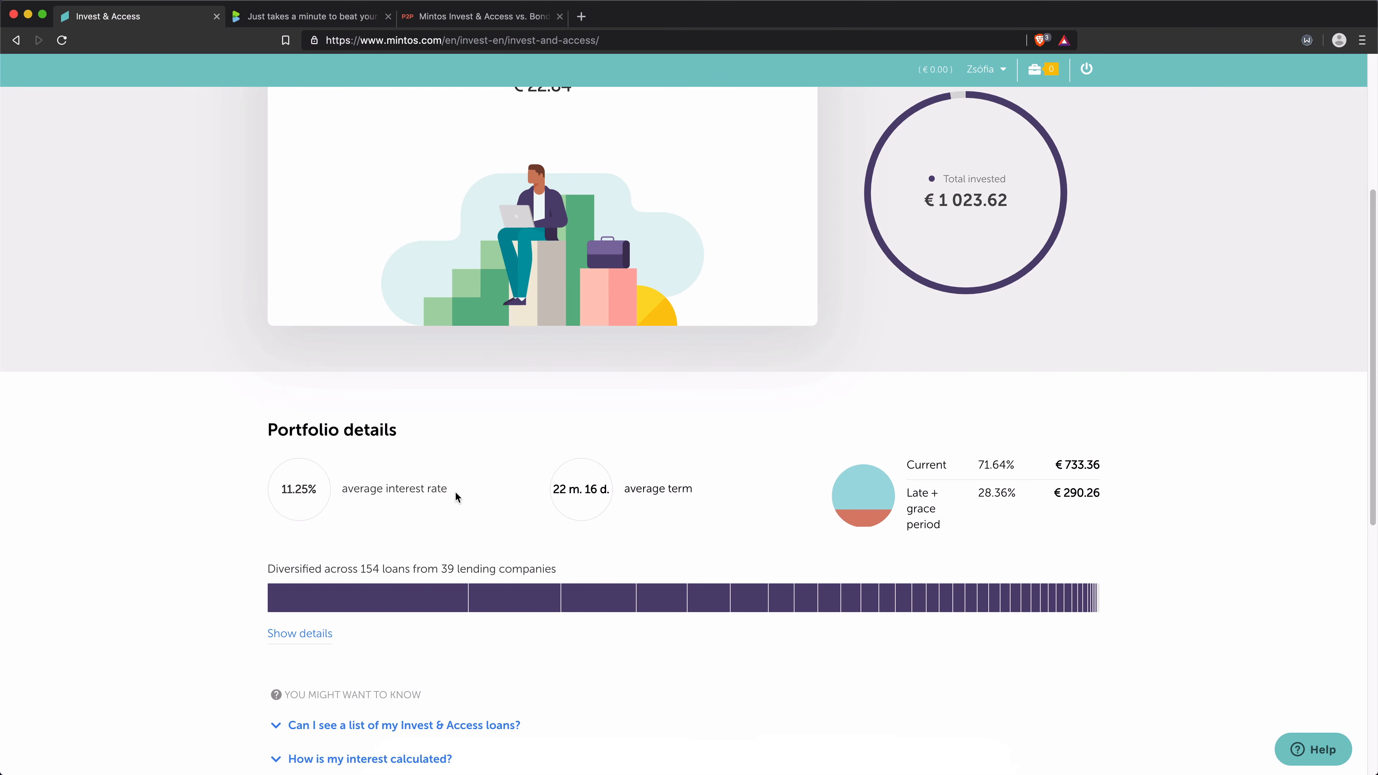
pyautogui.moveTo(397, 489)
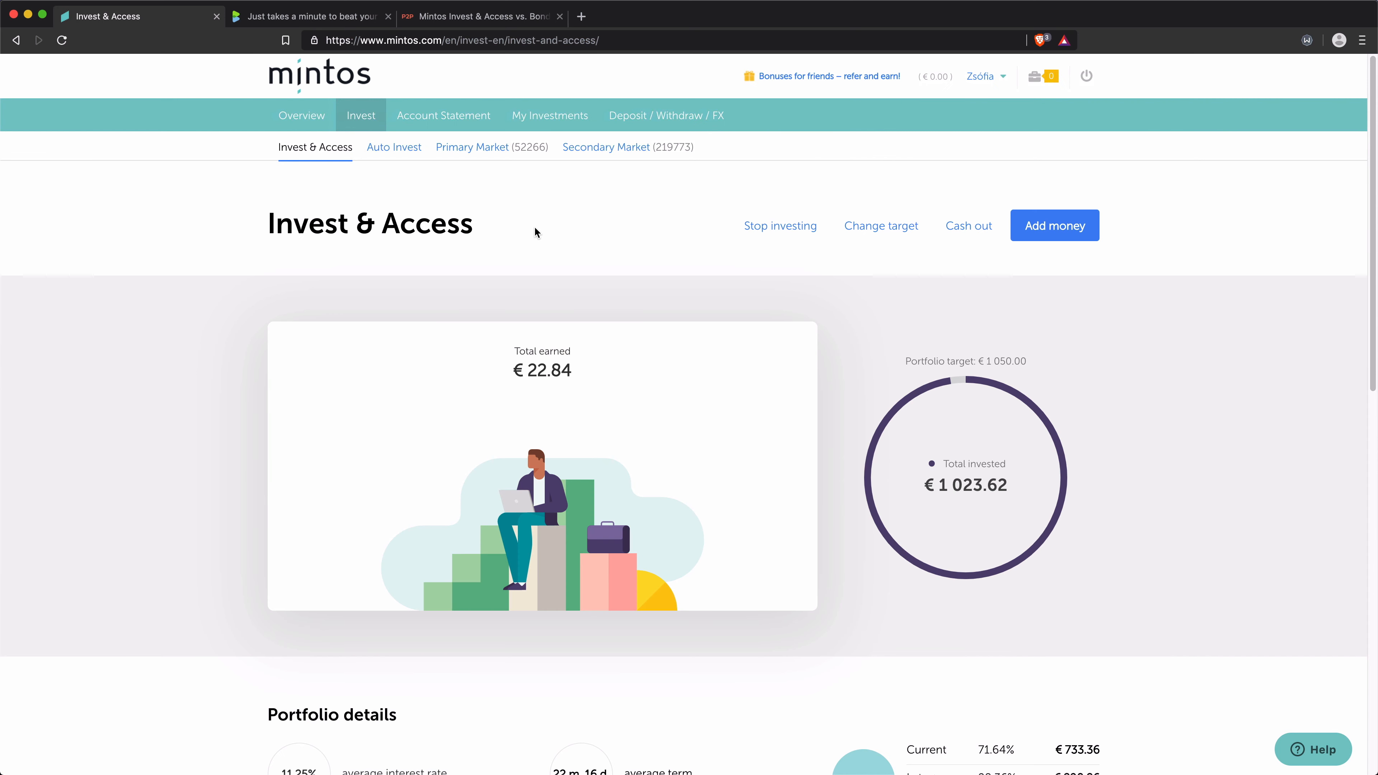
pyautogui.moveTo(549, 115)
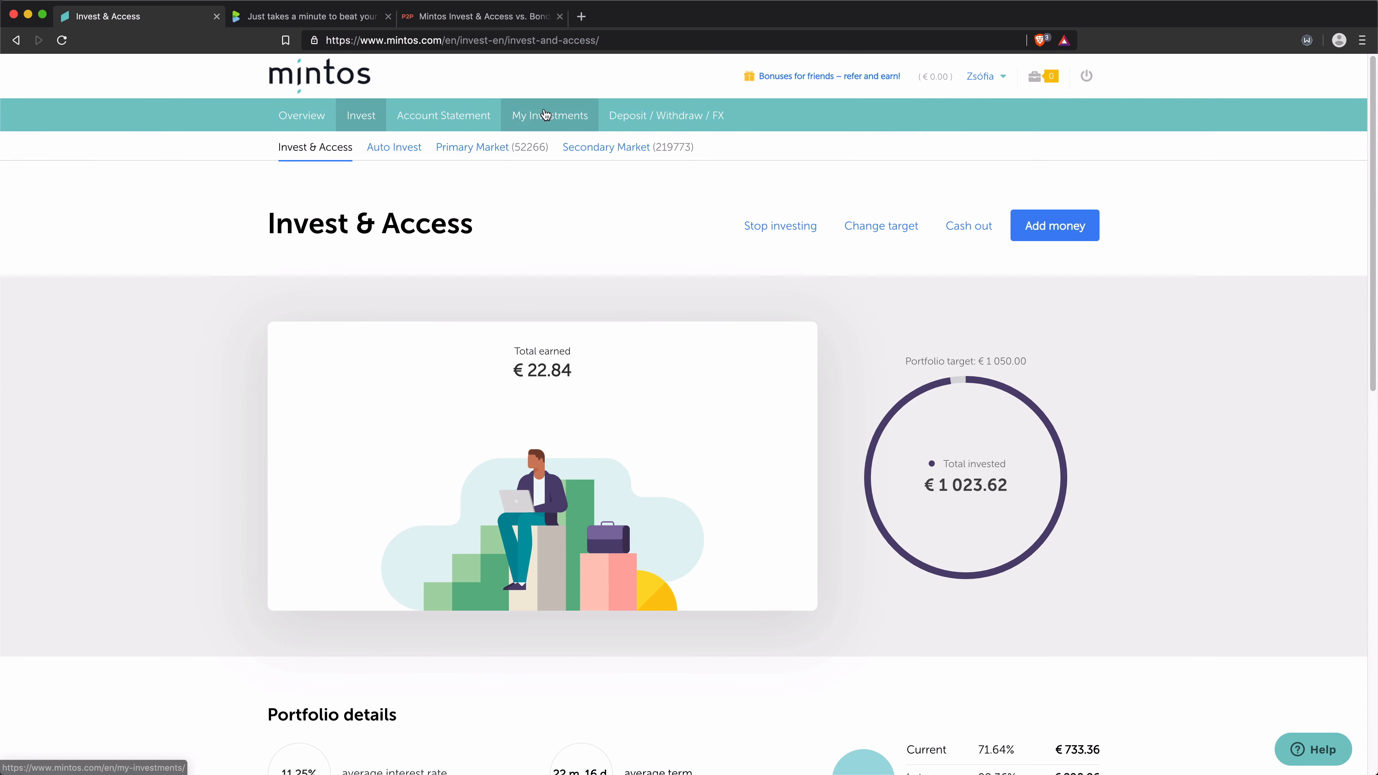
# Step: View the 154 current investments with the chart split by country, loan originator and buyback guarantee
pyautogui.click(549, 115)
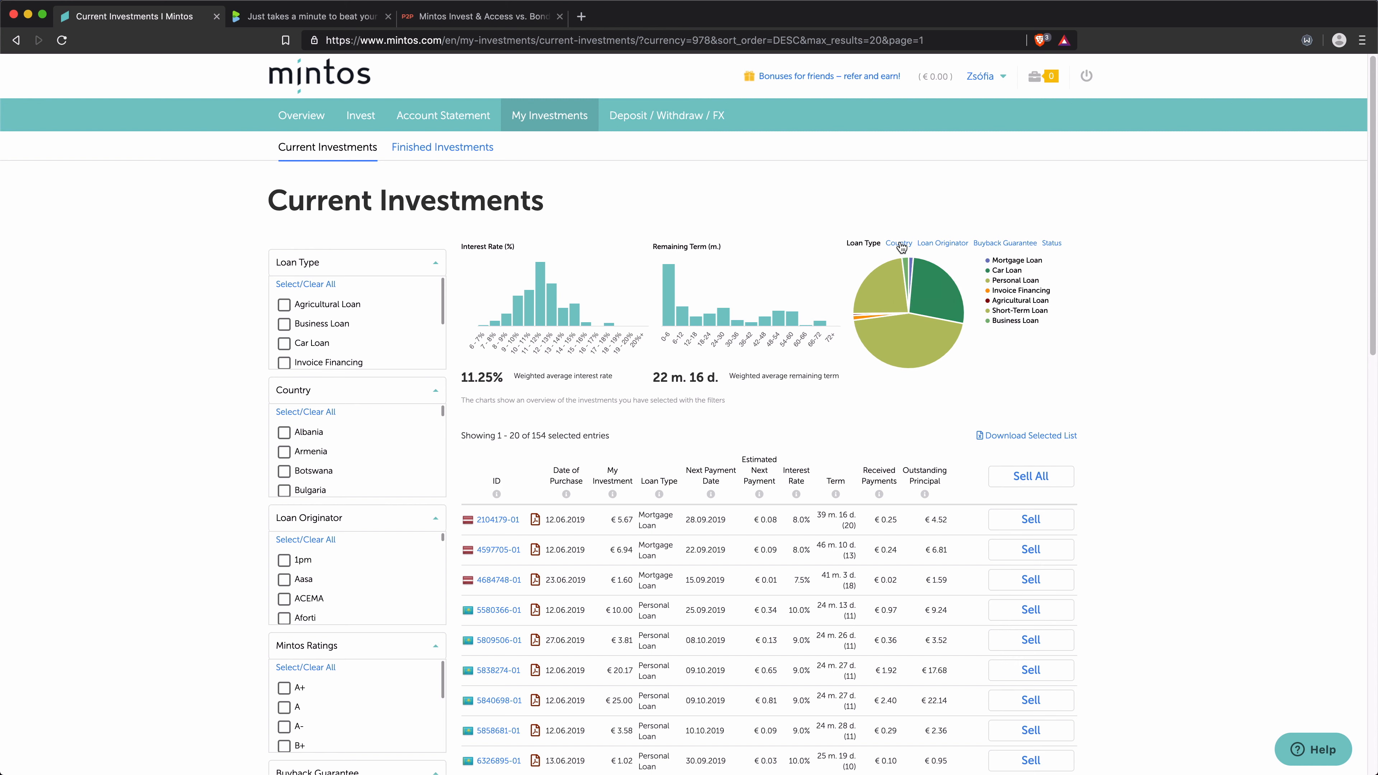
pyautogui.click(897, 244)
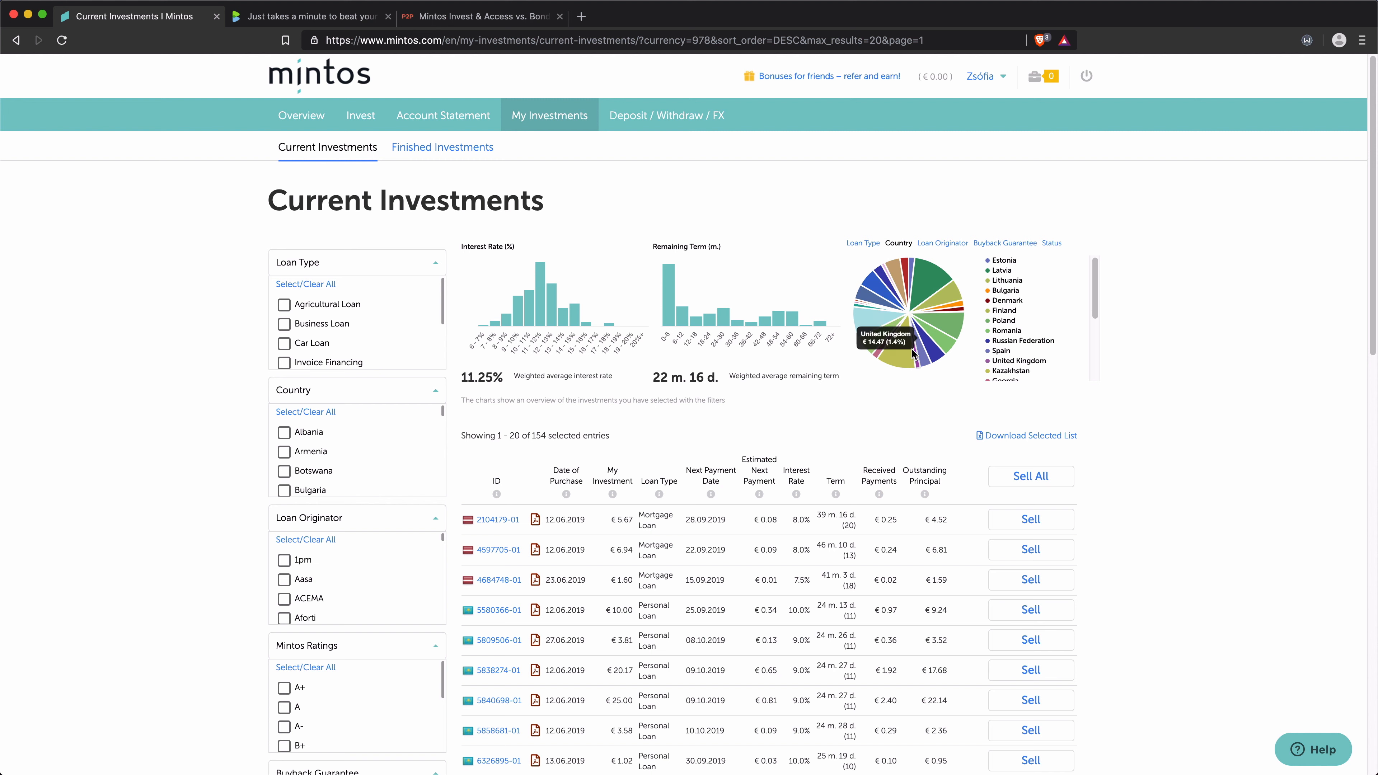
pyautogui.click(942, 243)
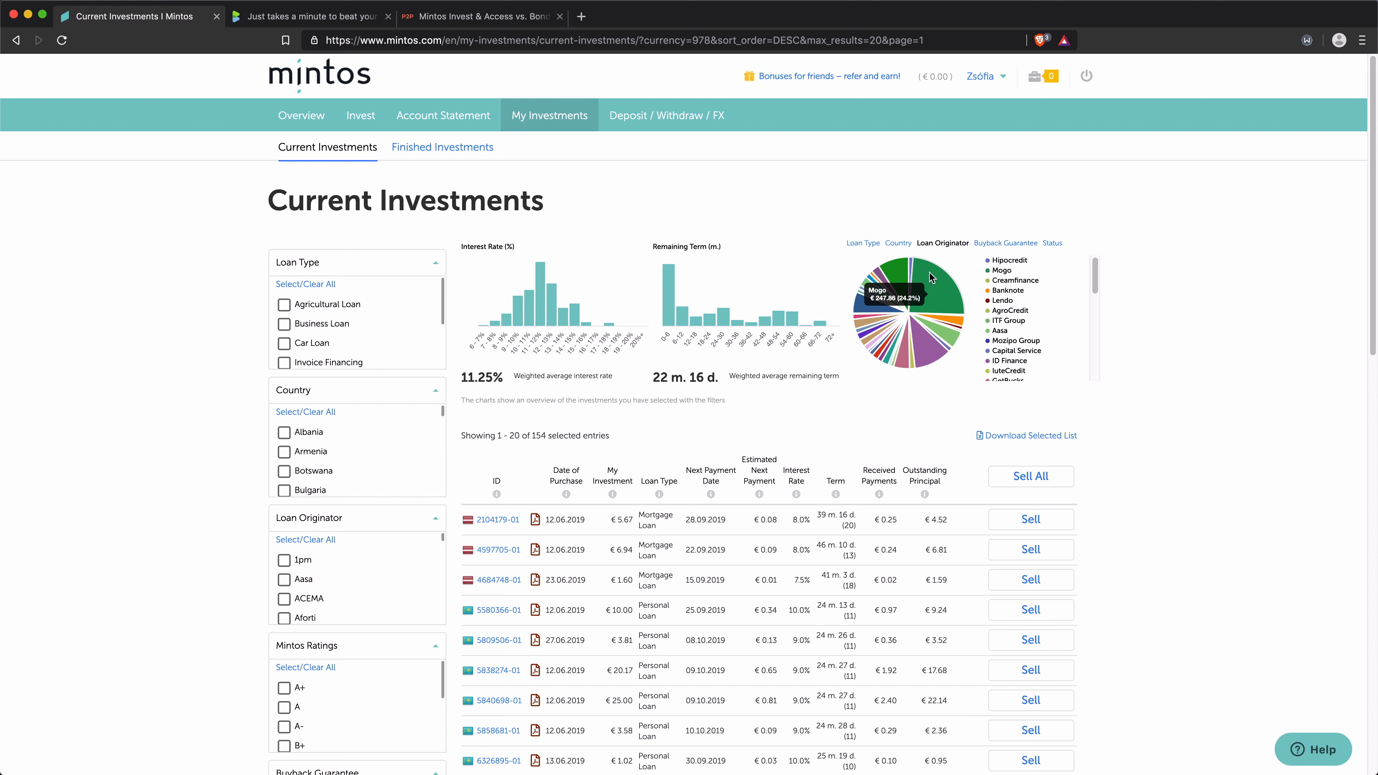
pyautogui.moveTo(938, 292)
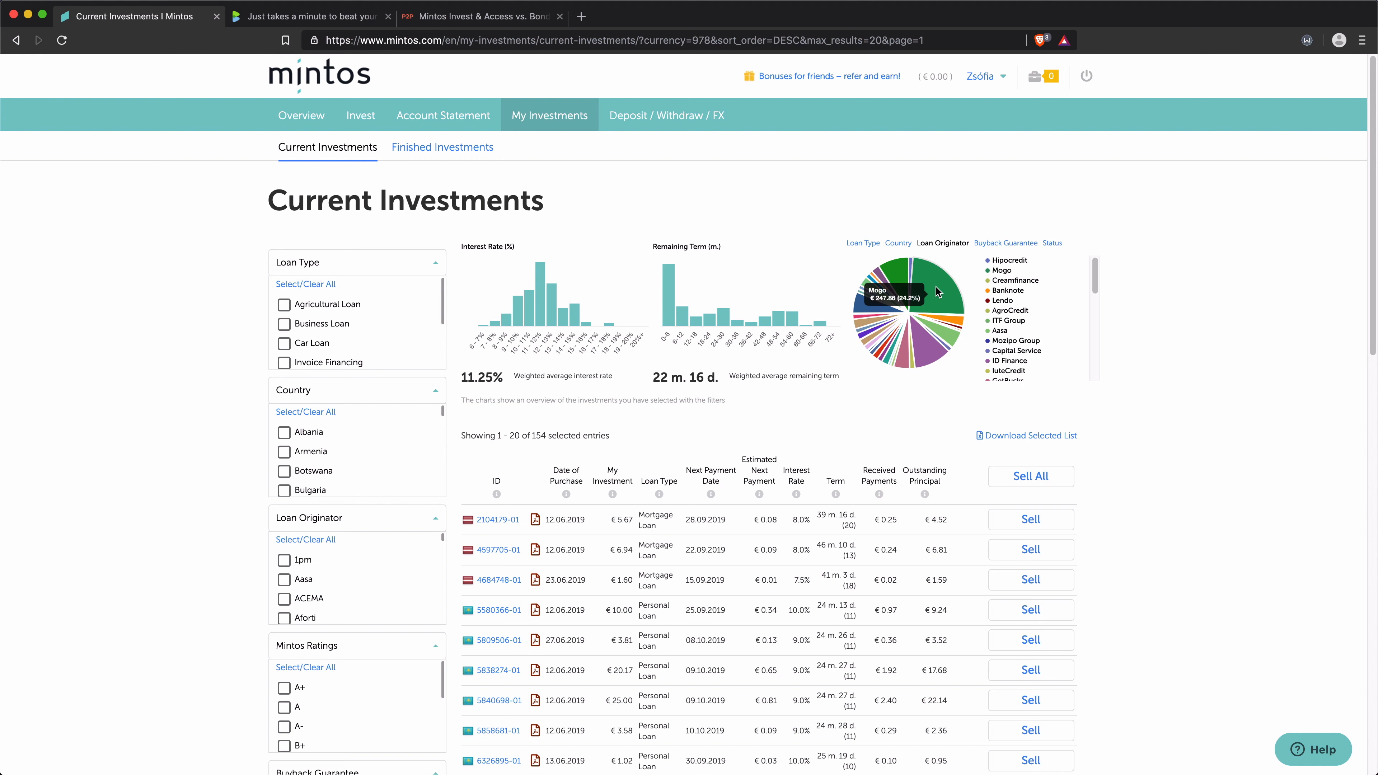
pyautogui.moveTo(930, 352)
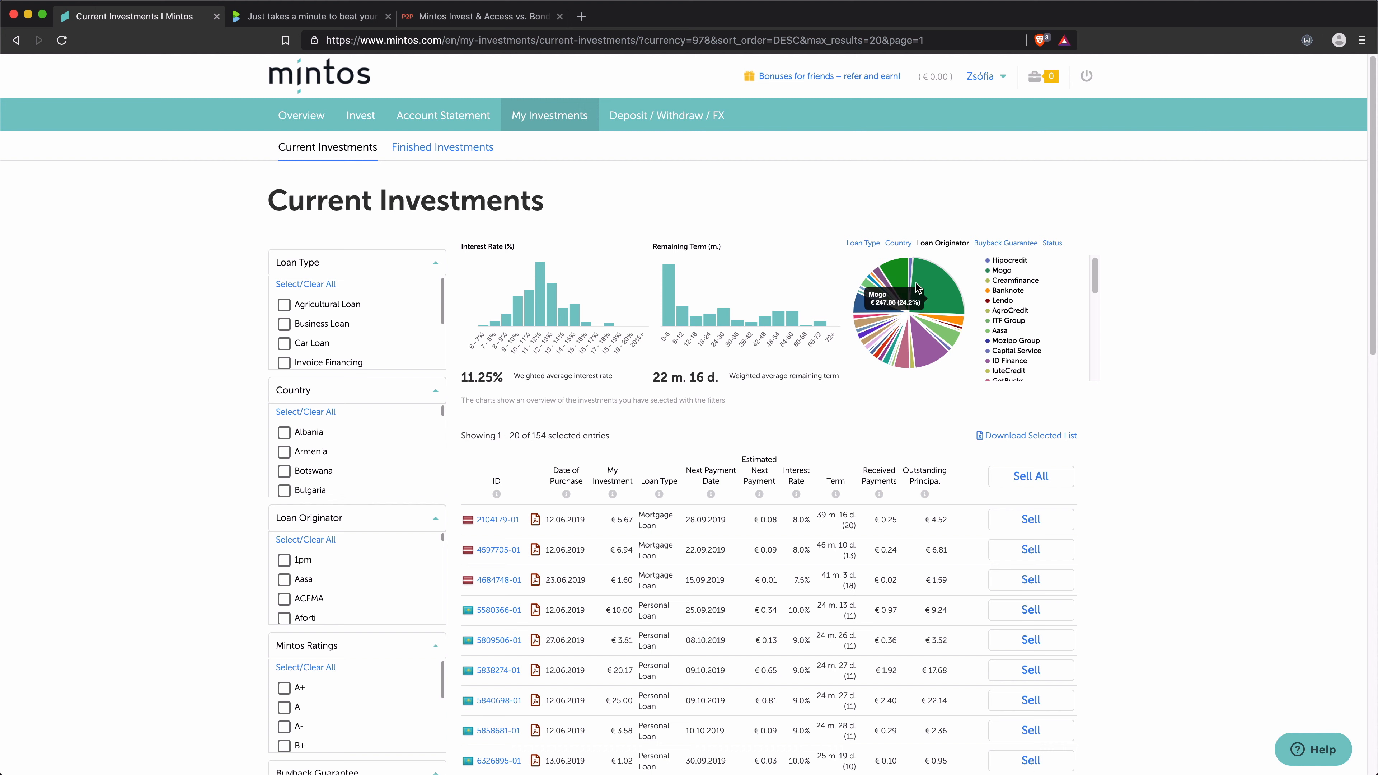
pyautogui.moveTo(919, 303)
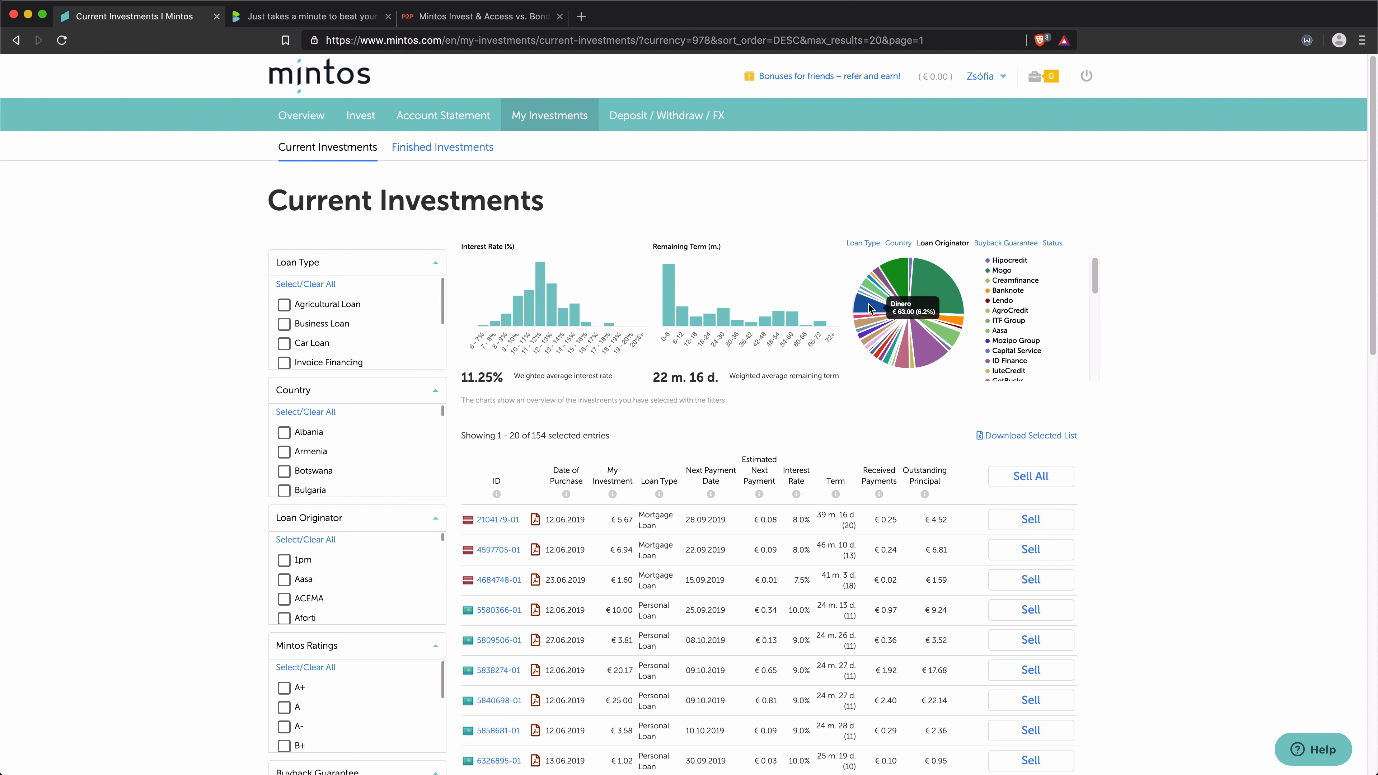
pyautogui.click(1006, 243)
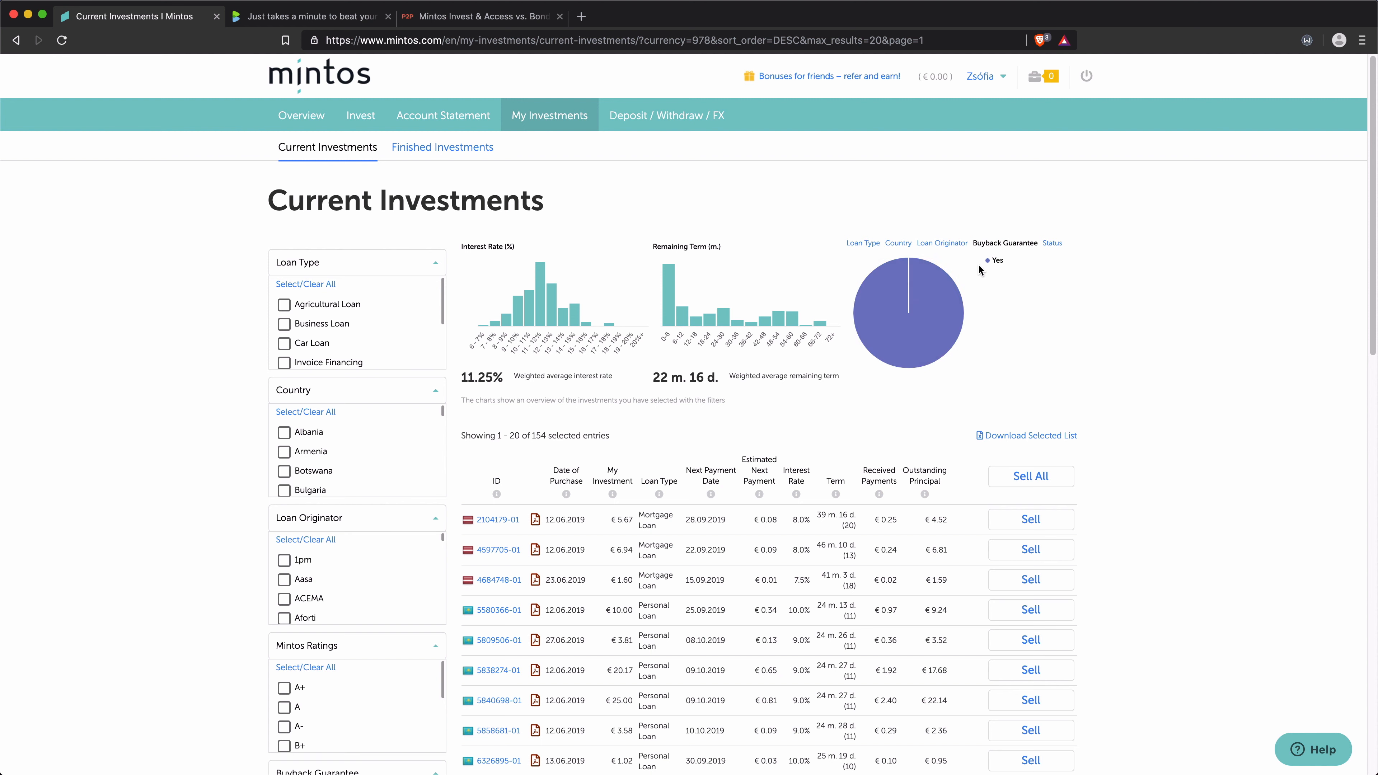
pyautogui.scroll(-3)
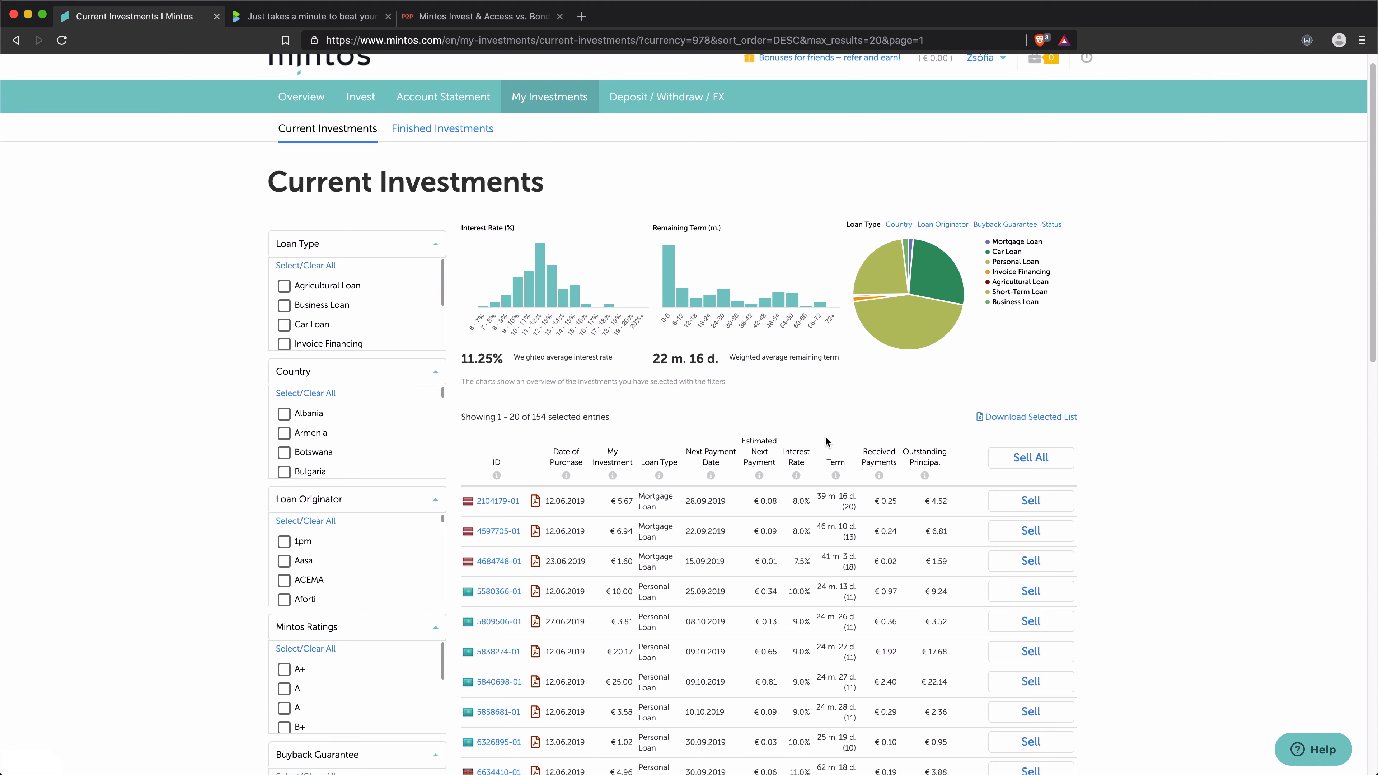
pyautogui.moveTo(806, 448)
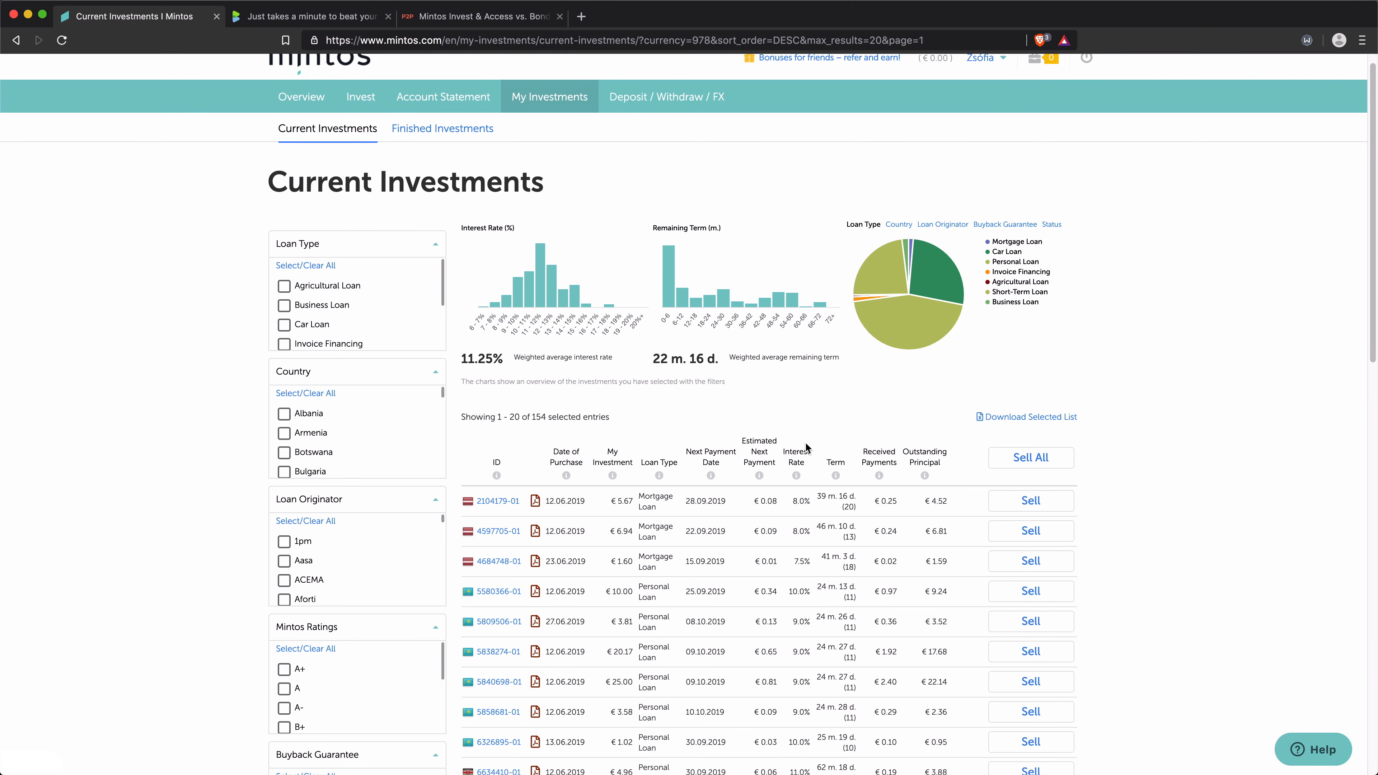
pyautogui.moveTo(817, 446)
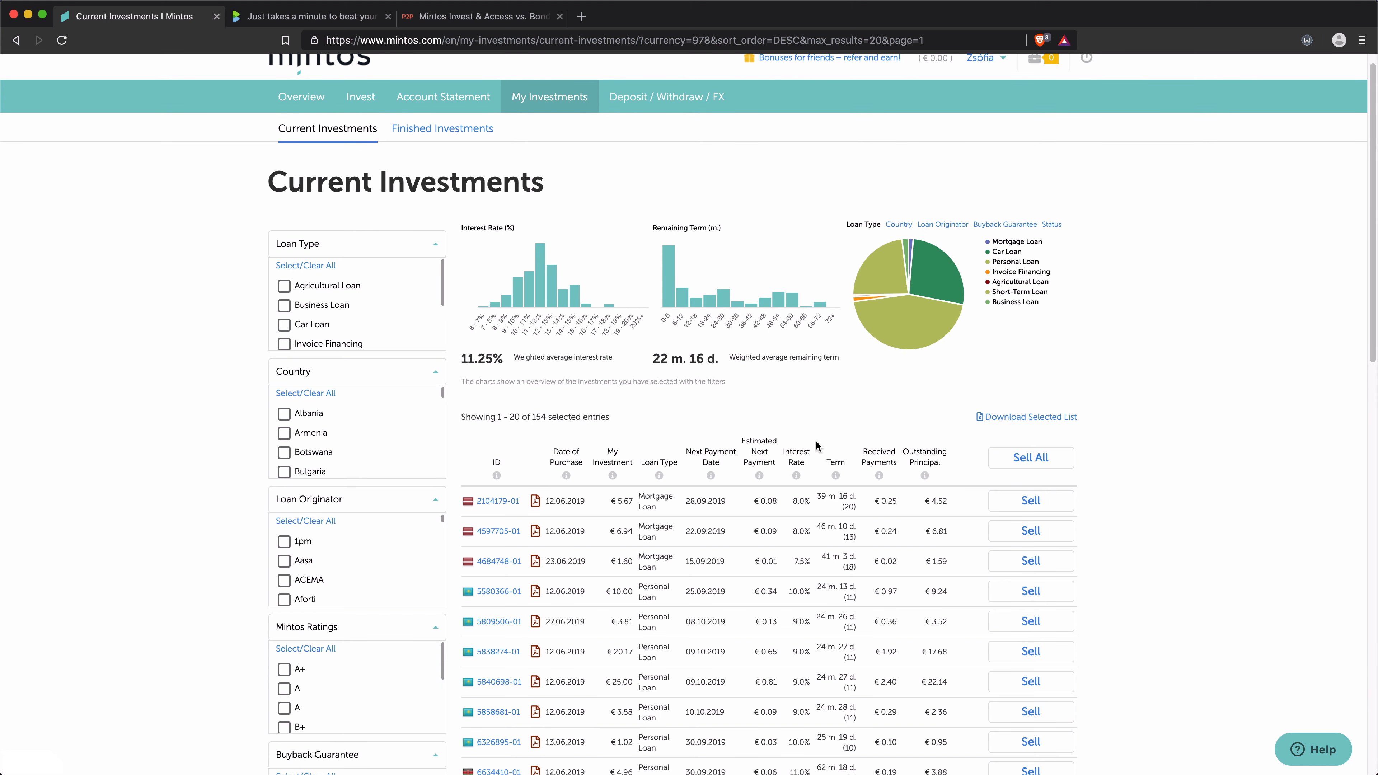
# Step: Sort the current investments list by the Interest Rate column
pyautogui.click(795, 404)
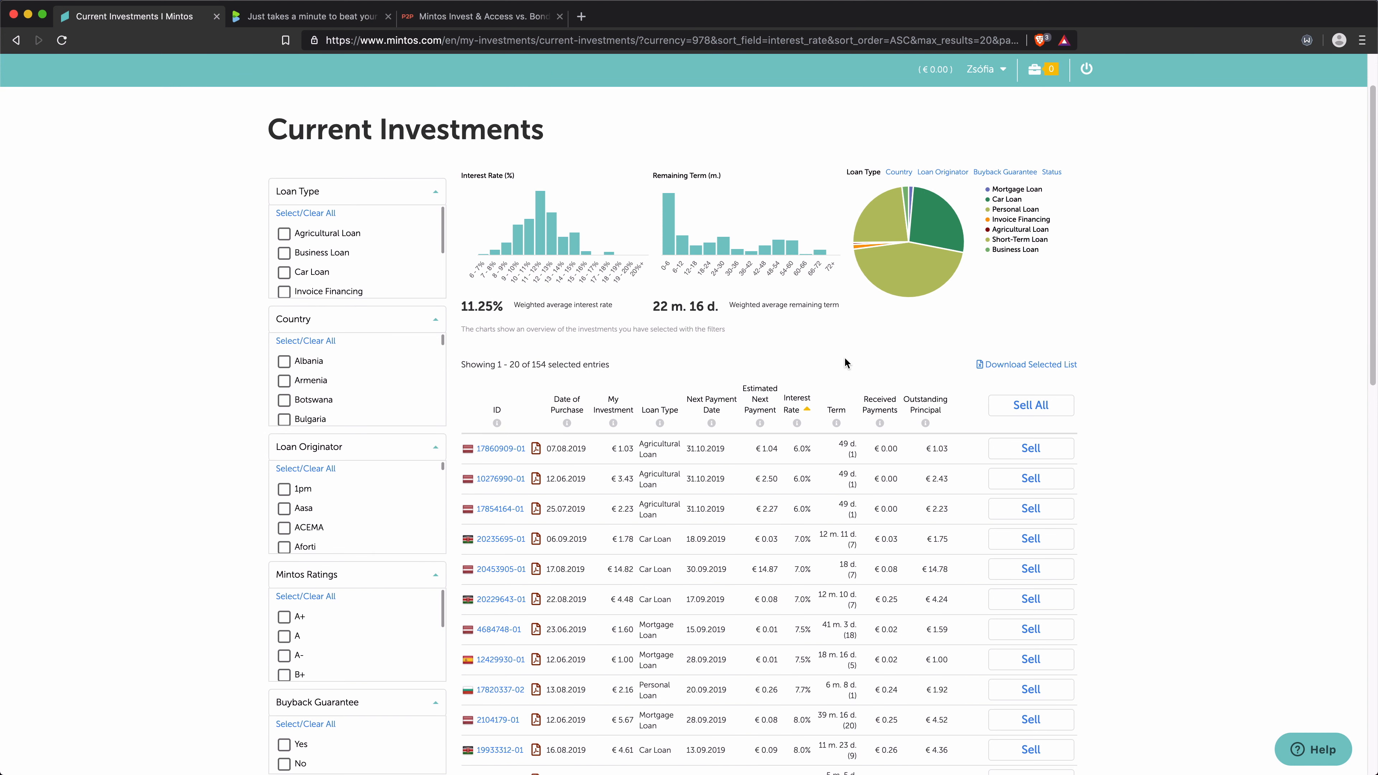
pyautogui.moveTo(874, 386)
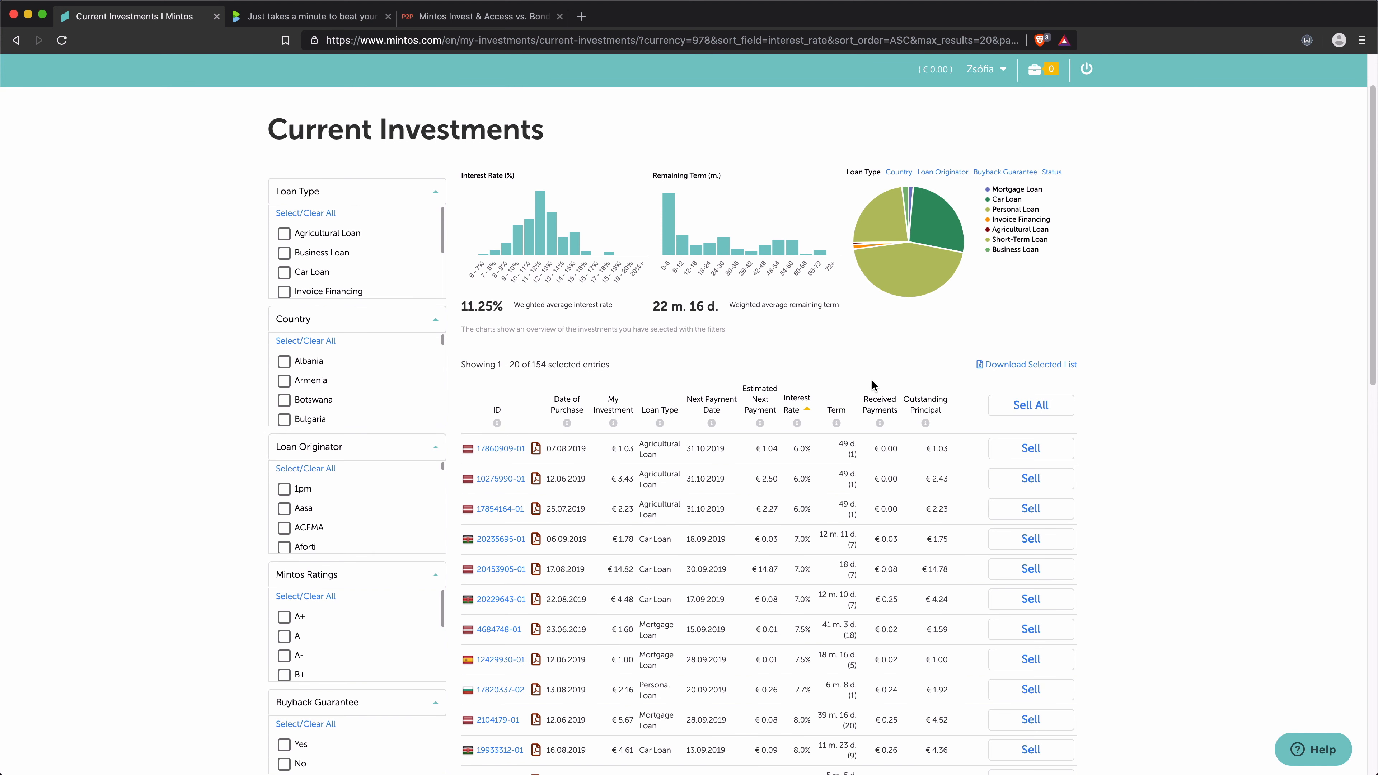
pyautogui.moveTo(798, 521)
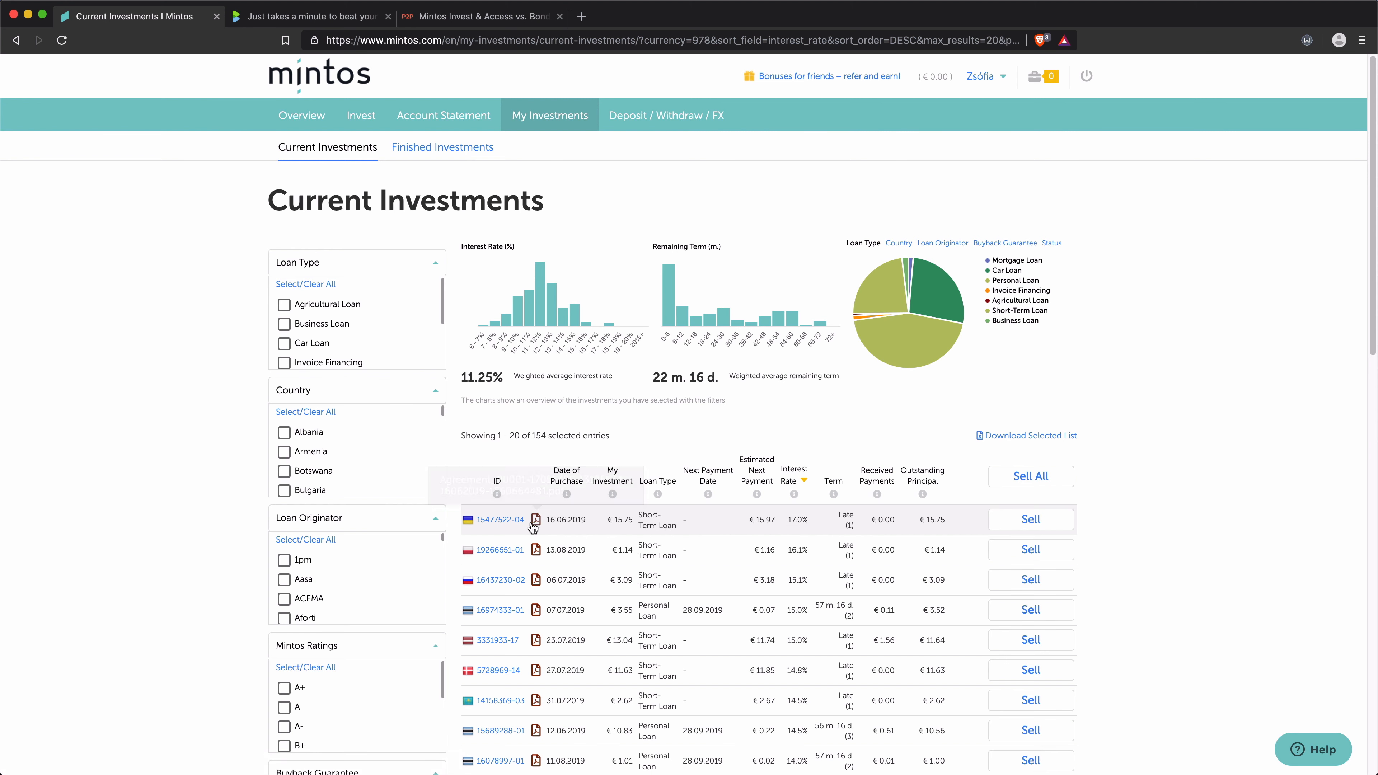
# Step: View Dinero's originator page with its B- rating, 2017 founding and Ukrainian country details
pyautogui.click(497, 519)
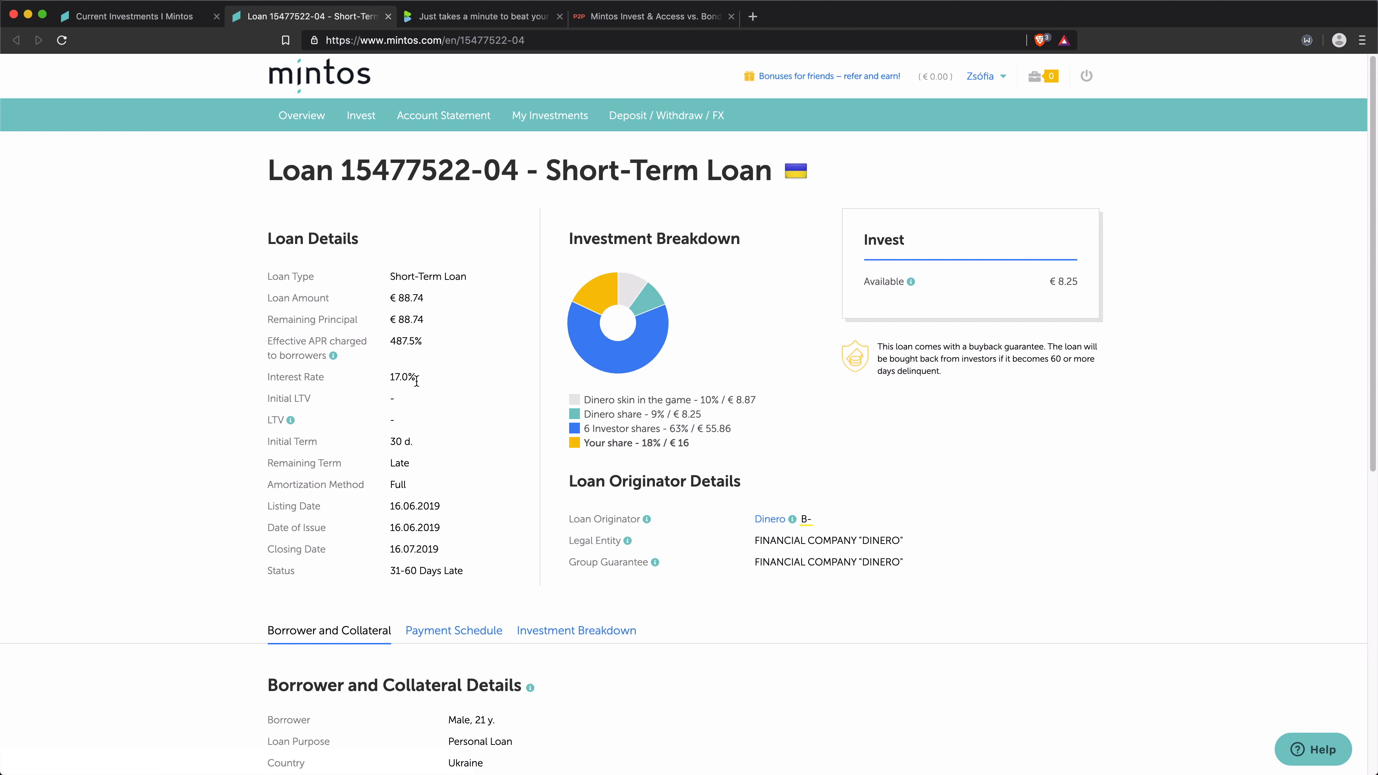
pyautogui.moveTo(402, 442)
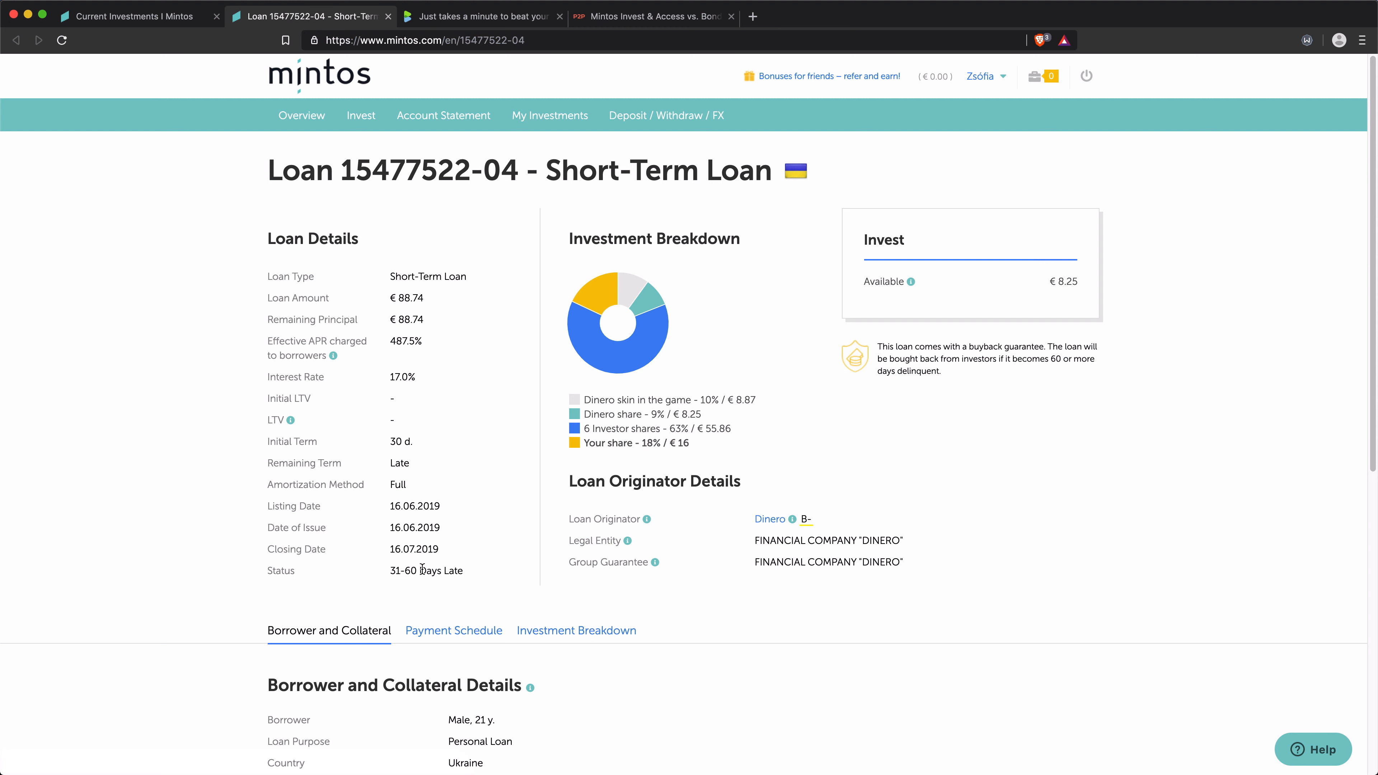
pyautogui.scroll(-3)
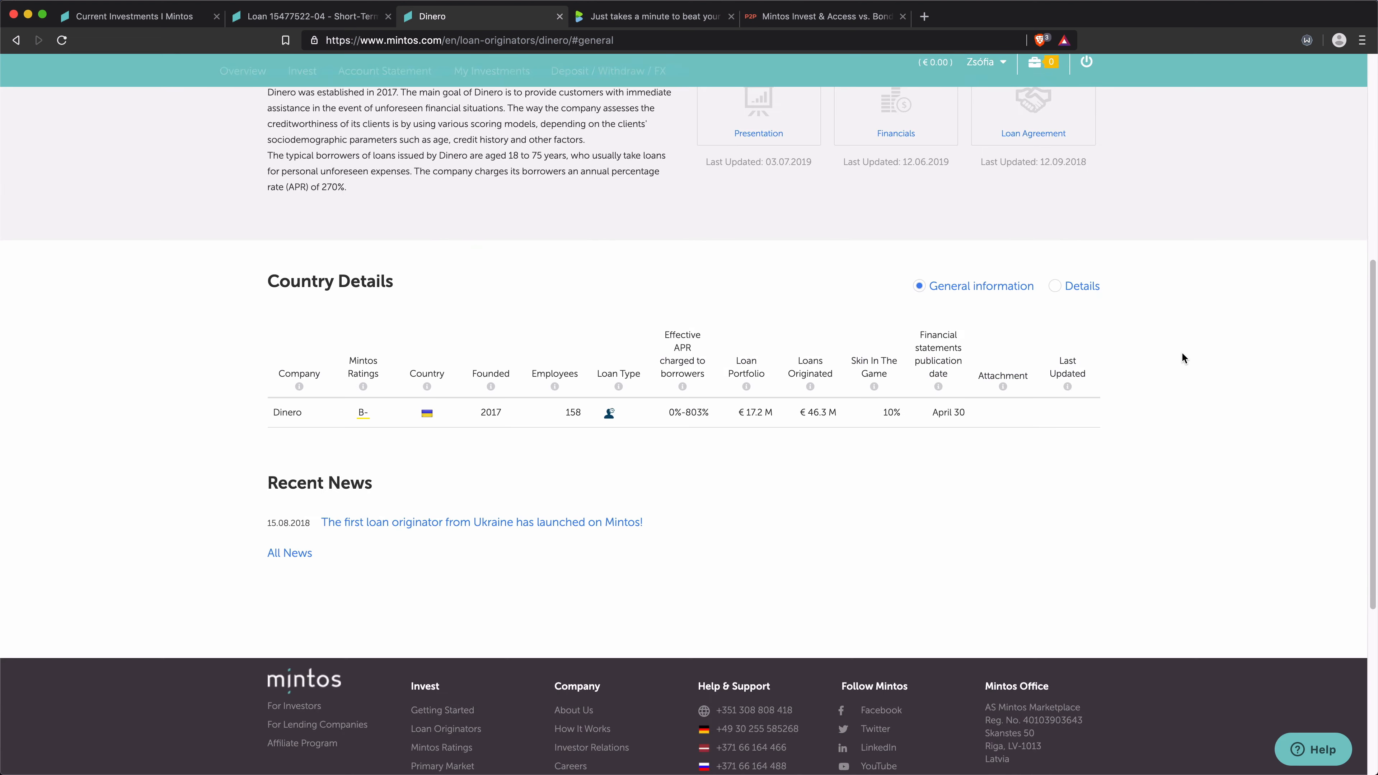
pyautogui.click(1054, 285)
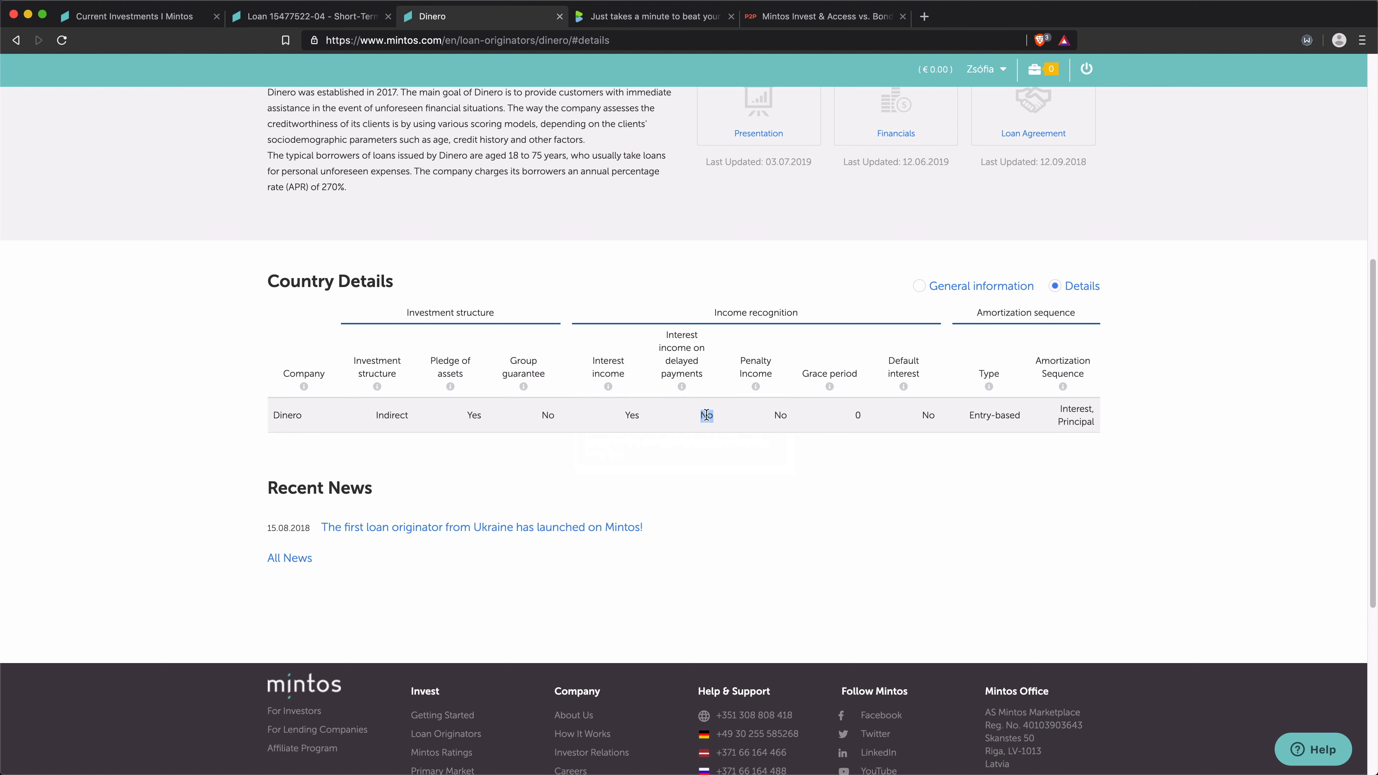
pyautogui.click(307, 15)
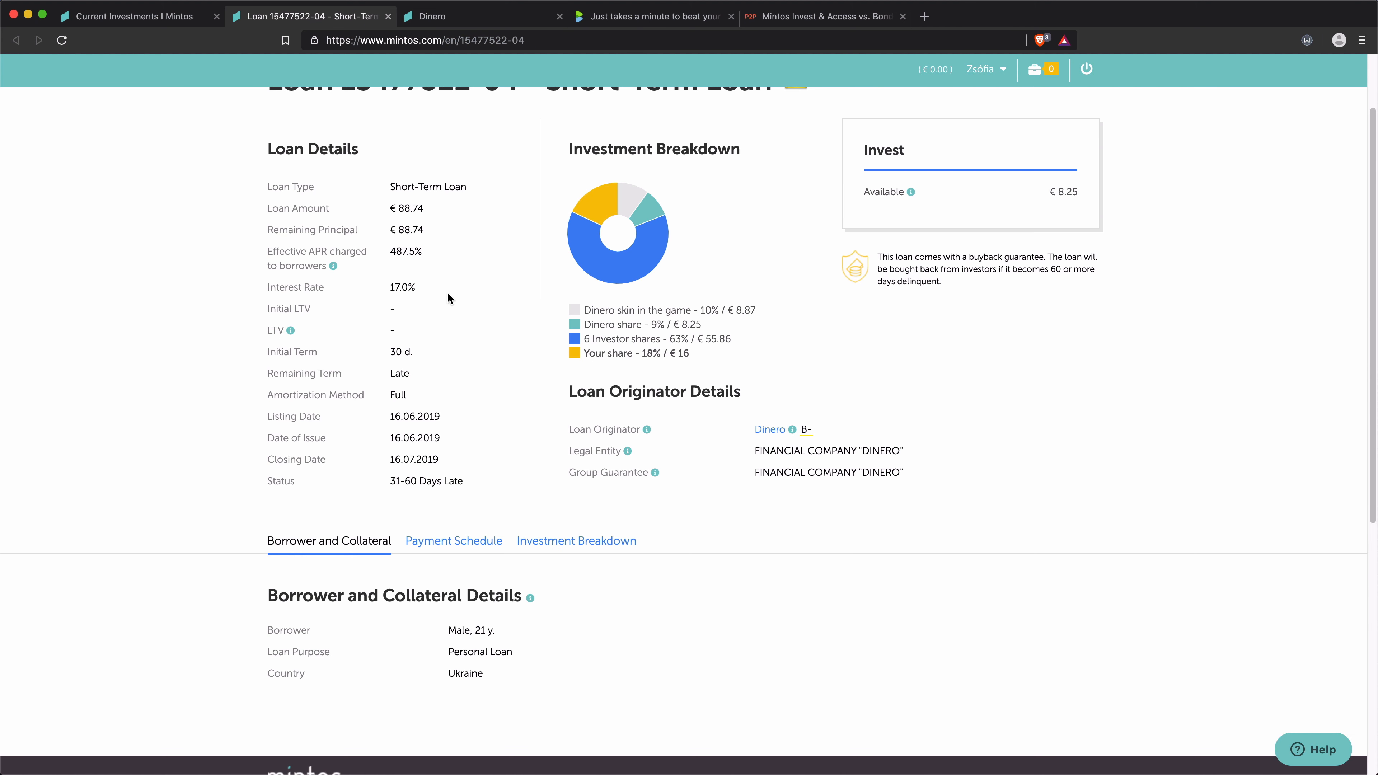
pyautogui.moveTo(411, 288)
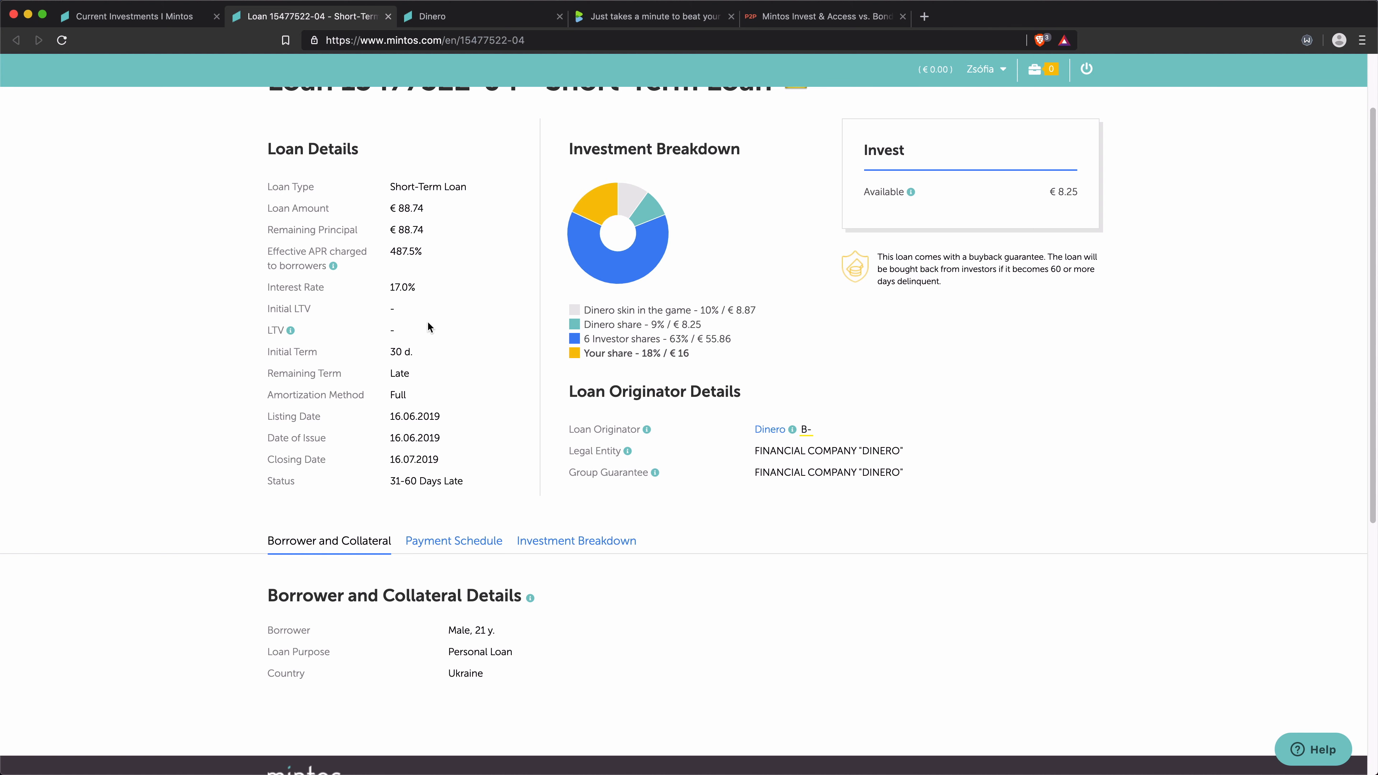
pyautogui.scroll(-3)
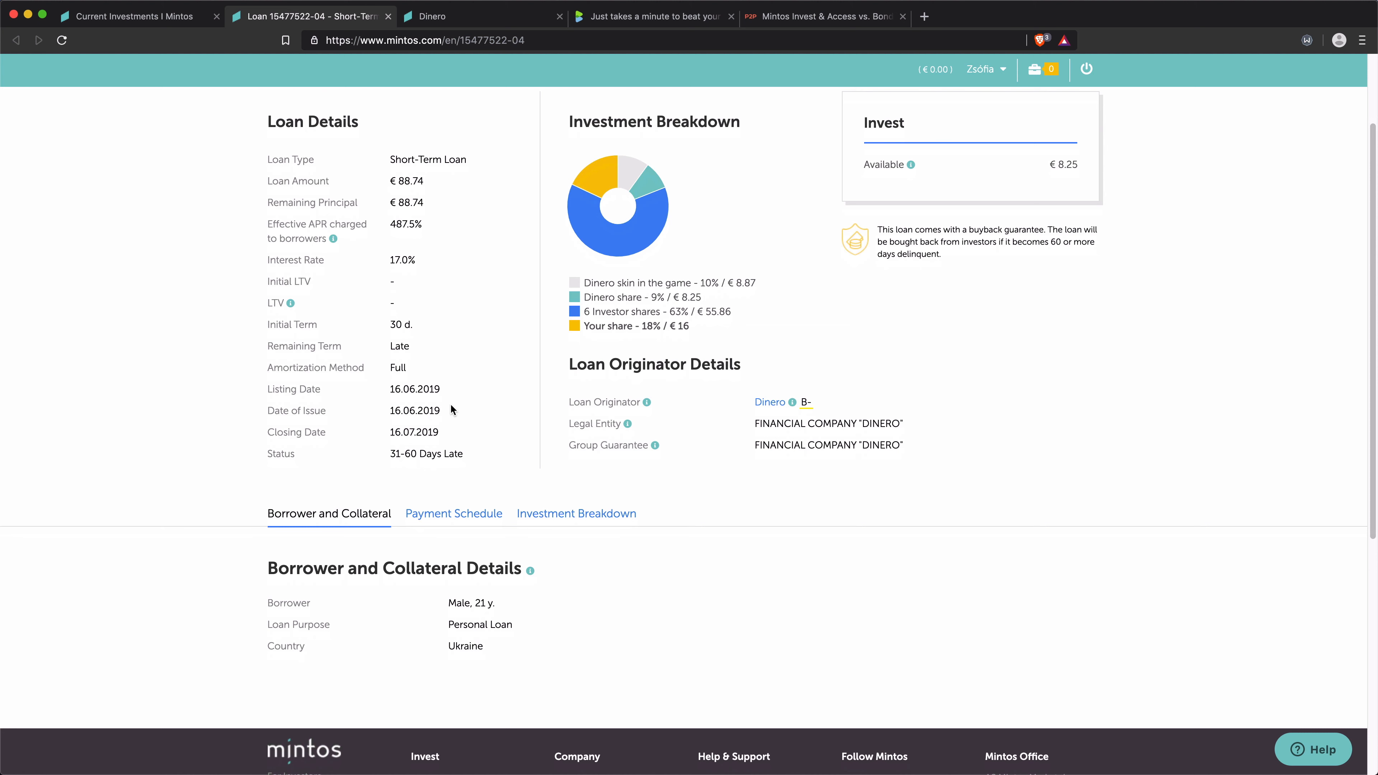
pyautogui.click(136, 15)
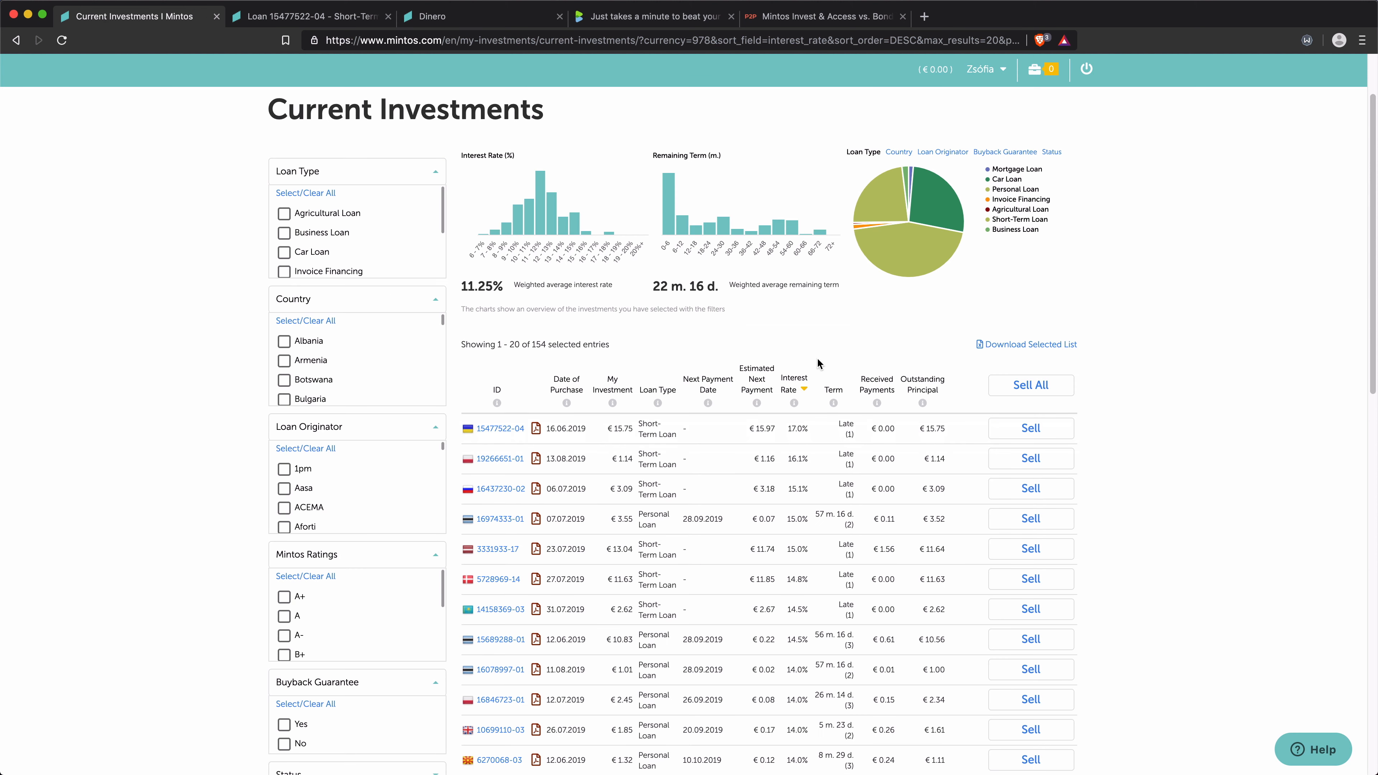
pyautogui.scroll(-3)
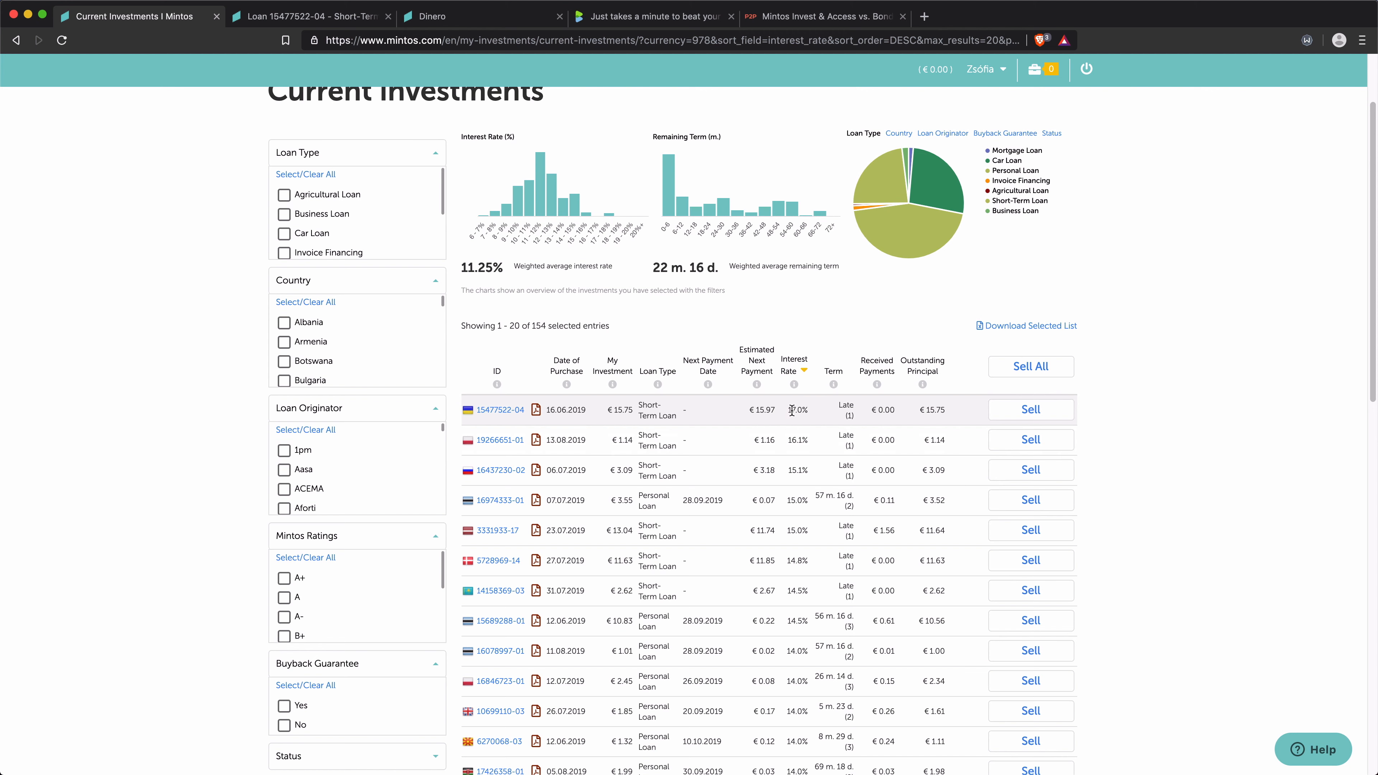
pyautogui.moveTo(794, 411)
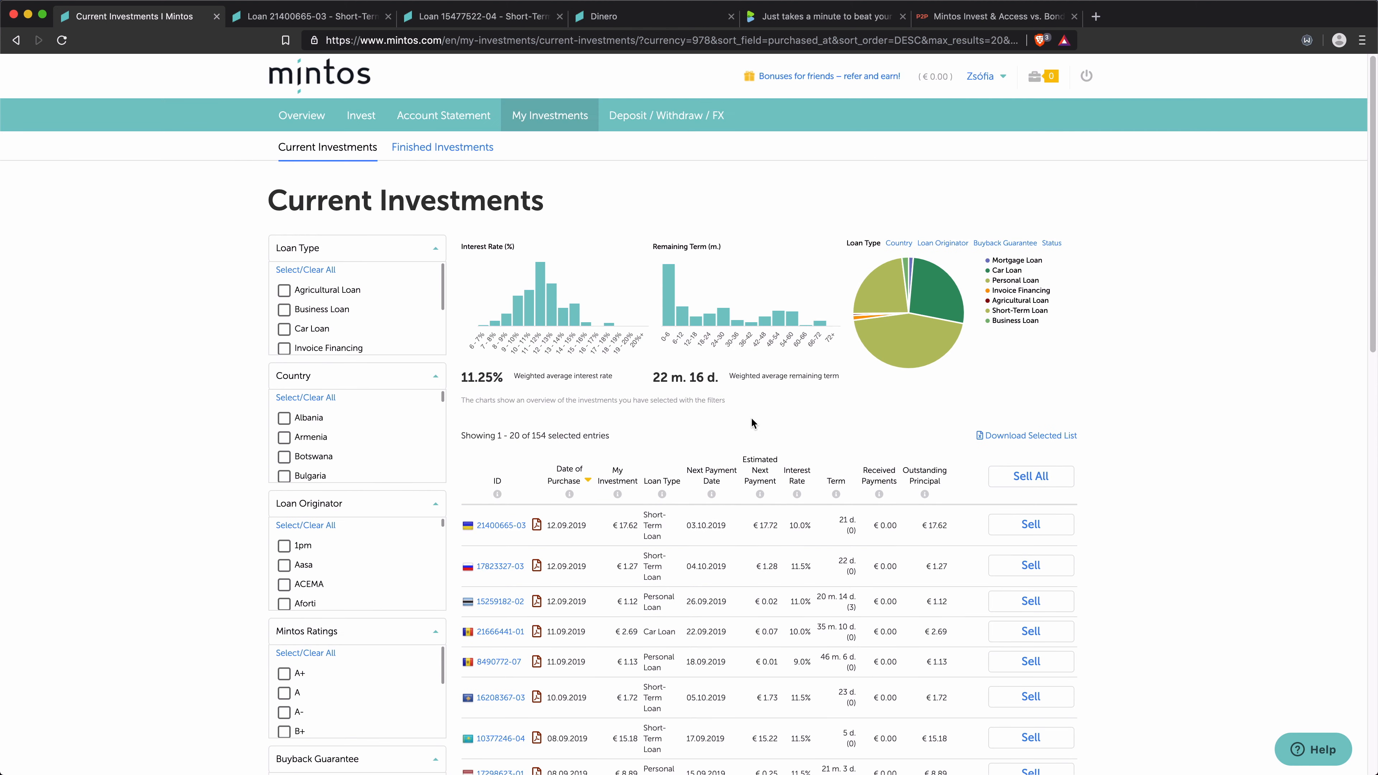
pyautogui.moveTo(1011, 371)
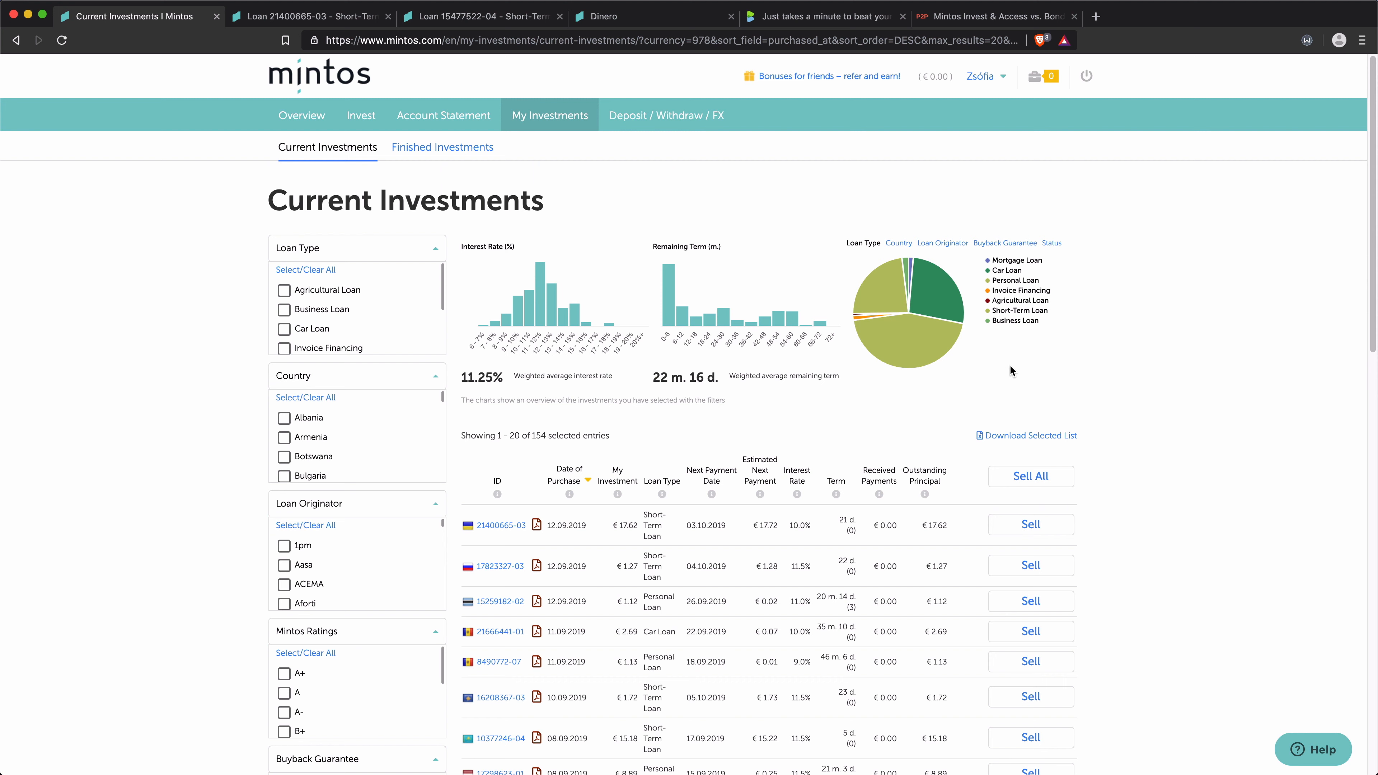
pyautogui.moveTo(919, 415)
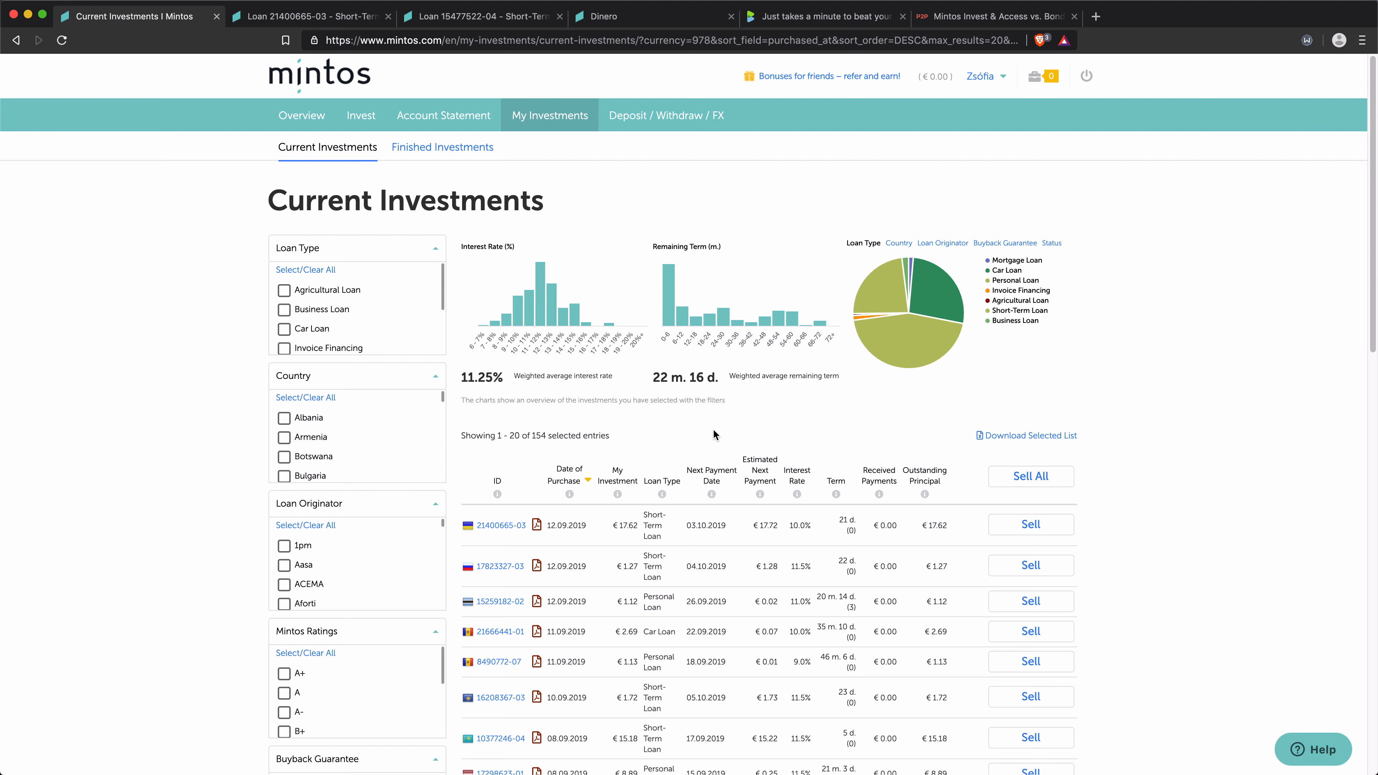
pyautogui.moveTo(832, 454)
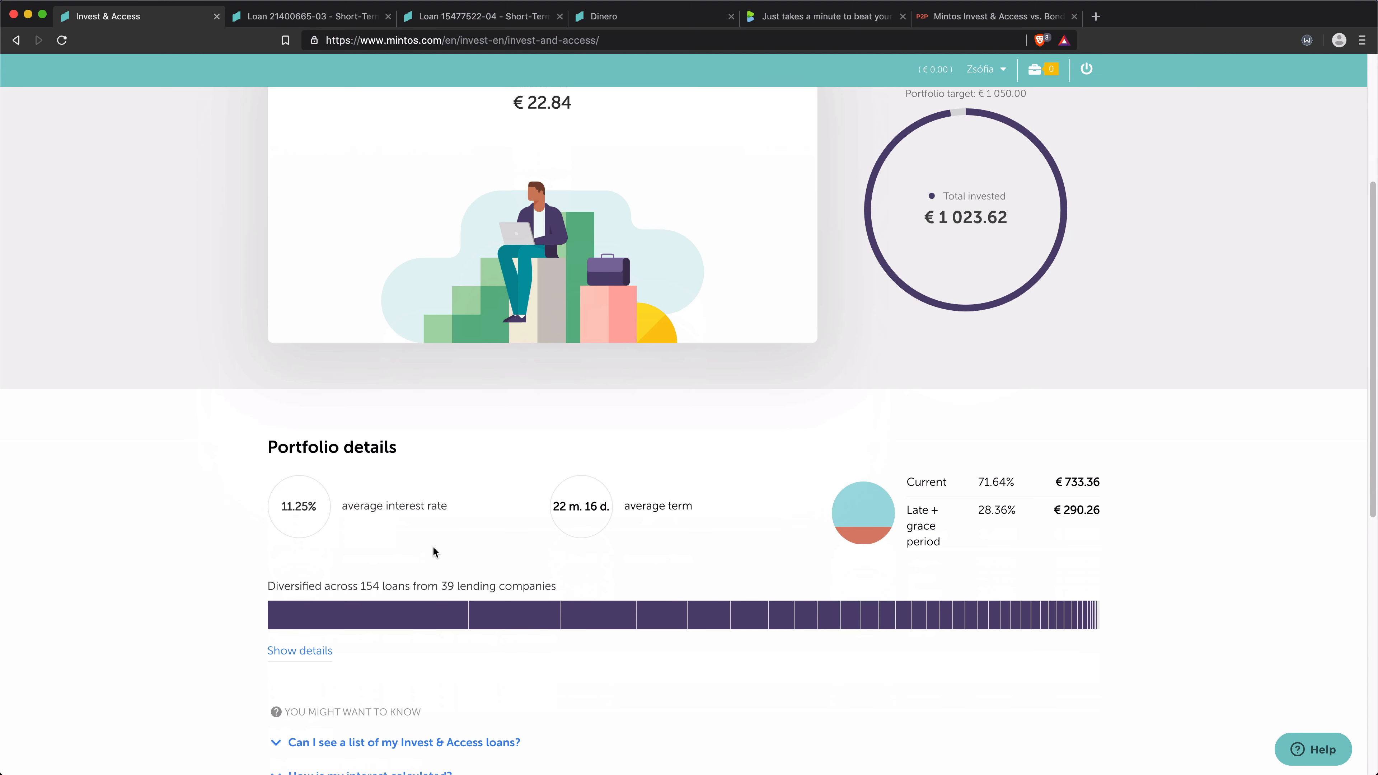
pyautogui.moveTo(461, 505)
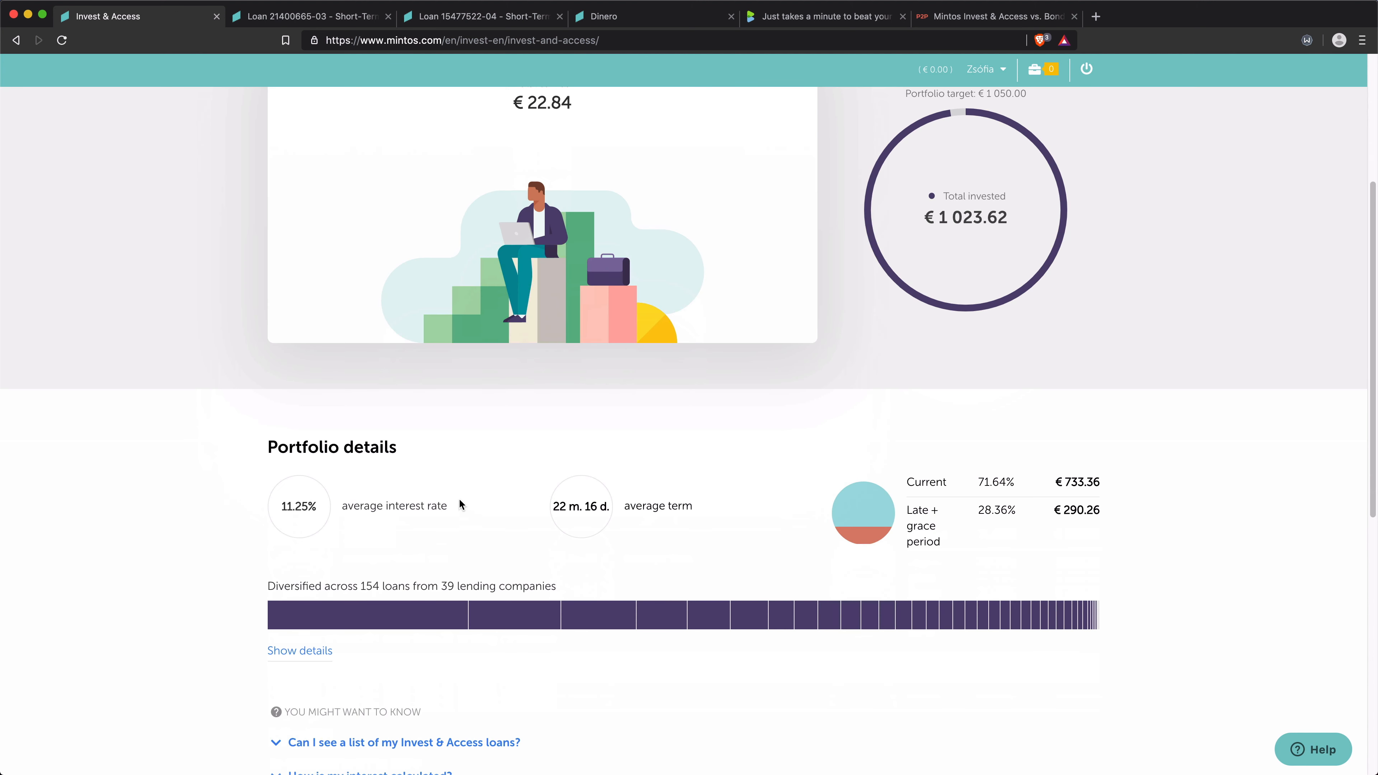
pyautogui.moveTo(462, 508)
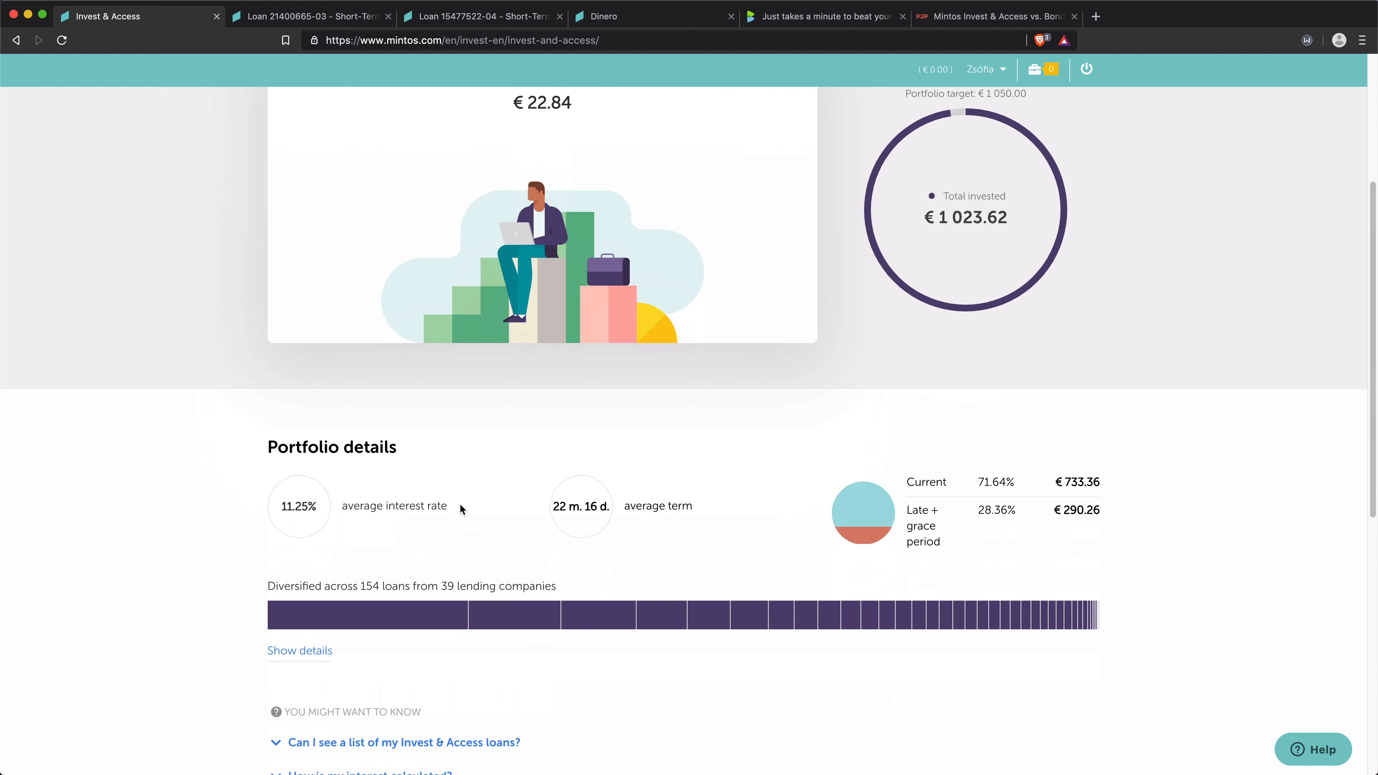
# Step: Scroll to portfolio details: 11.25% average interest, 22-month average term, 28.36% late
pyautogui.scroll(-3)
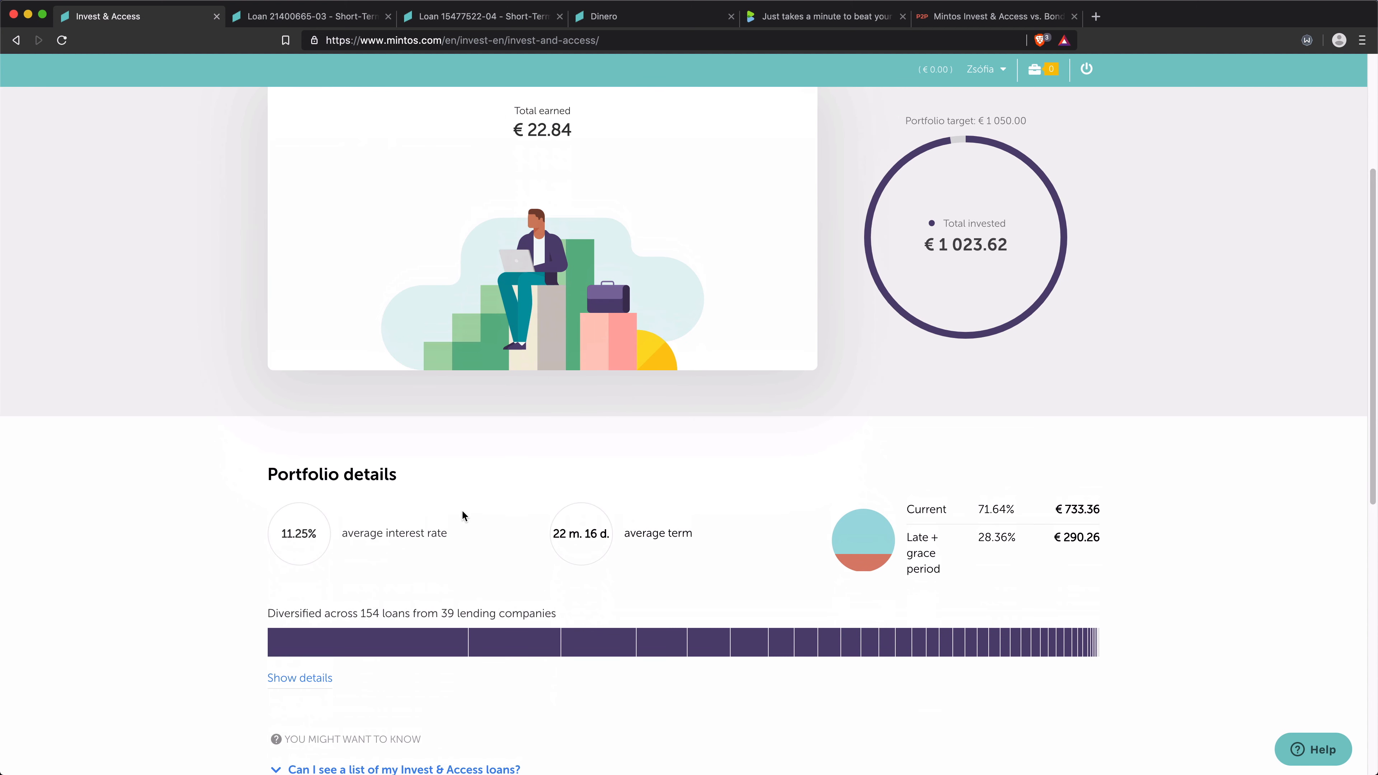
pyautogui.moveTo(437, 527)
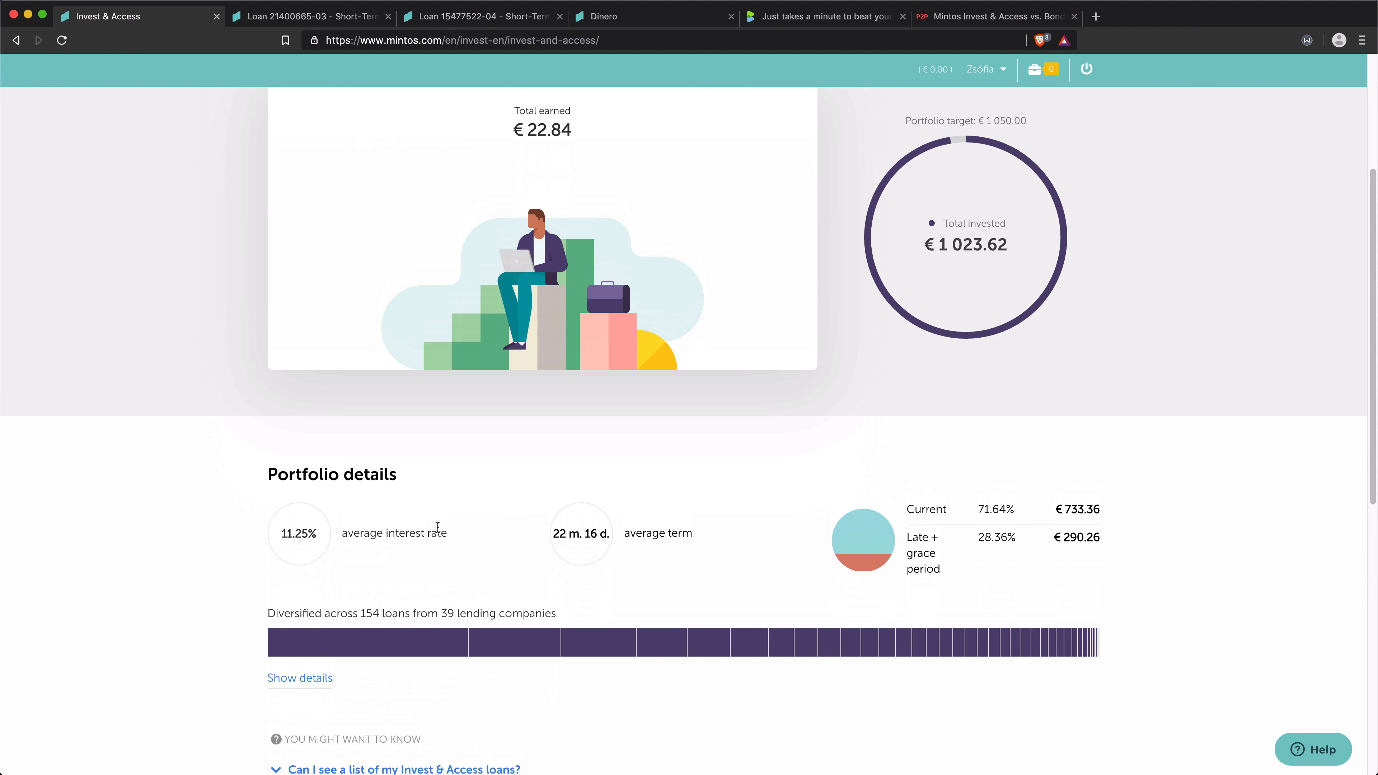
pyautogui.moveTo(274, 521)
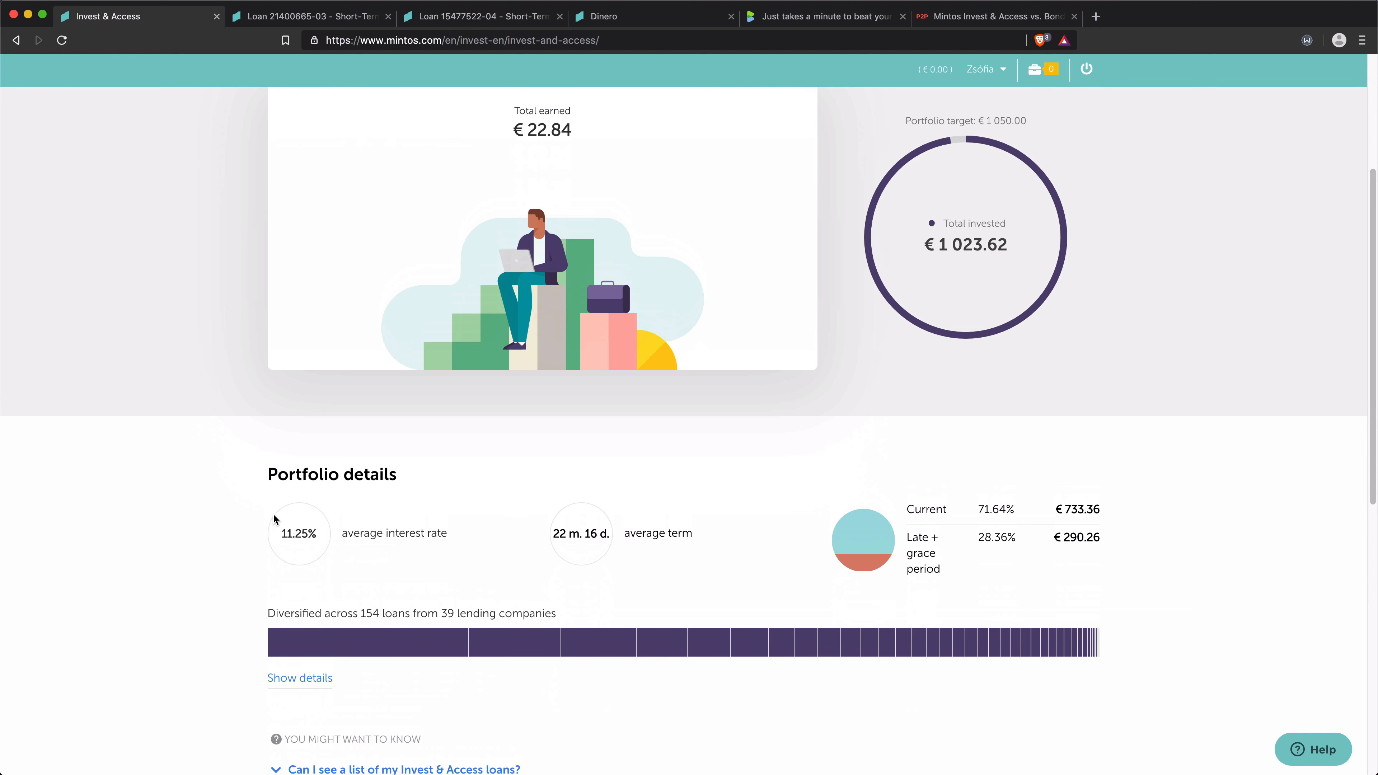
pyautogui.moveTo(412, 532)
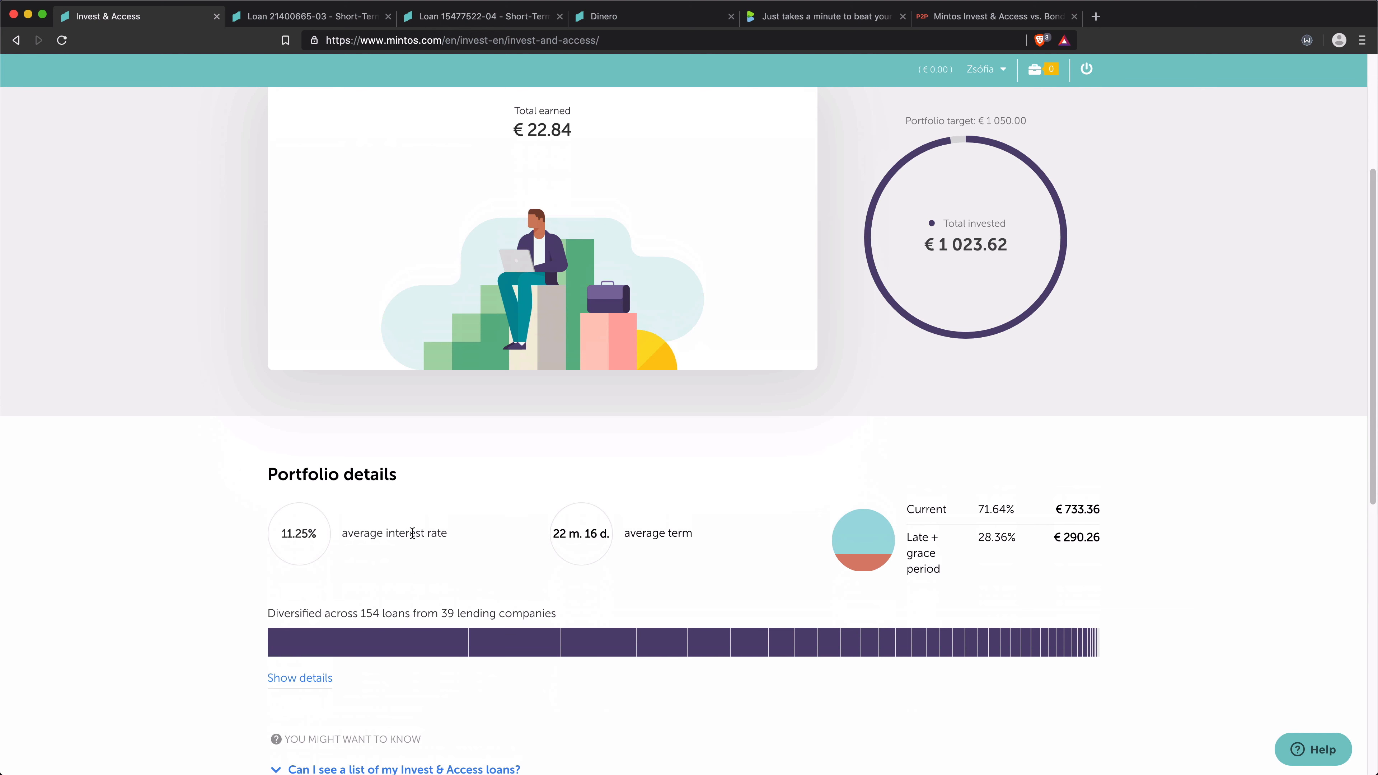
pyautogui.scroll(-3)
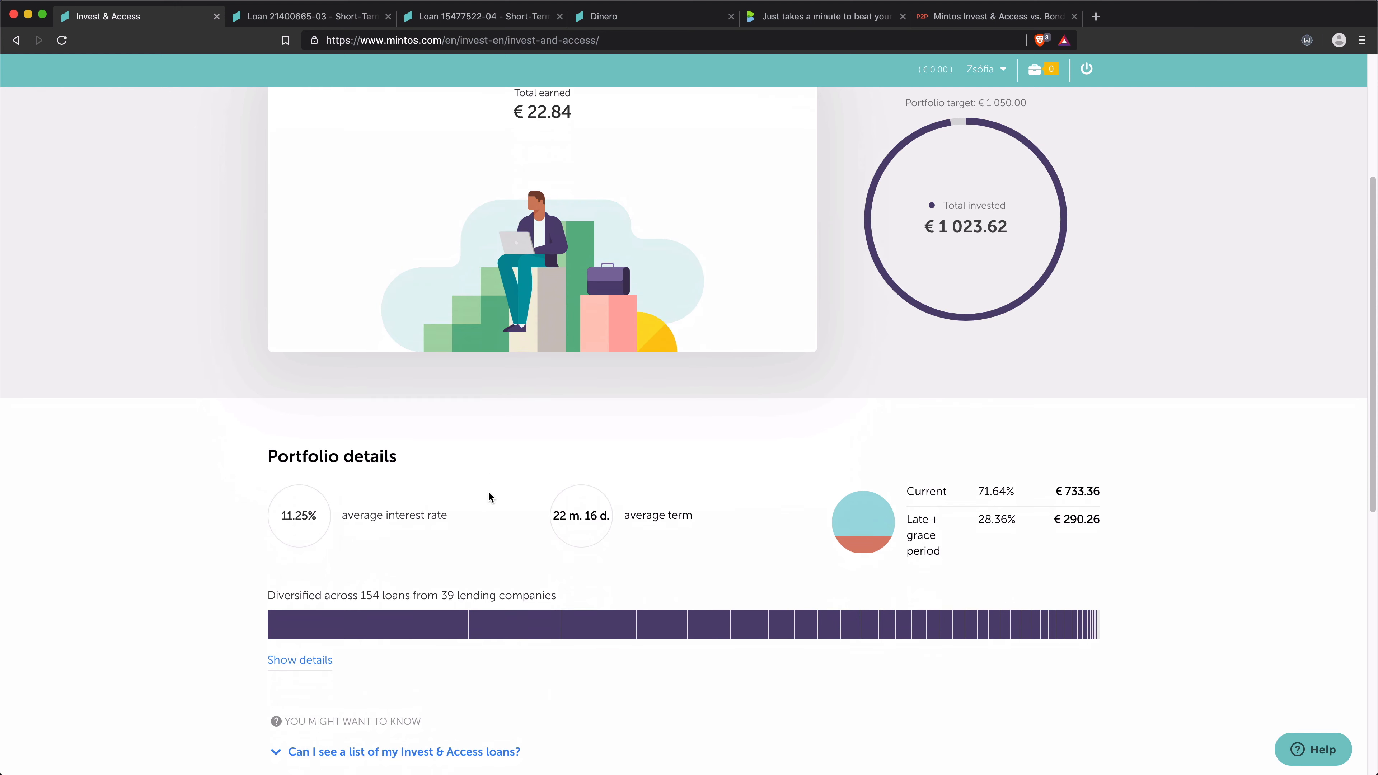
pyautogui.scroll(-3)
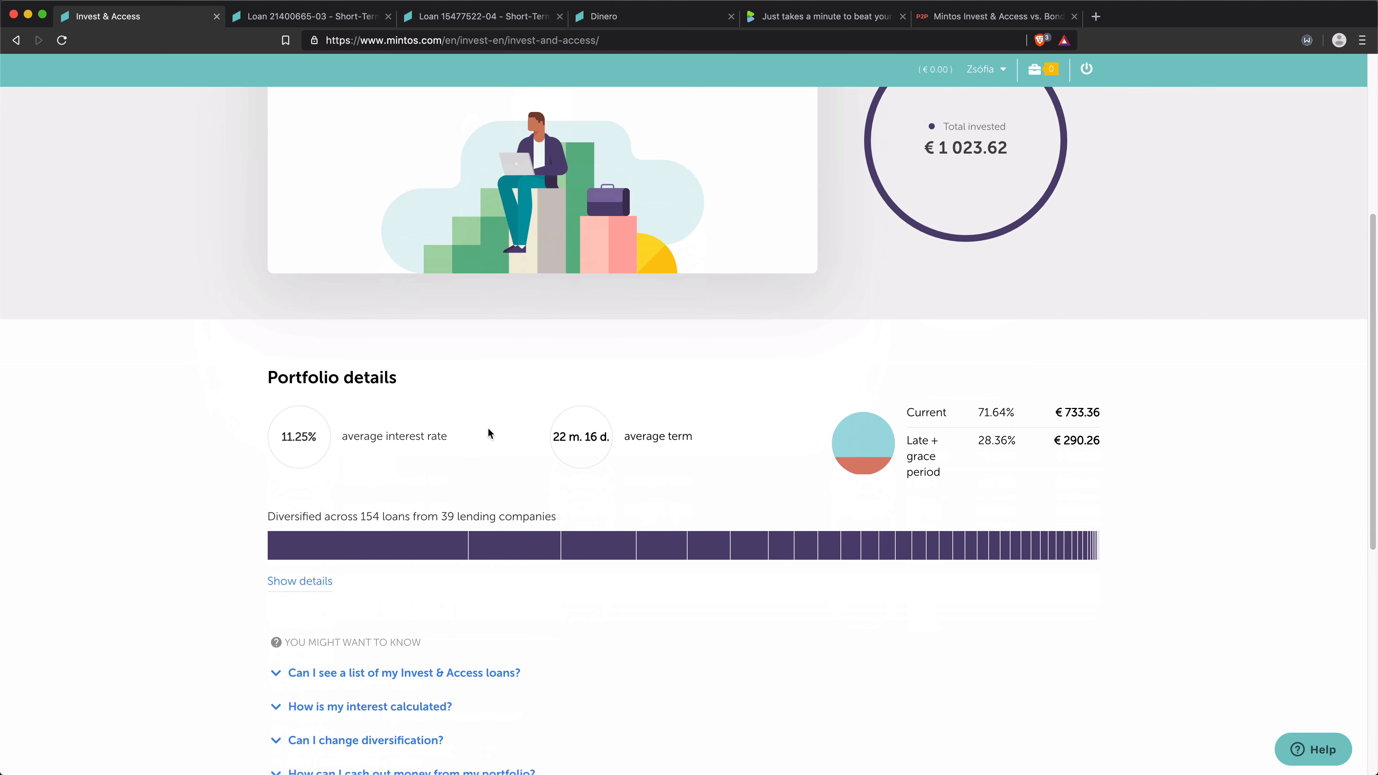
pyautogui.scroll(-3)
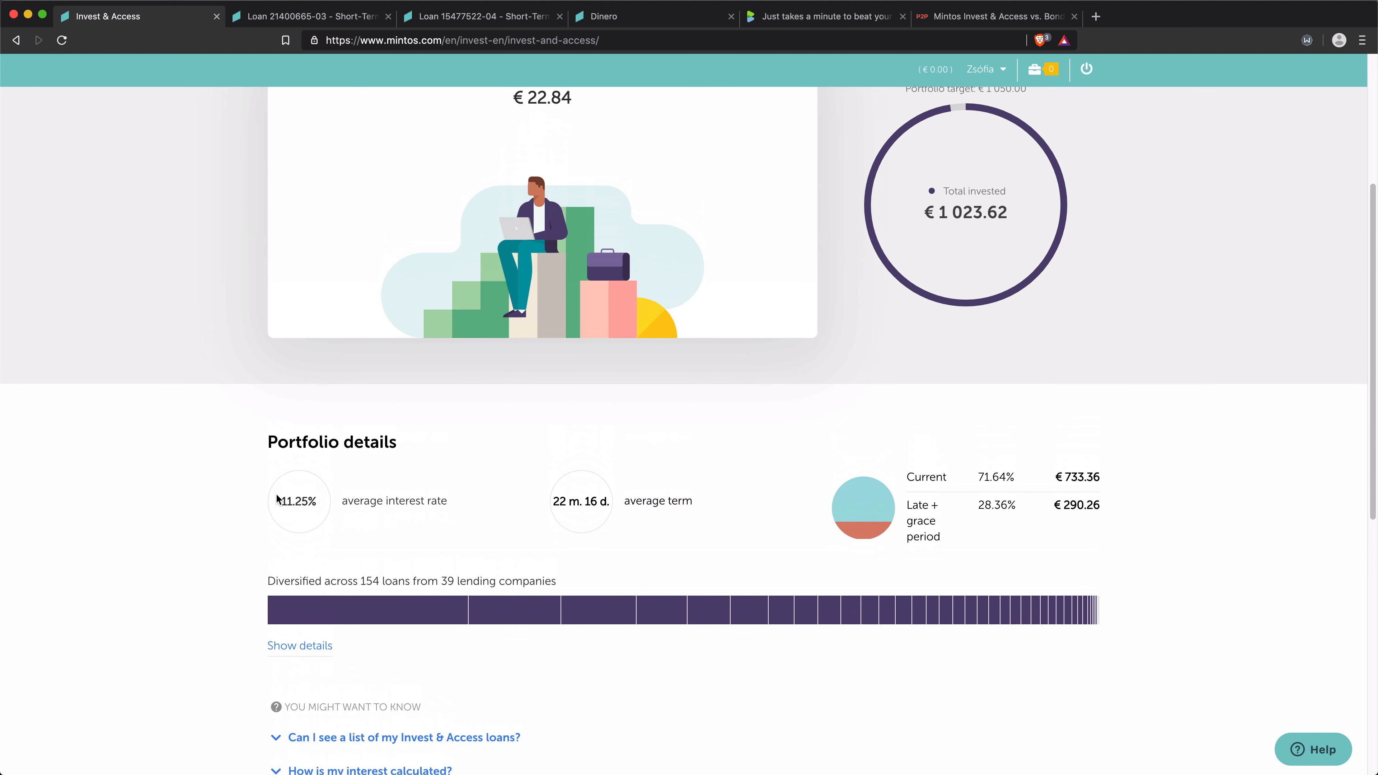
pyautogui.moveTo(312, 501)
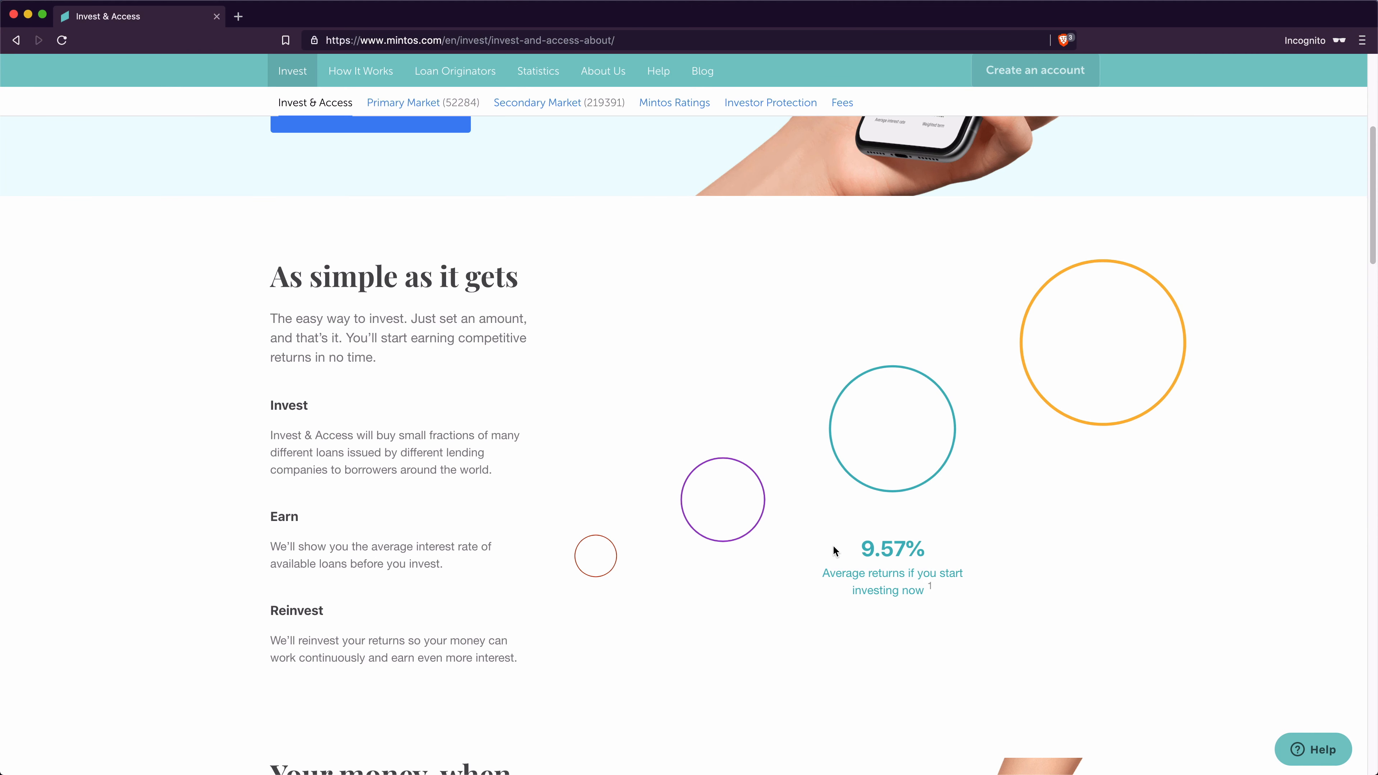
pyautogui.moveTo(861, 547)
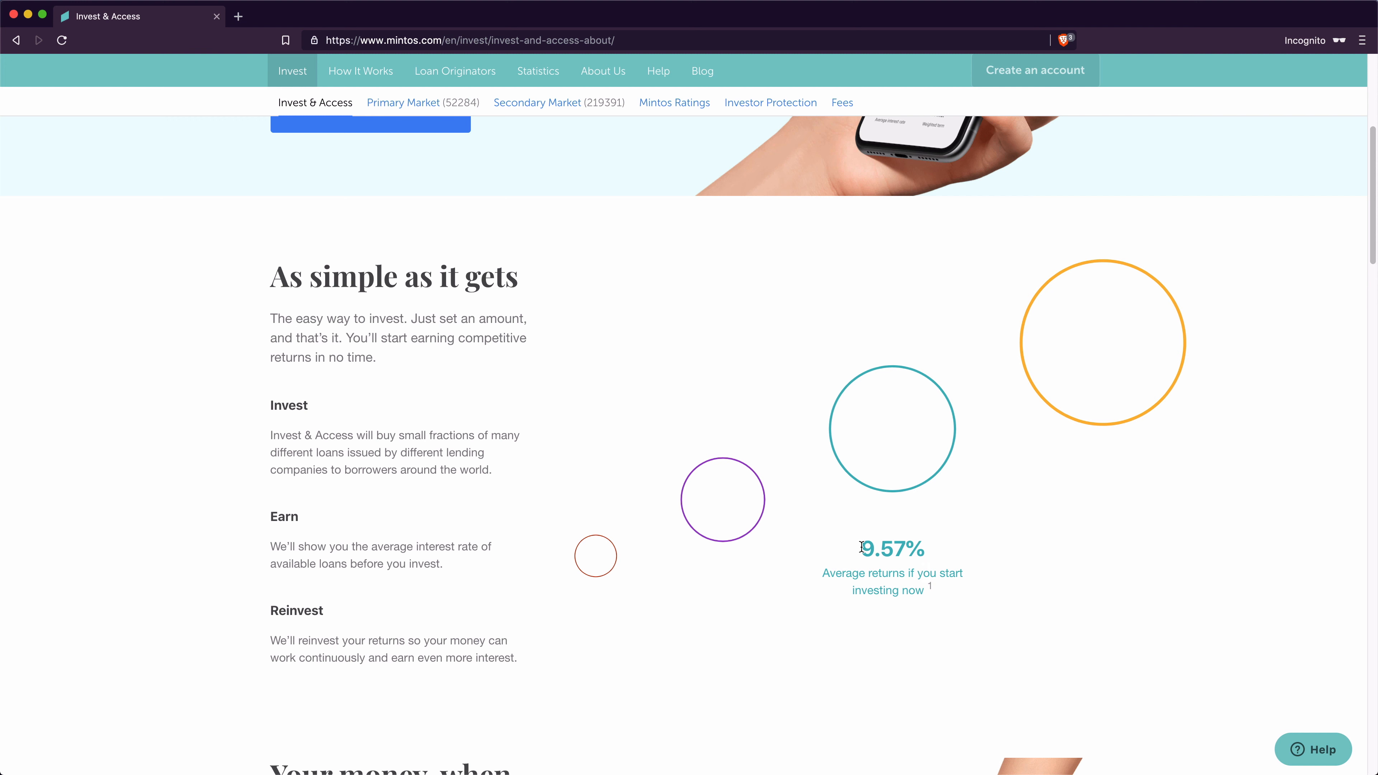
# Step: Highlight the 9.57% average returns figure on the public Invest & Access page
pyautogui.moveTo(860, 548); pyautogui.dragTo(925, 590)
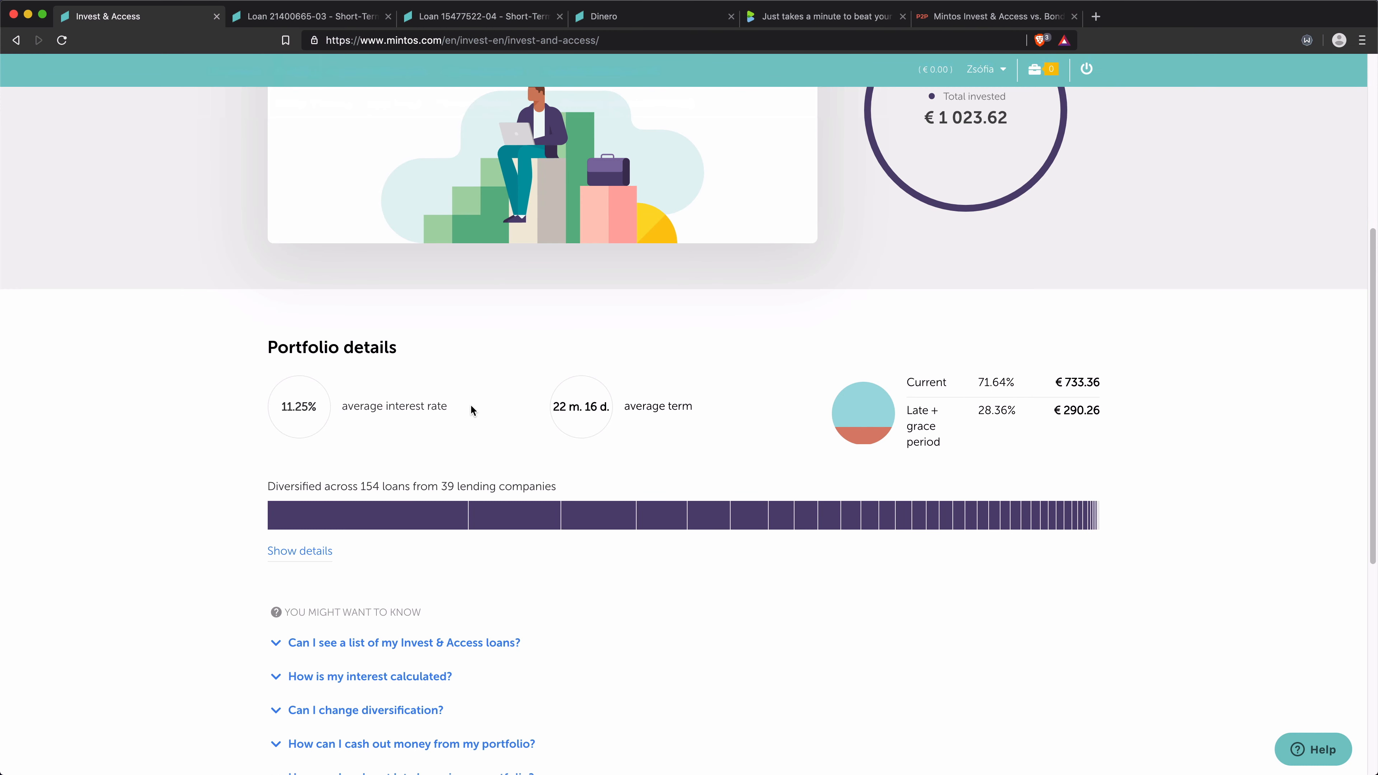
pyautogui.moveTo(494, 415)
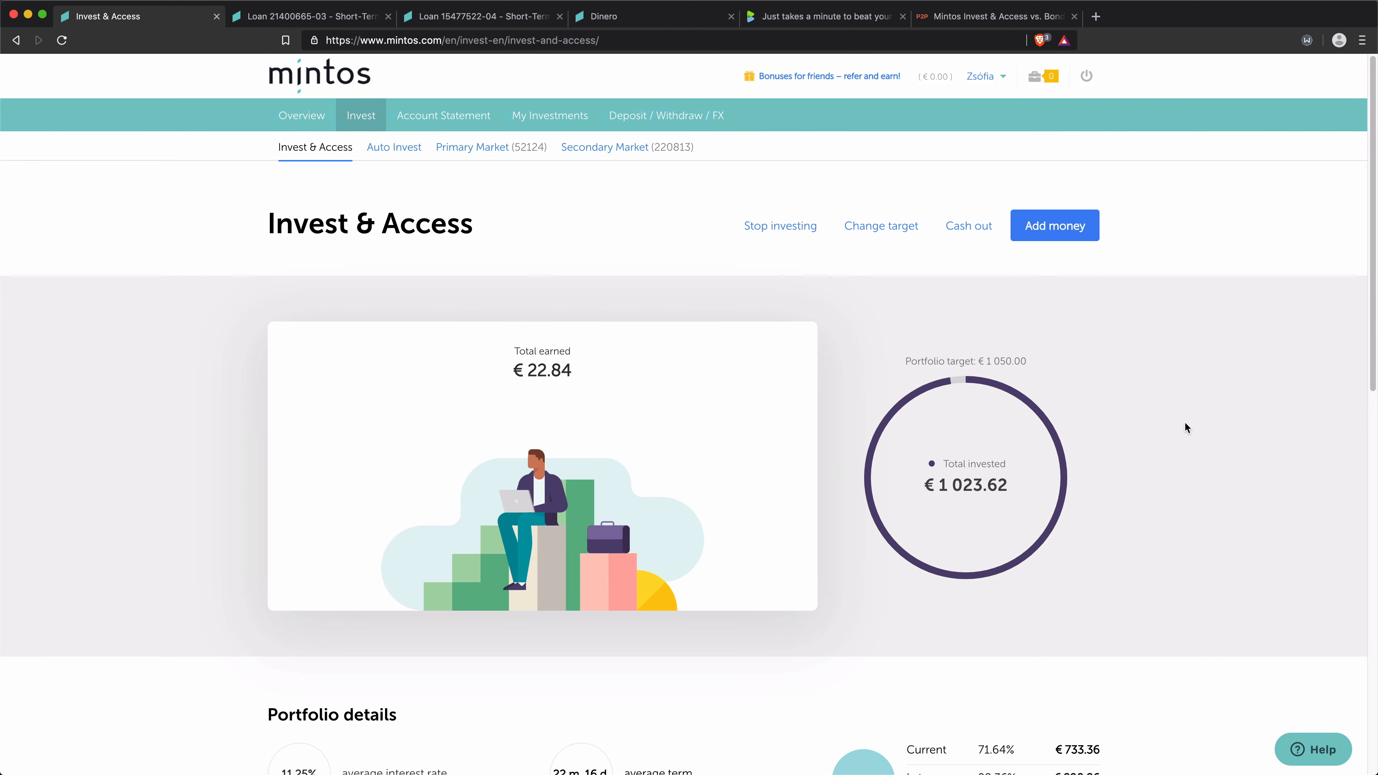
pyautogui.moveTo(1174, 384)
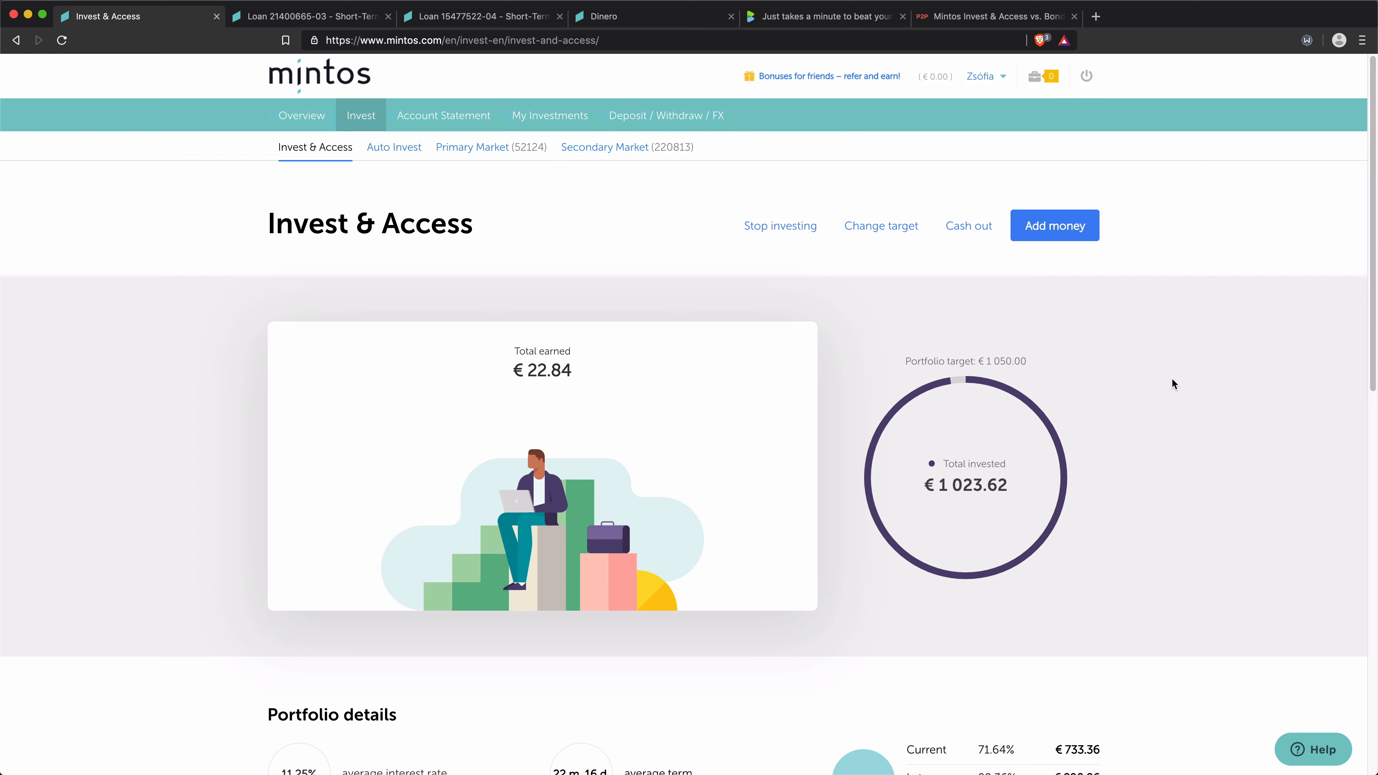
pyautogui.scroll(-3)
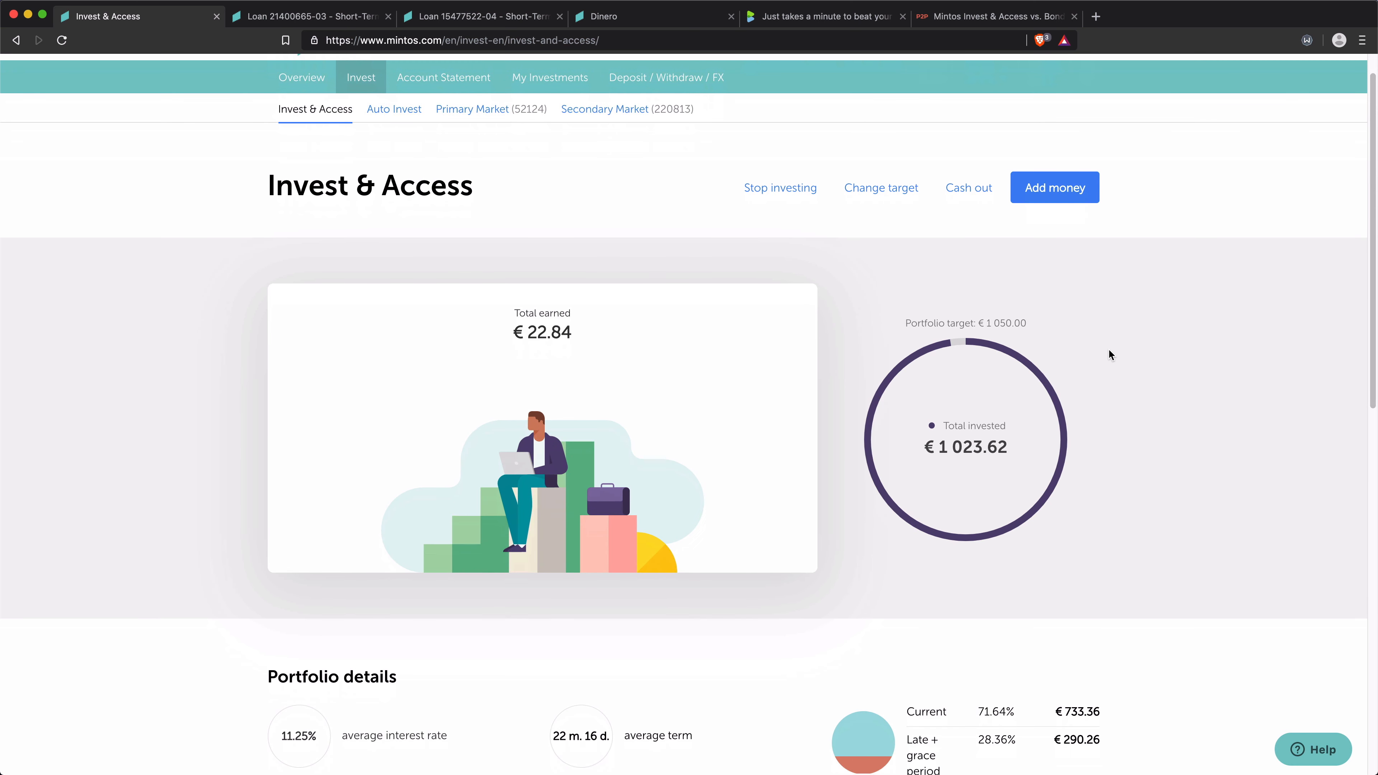
pyautogui.scroll(-3)
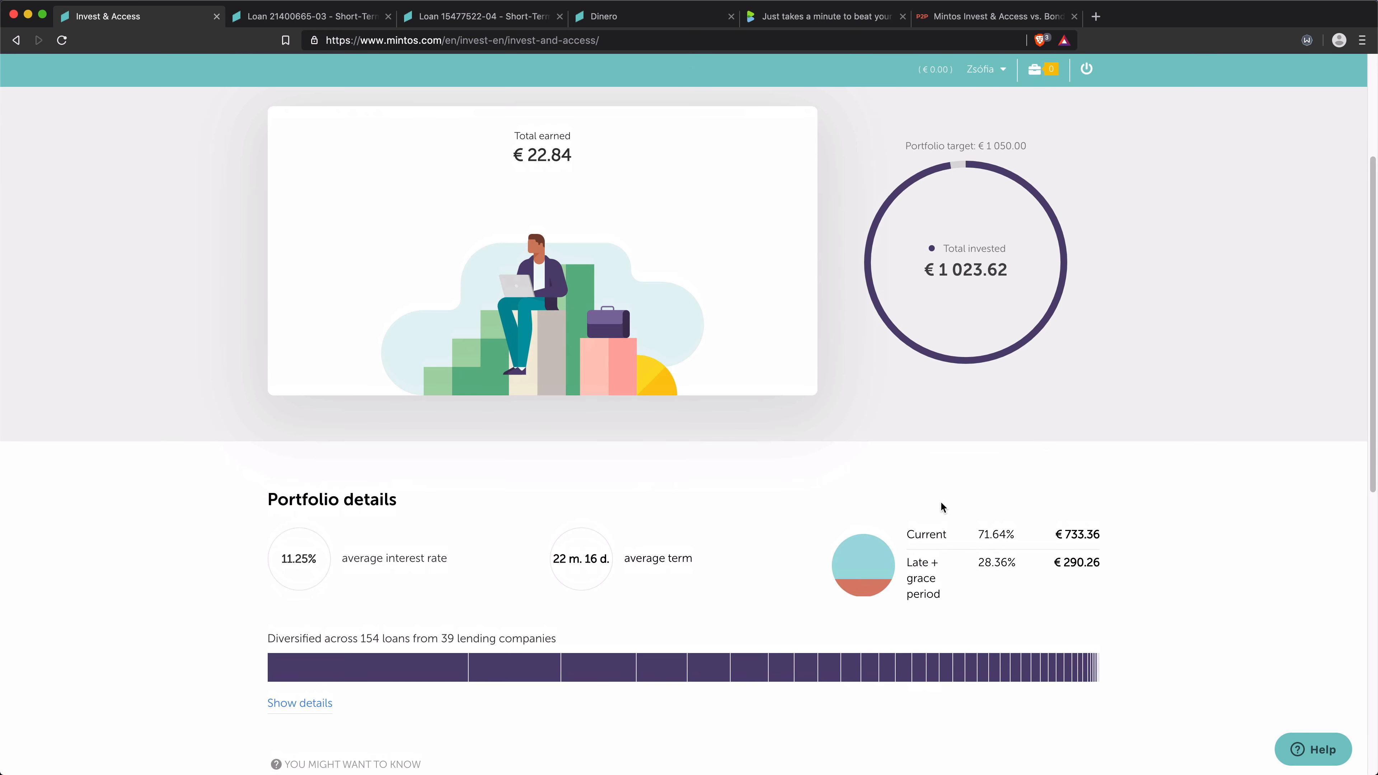
pyautogui.moveTo(1104, 540)
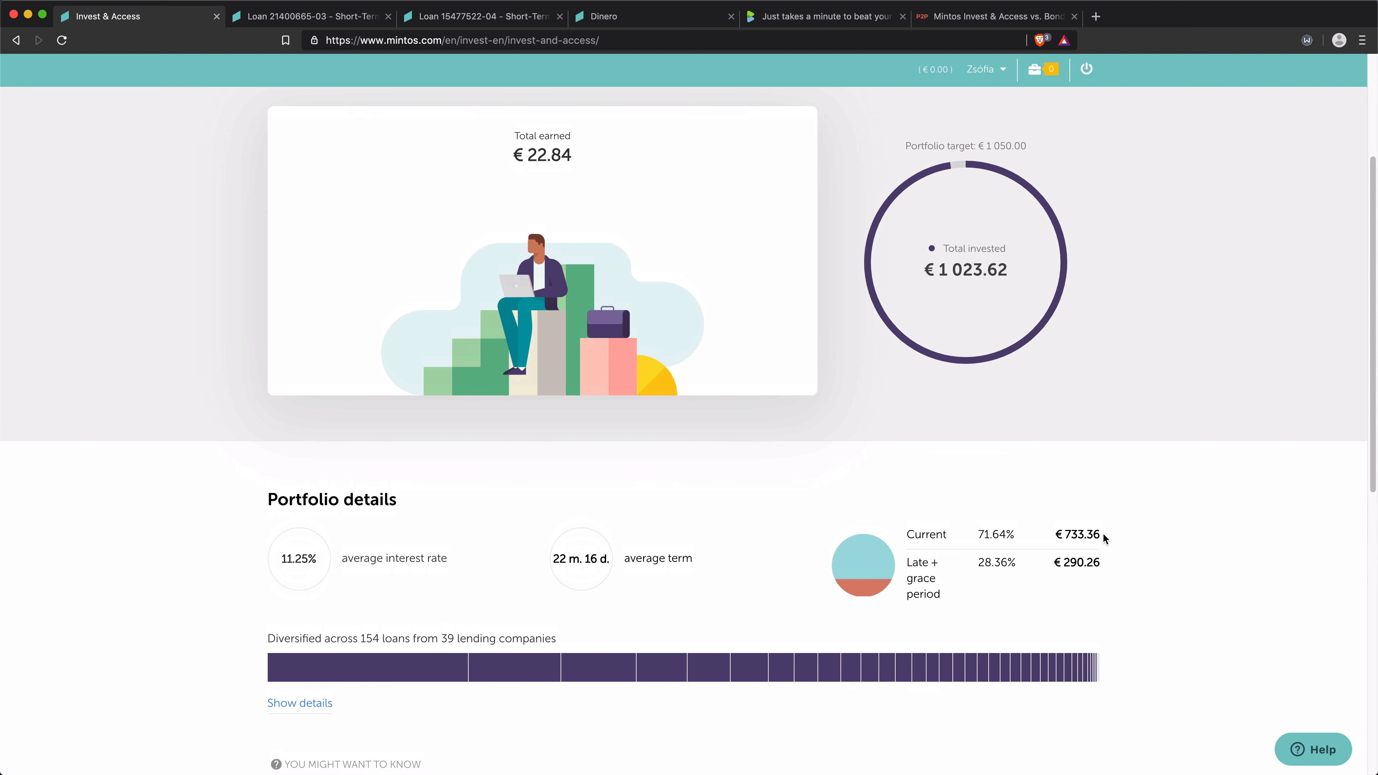
pyautogui.moveTo(919, 581)
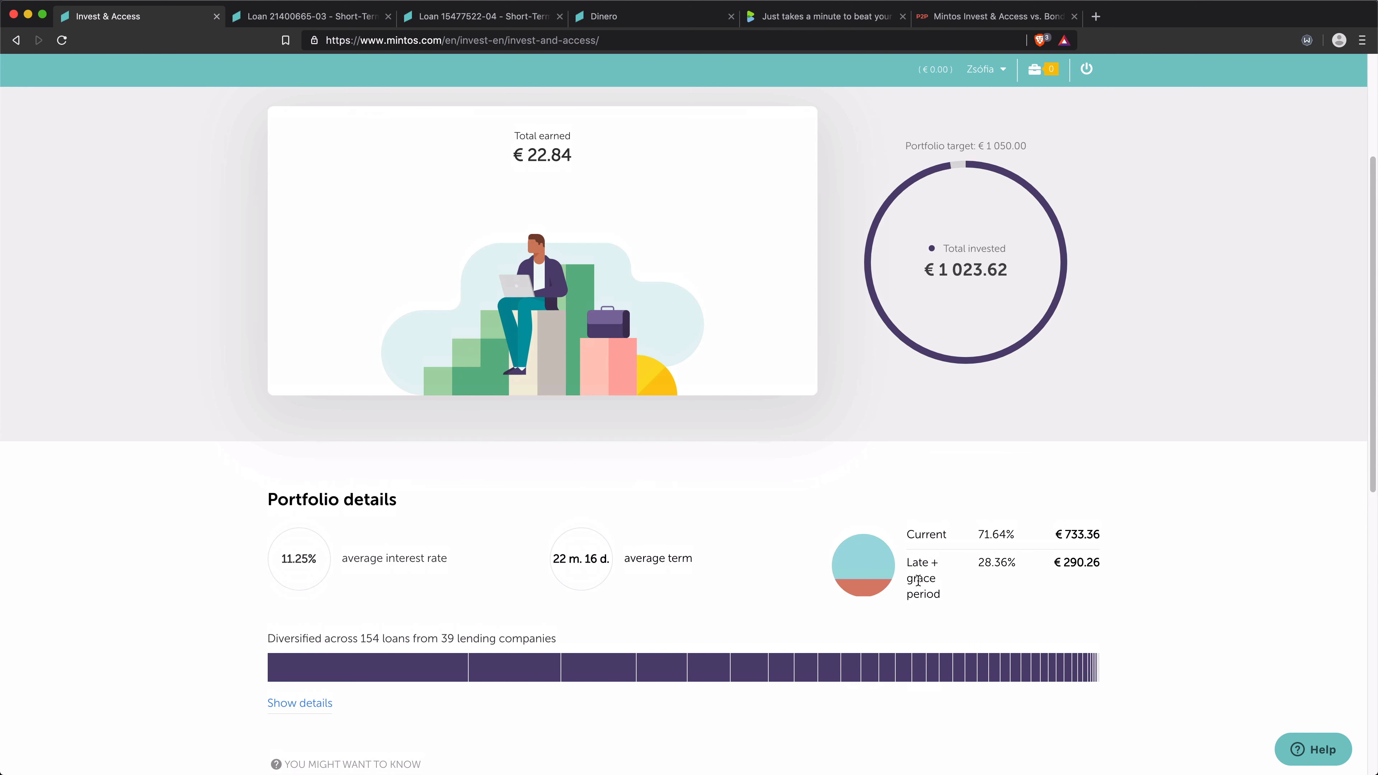
pyautogui.moveTo(978, 561)
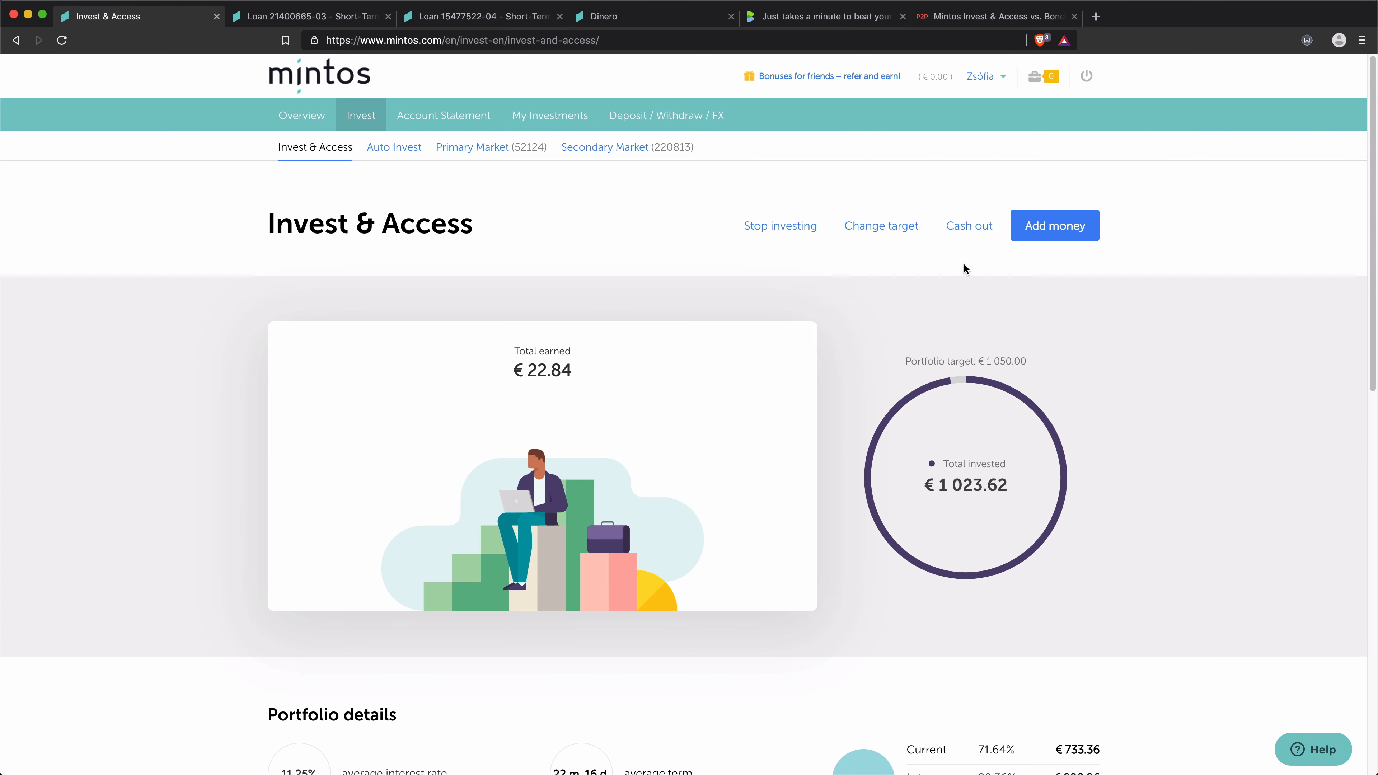
# Step: Start a cash-out of €500, bringing the strategy limit down to €523.62
pyautogui.click(968, 226)
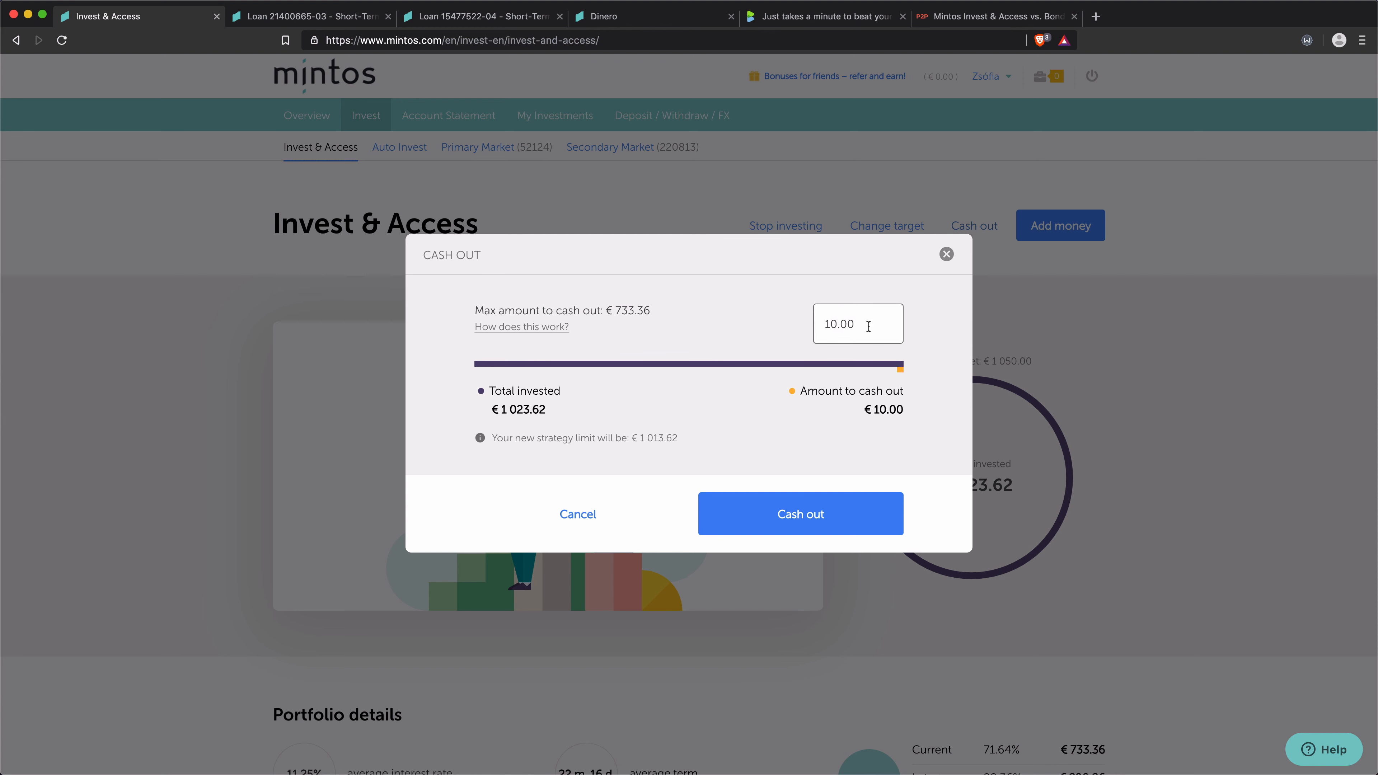
pyautogui.write('500')
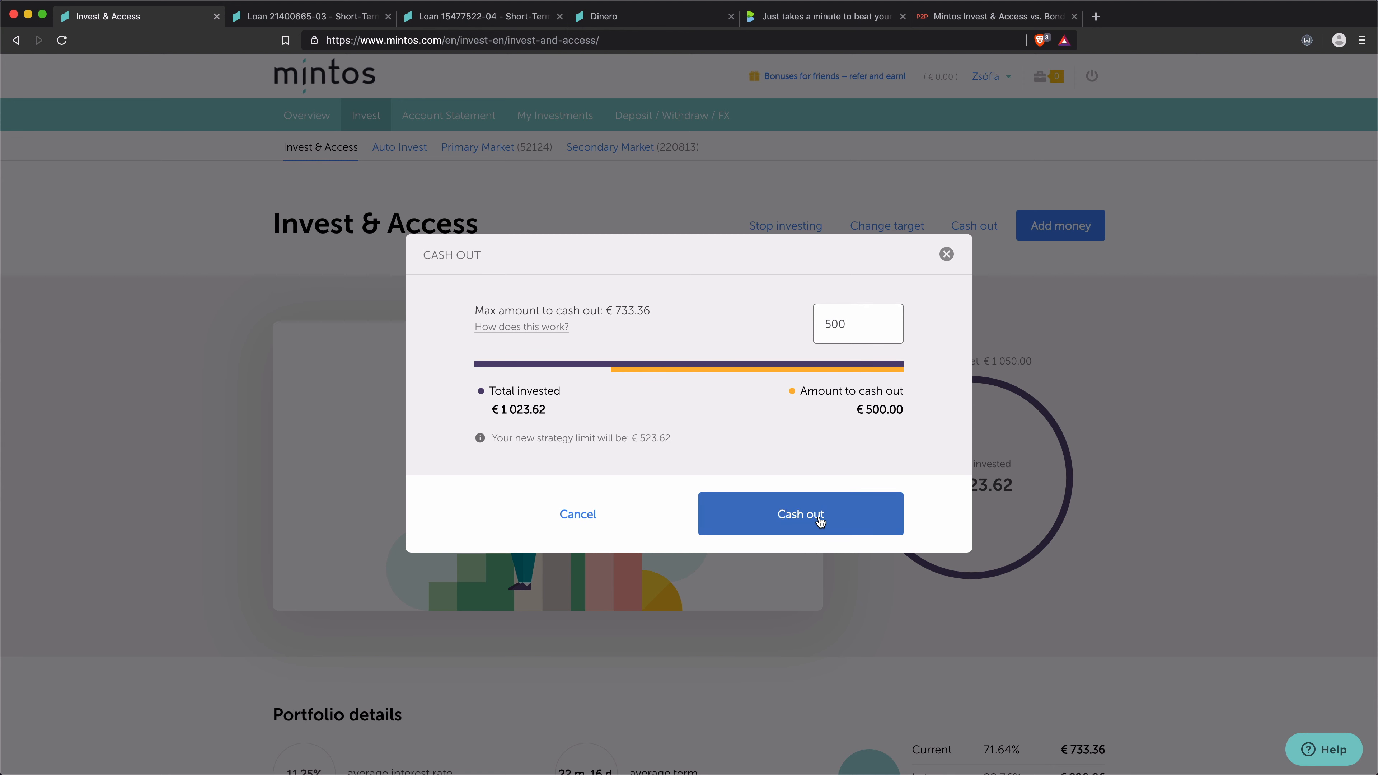
pyautogui.moveTo(1026, 416)
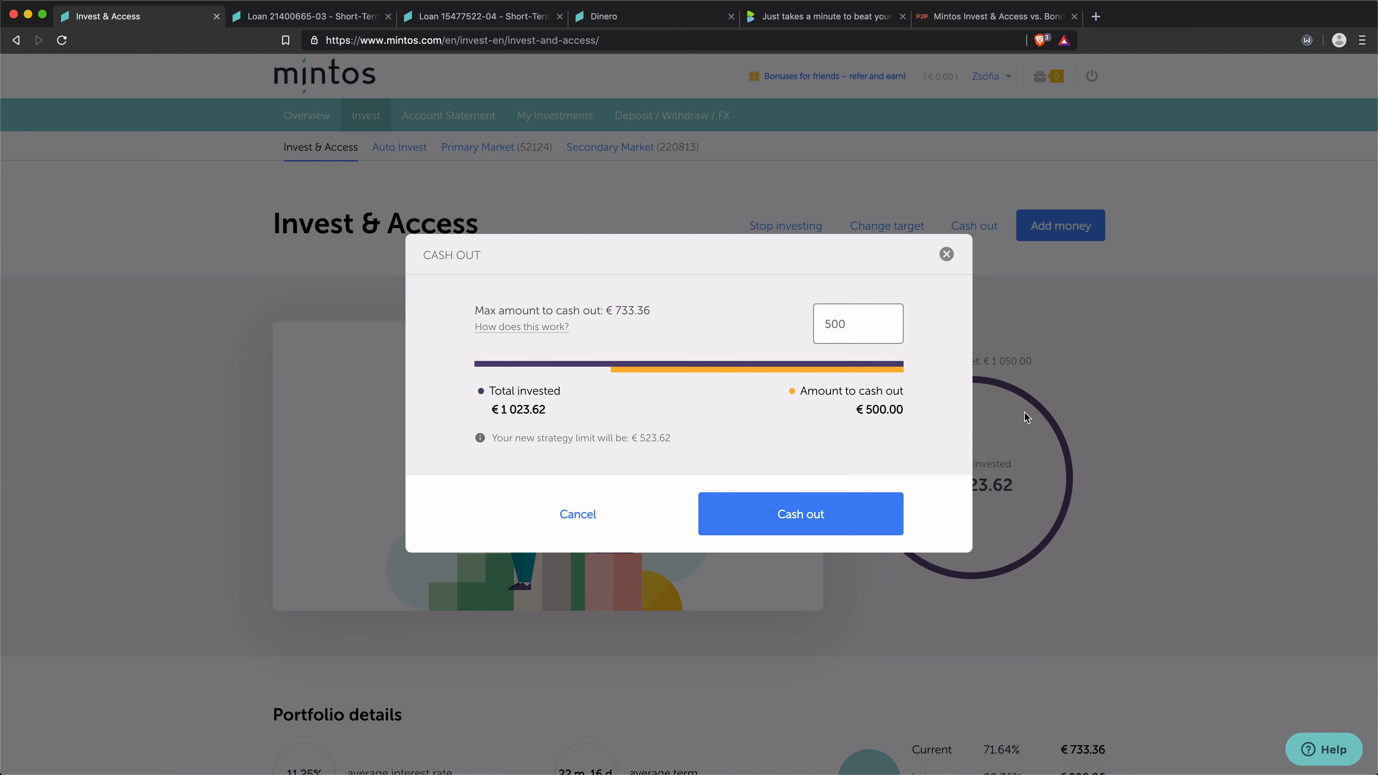
pyautogui.moveTo(673, 450)
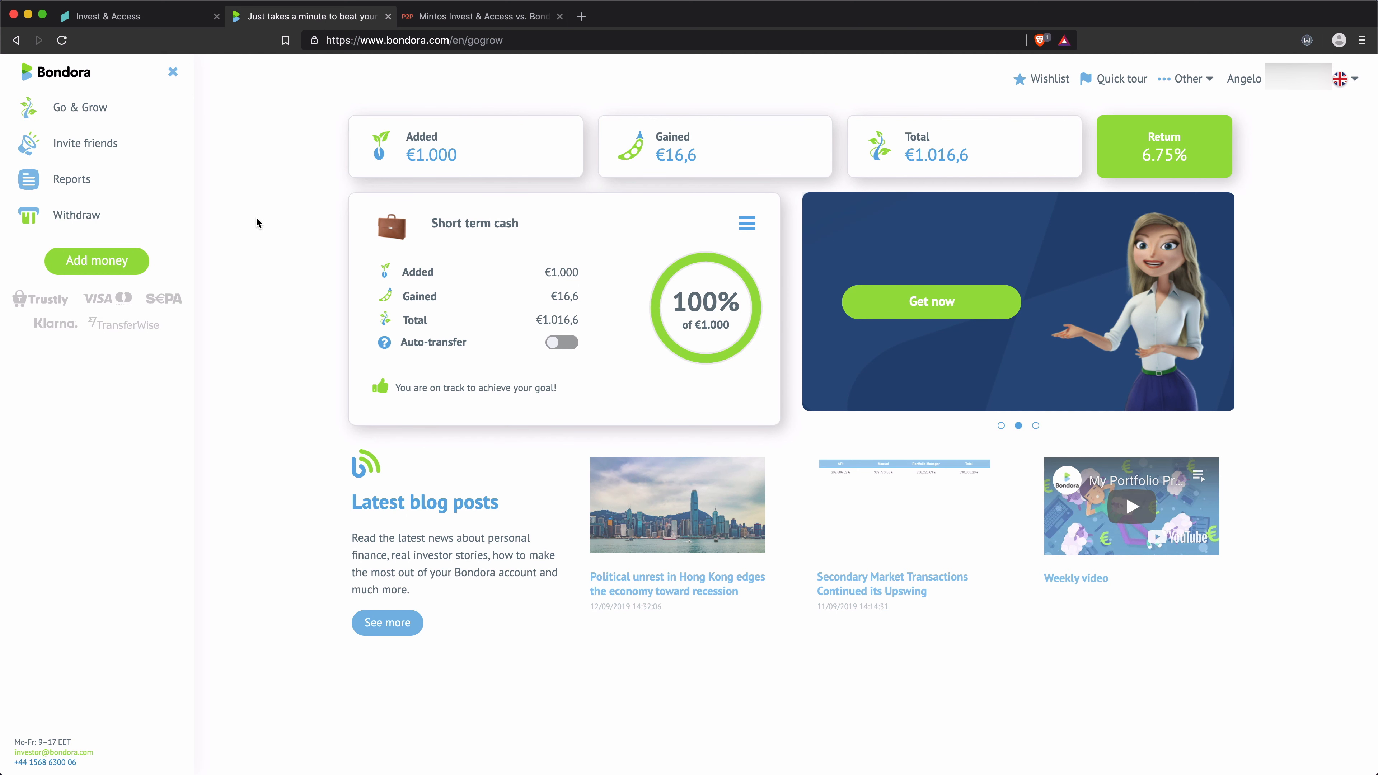
pyautogui.moveTo(299, 203)
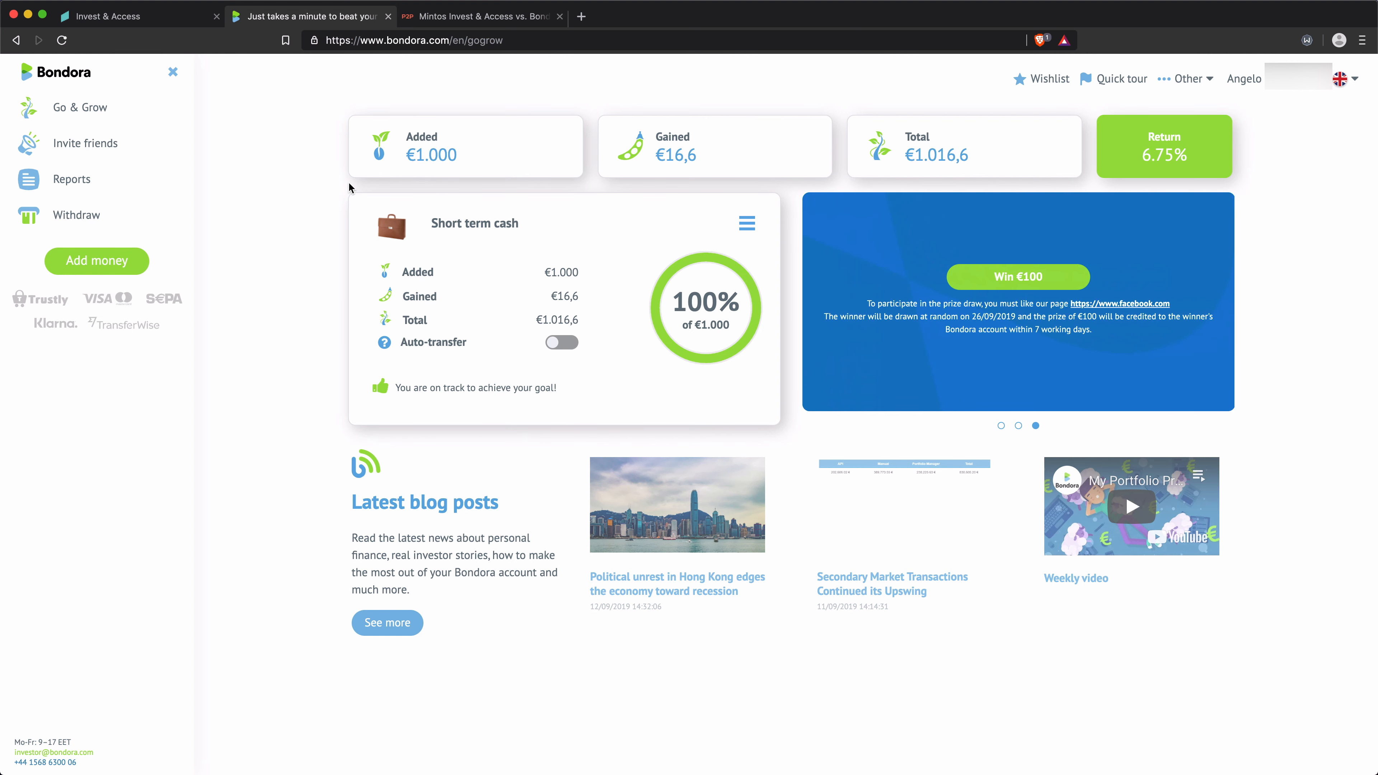
pyautogui.moveTo(590, 181)
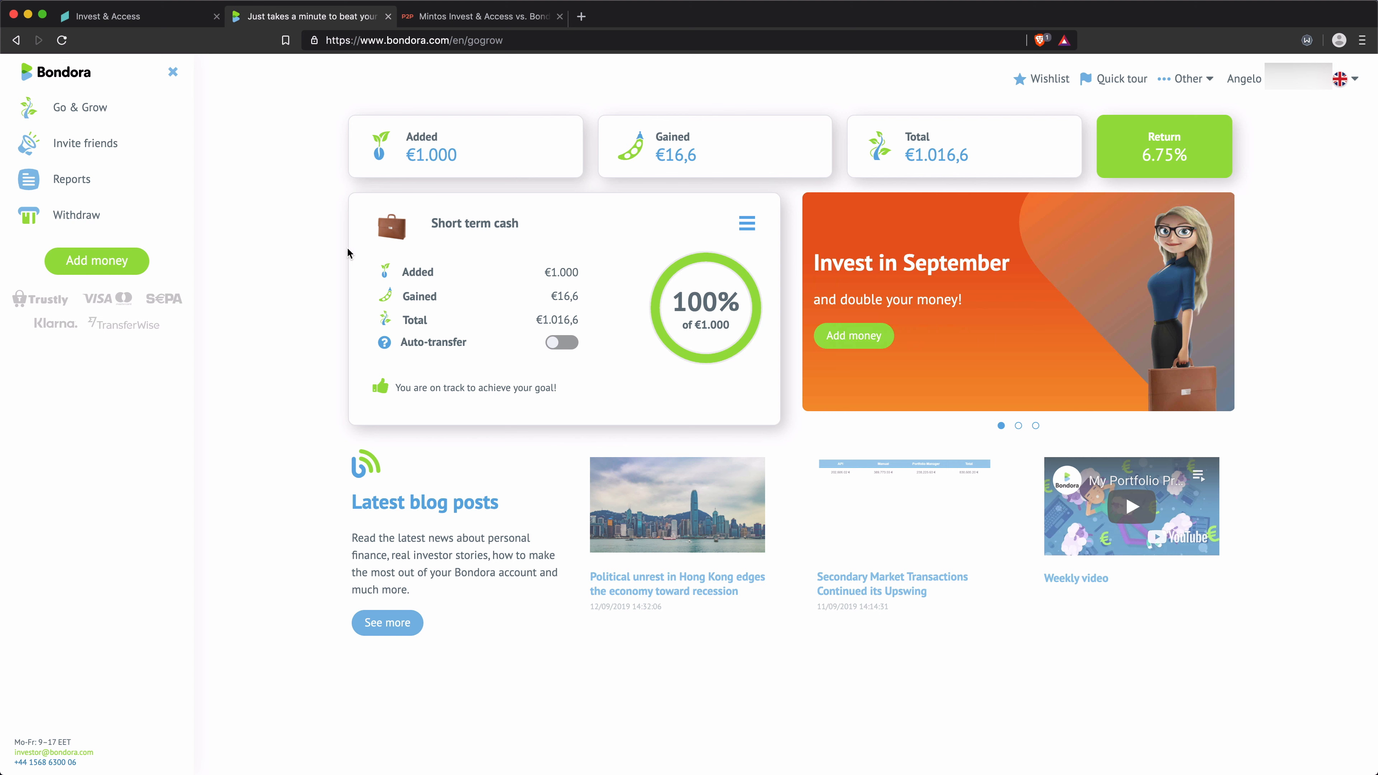
pyautogui.moveTo(484, 224)
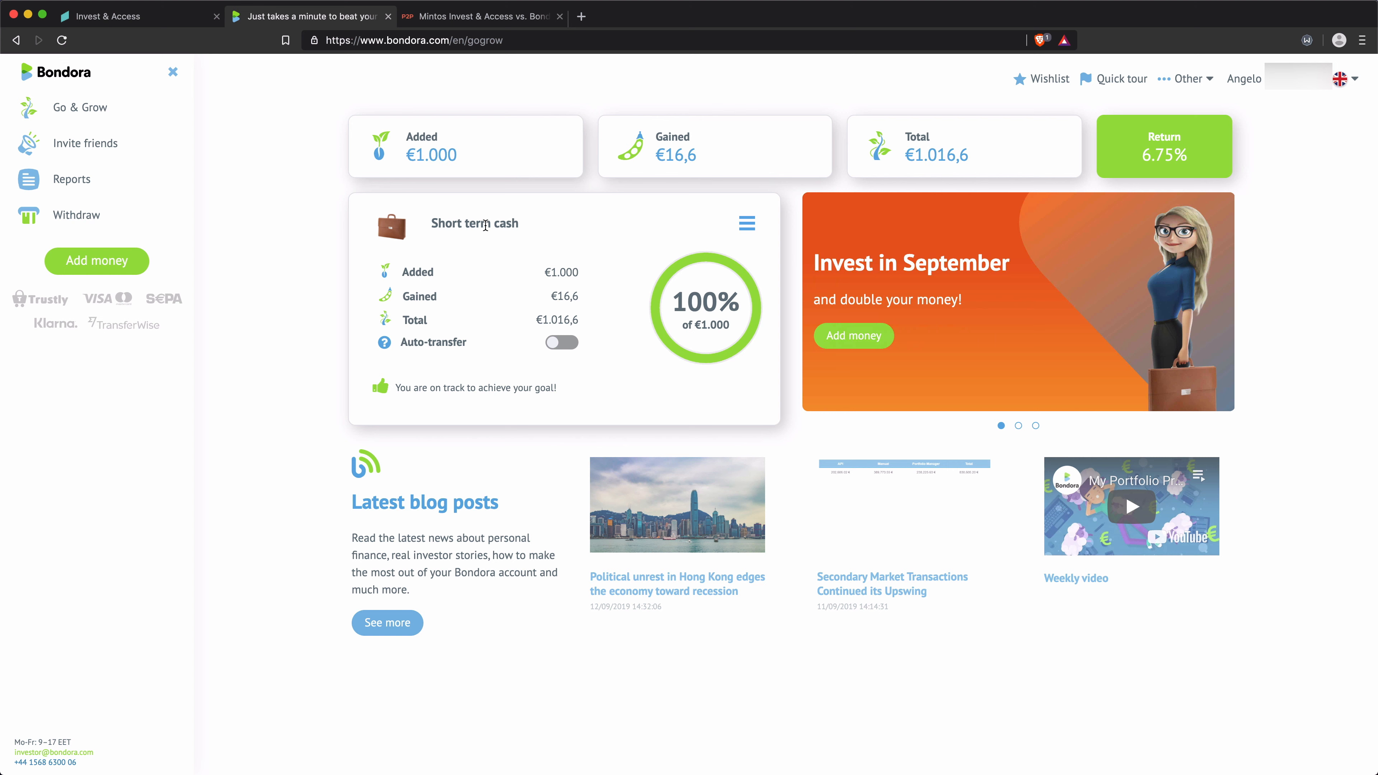
pyautogui.moveTo(601, 285)
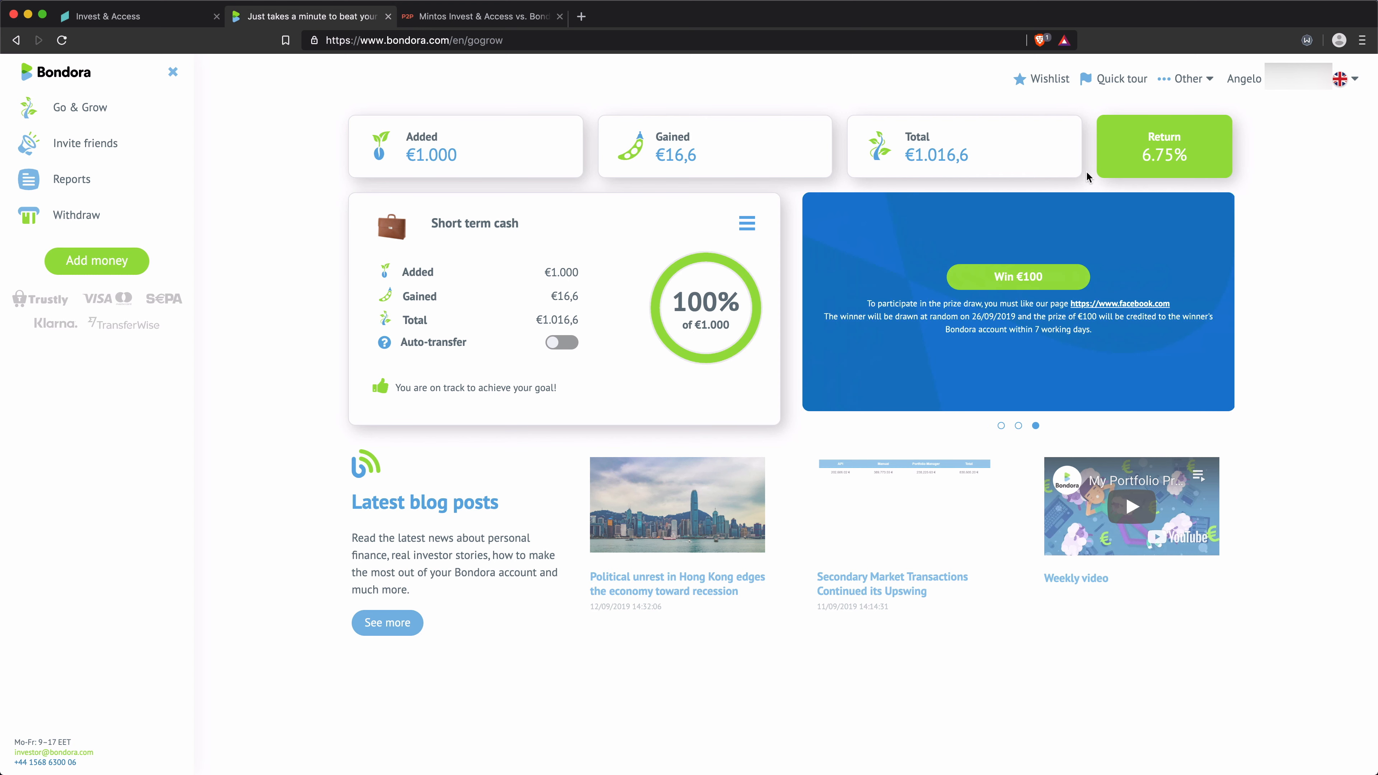
pyautogui.moveTo(1138, 156)
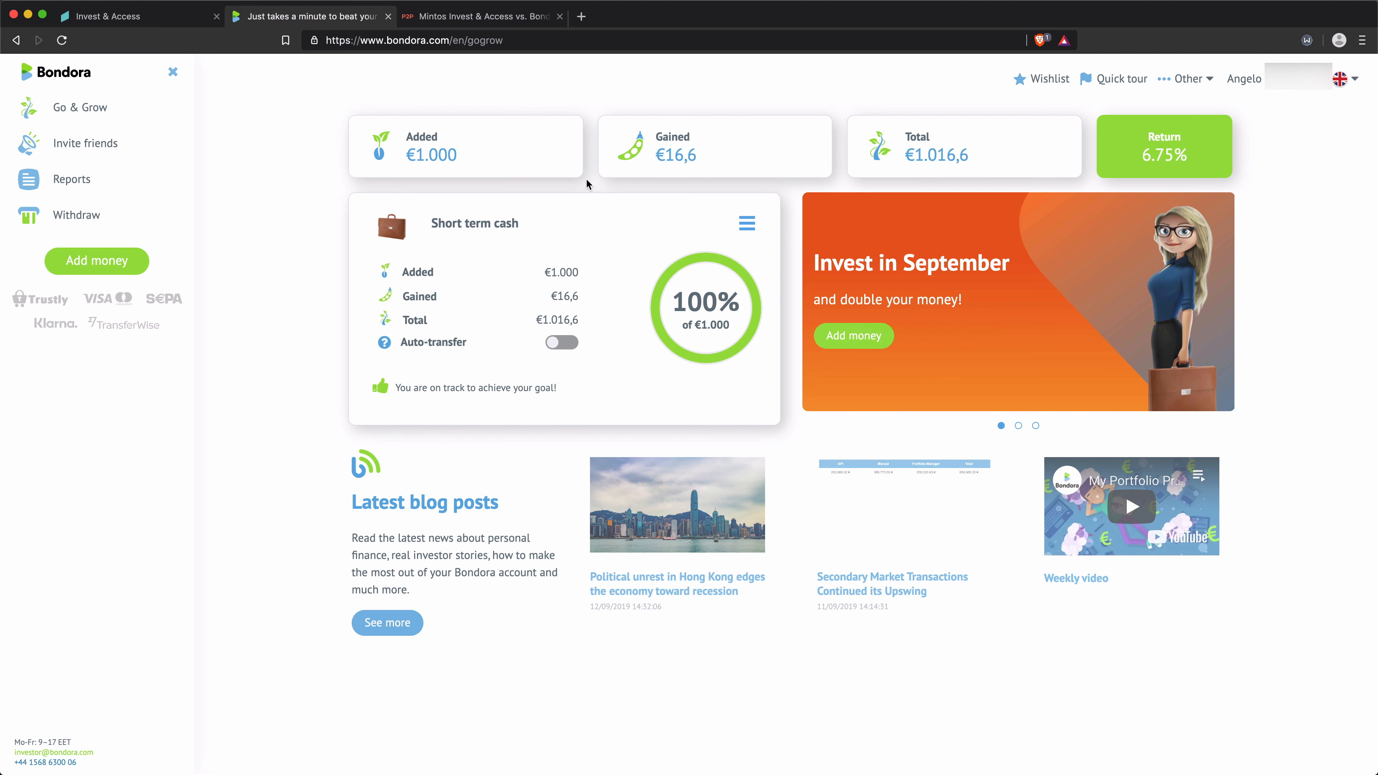
pyautogui.moveTo(318, 189)
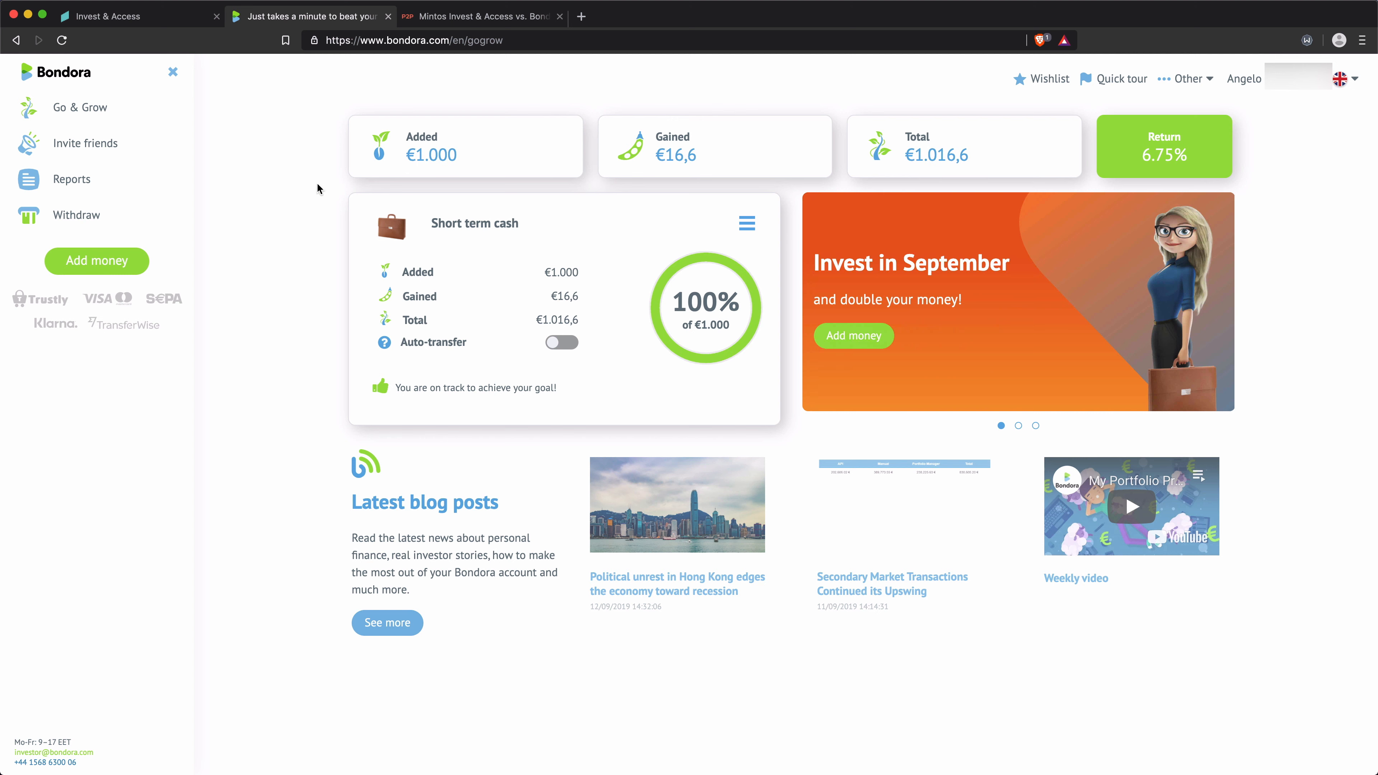
pyautogui.moveTo(616, 227)
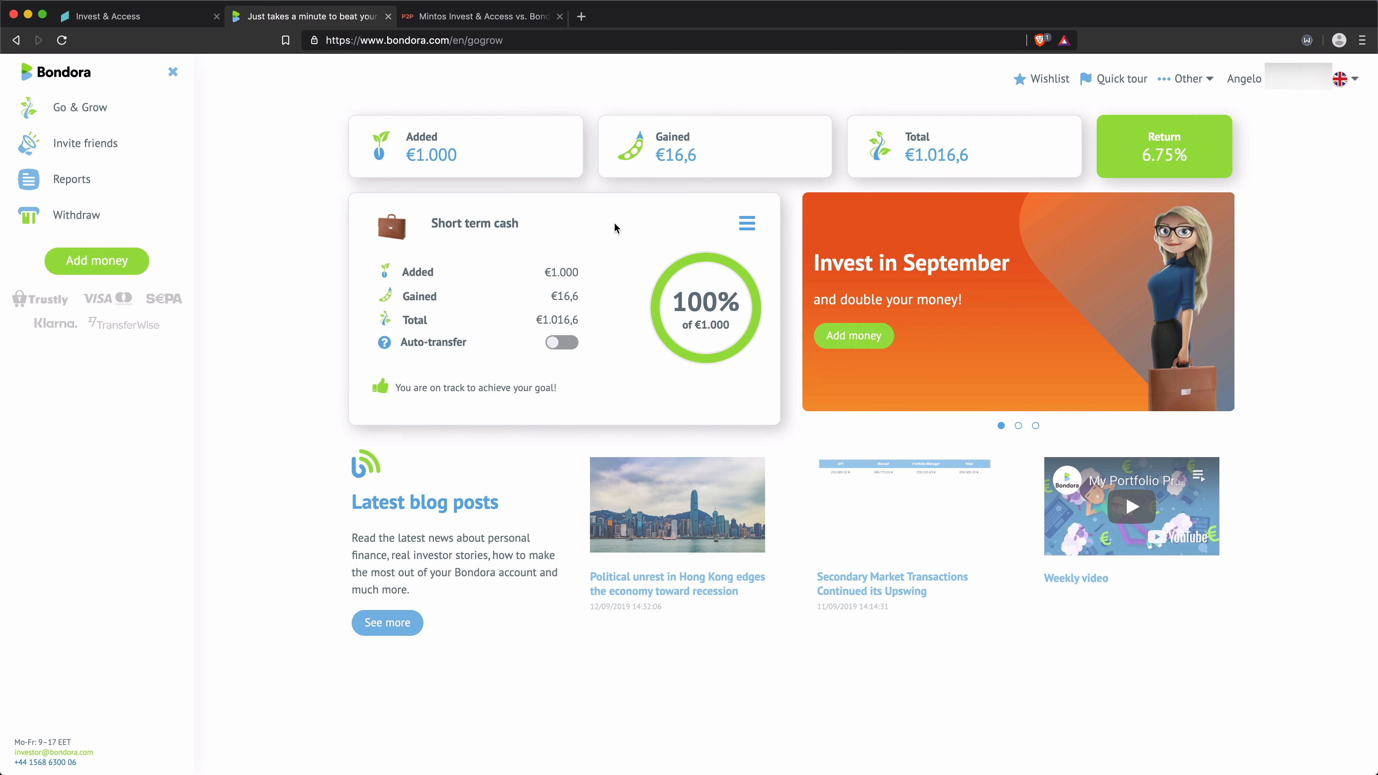
pyautogui.moveTo(555, 257)
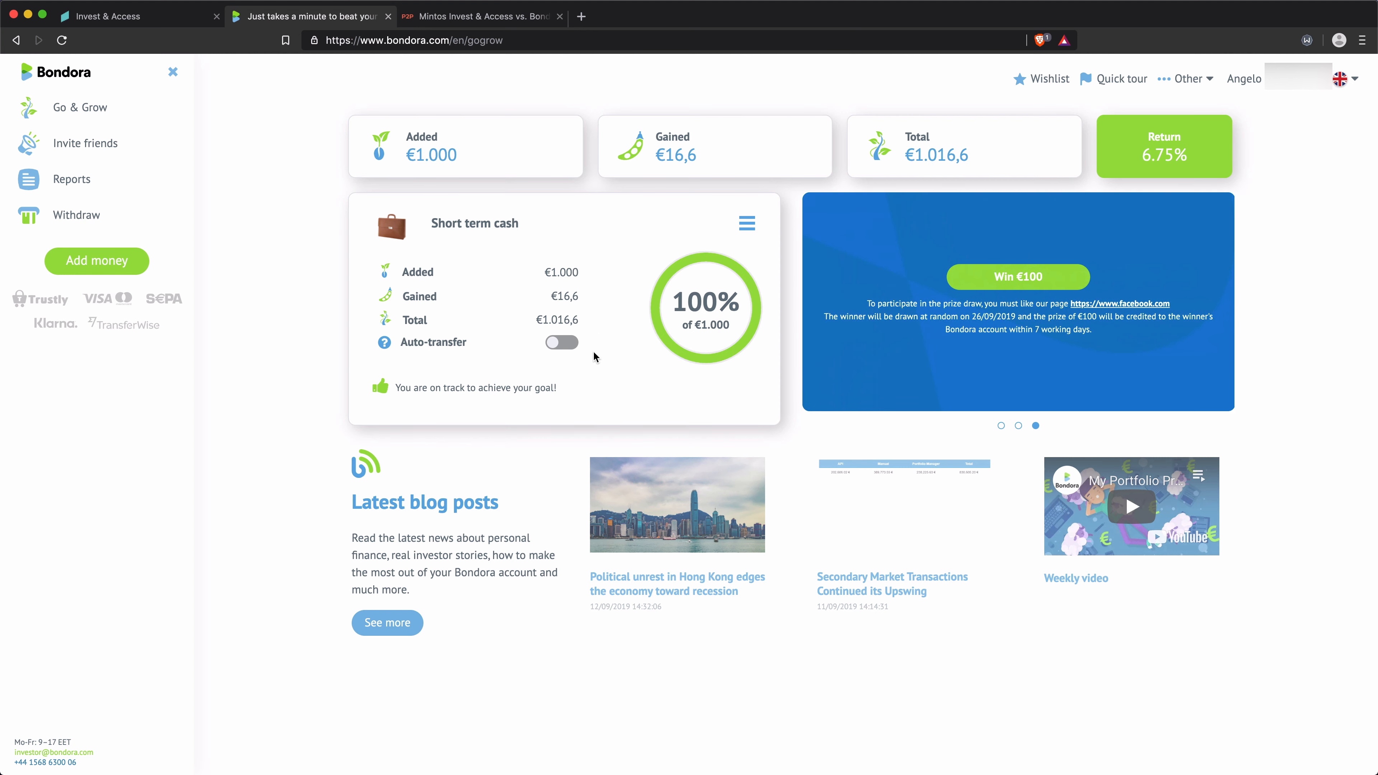
pyautogui.moveTo(489, 287)
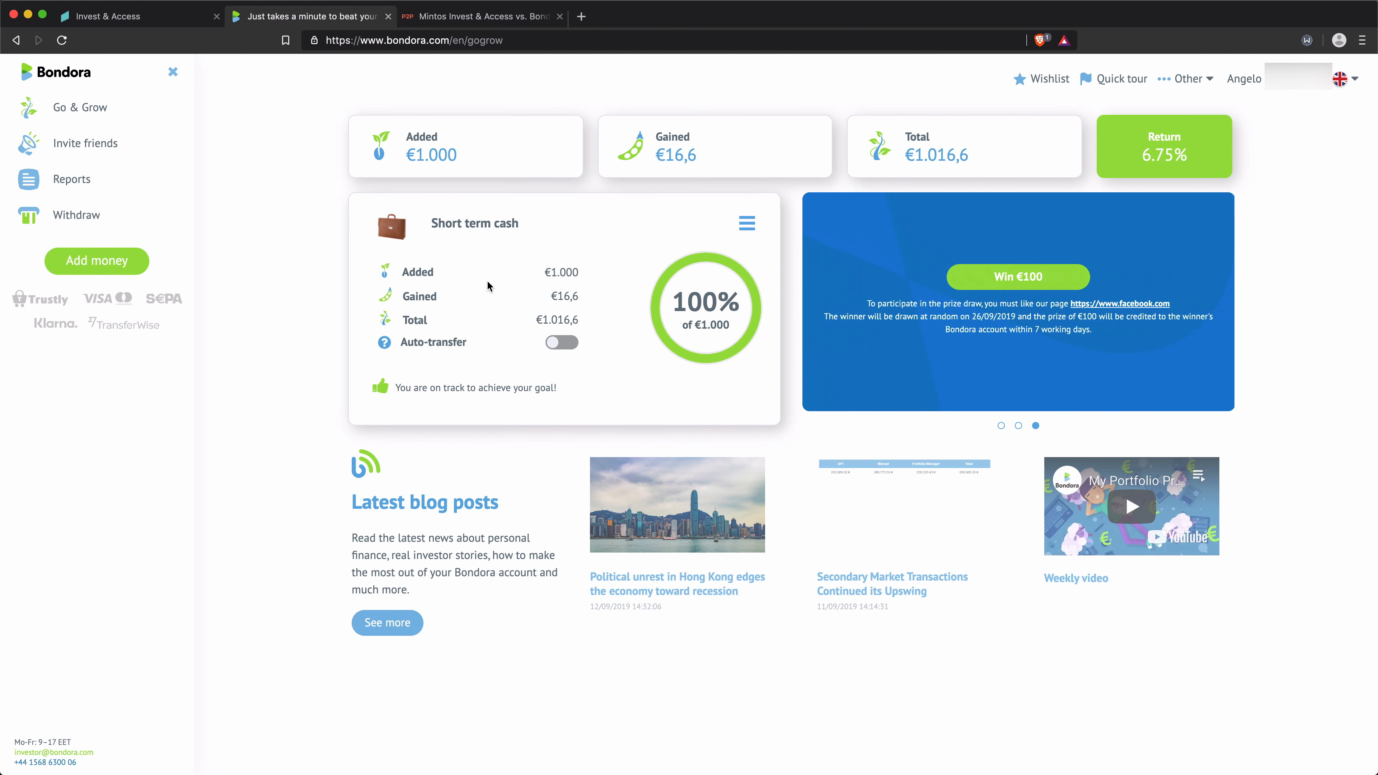
pyautogui.moveTo(87, 215)
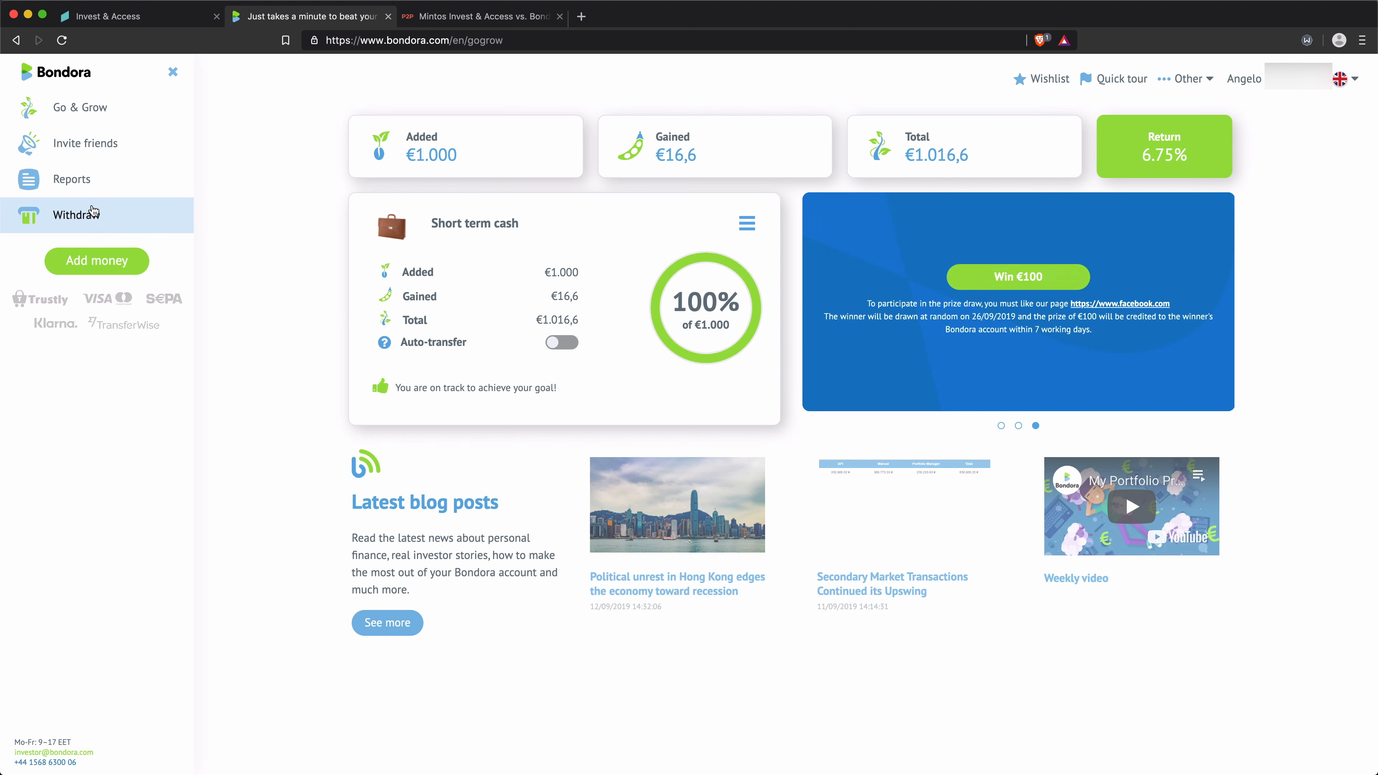
# Step: Check Bondora's withdrawal page (€1.016,60 available, 1€ fee) and switch to the Mintos vs Bondora article
pyautogui.click(77, 215)
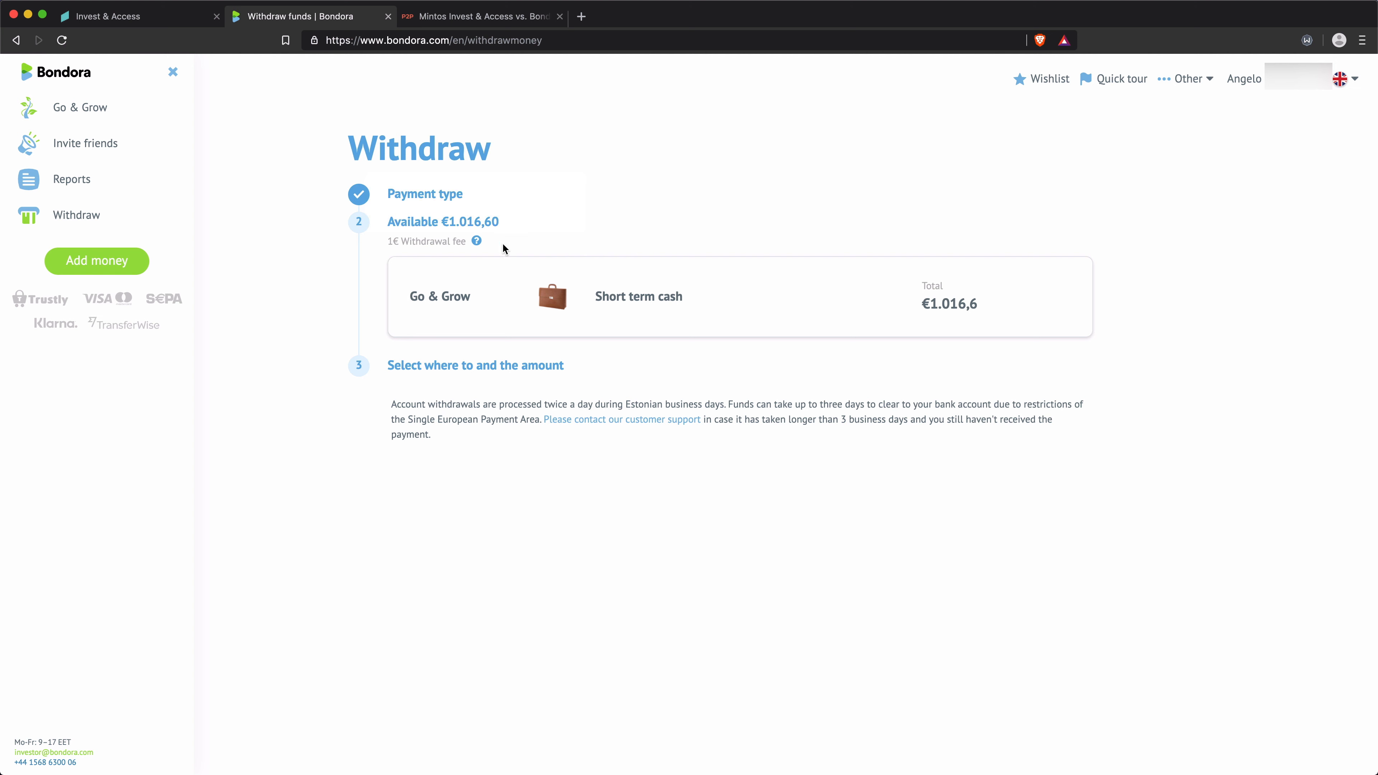
pyautogui.moveTo(498, 239)
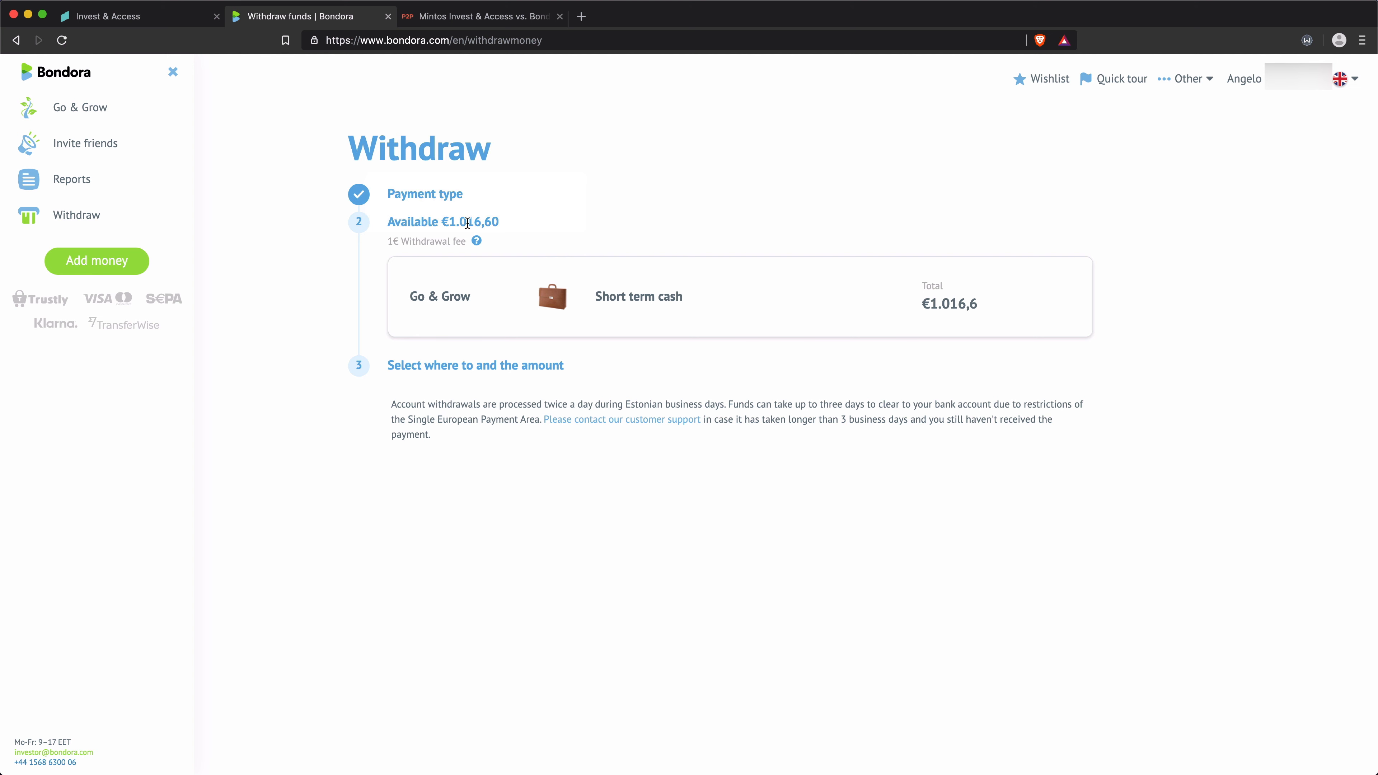
pyautogui.moveTo(503, 242)
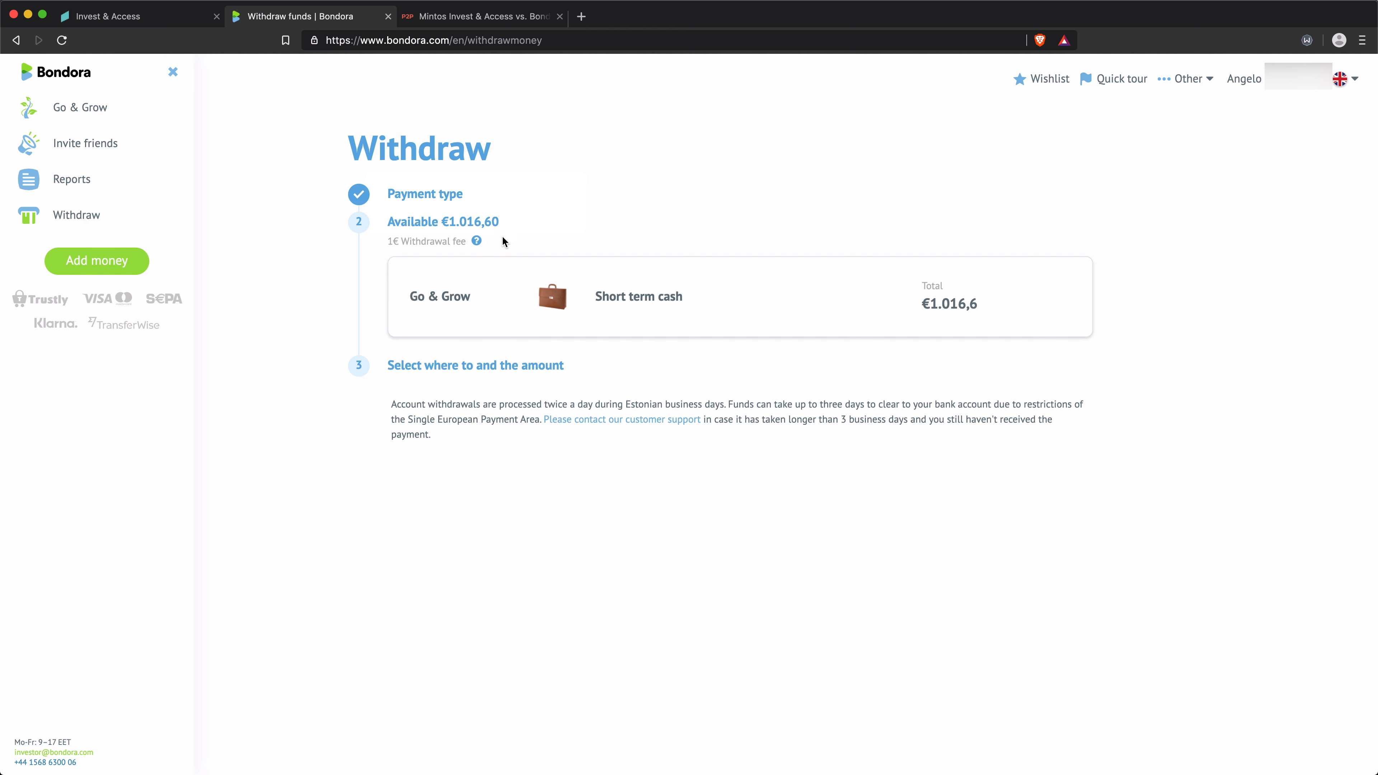
pyautogui.moveTo(506, 235)
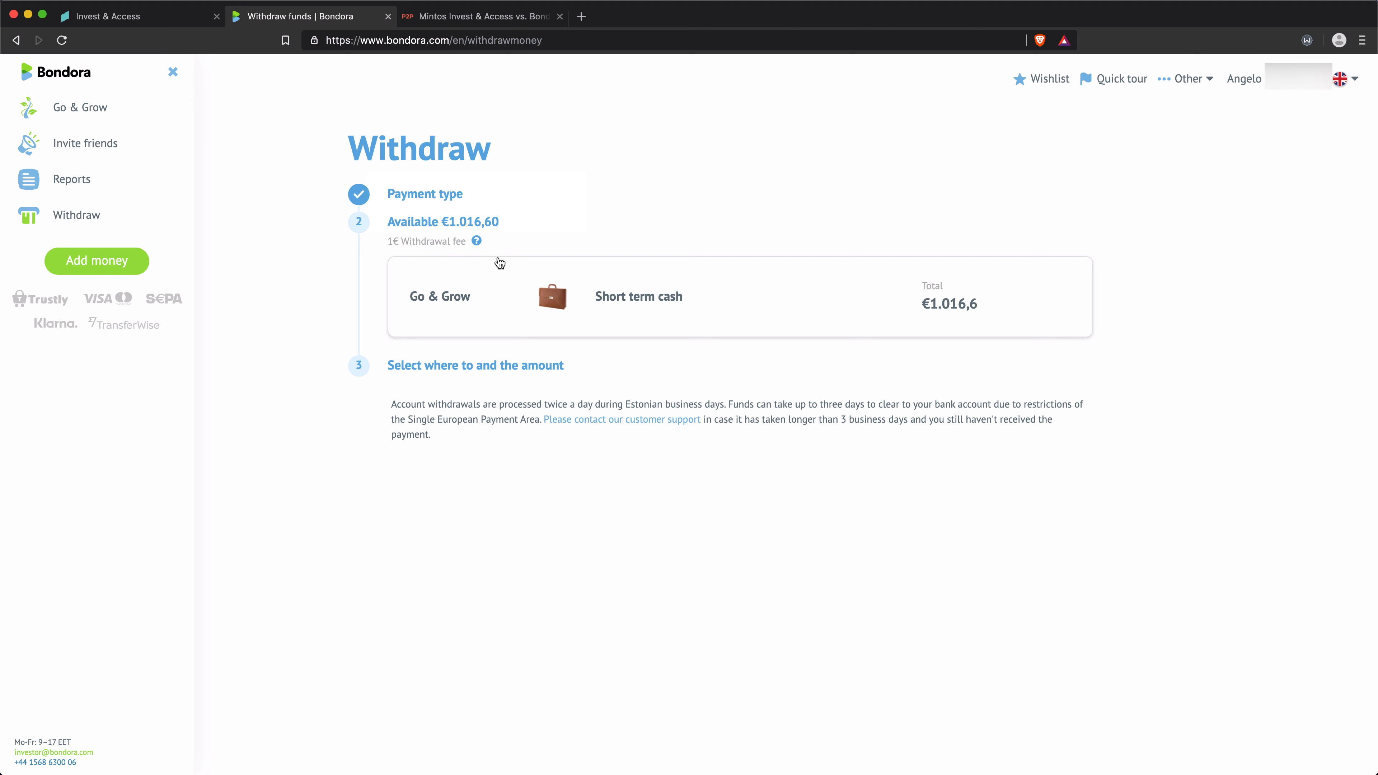
pyautogui.click(482, 16)
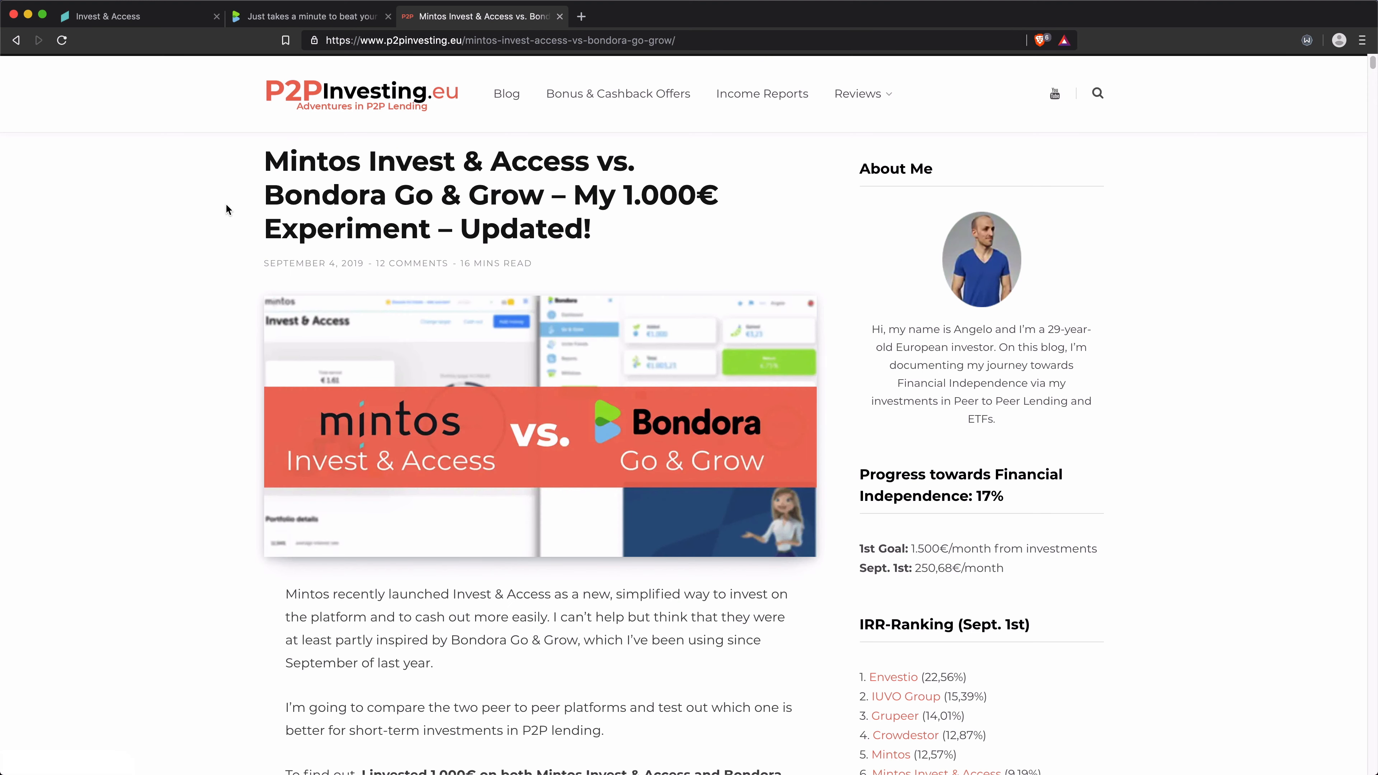
pyautogui.moveTo(177, 266)
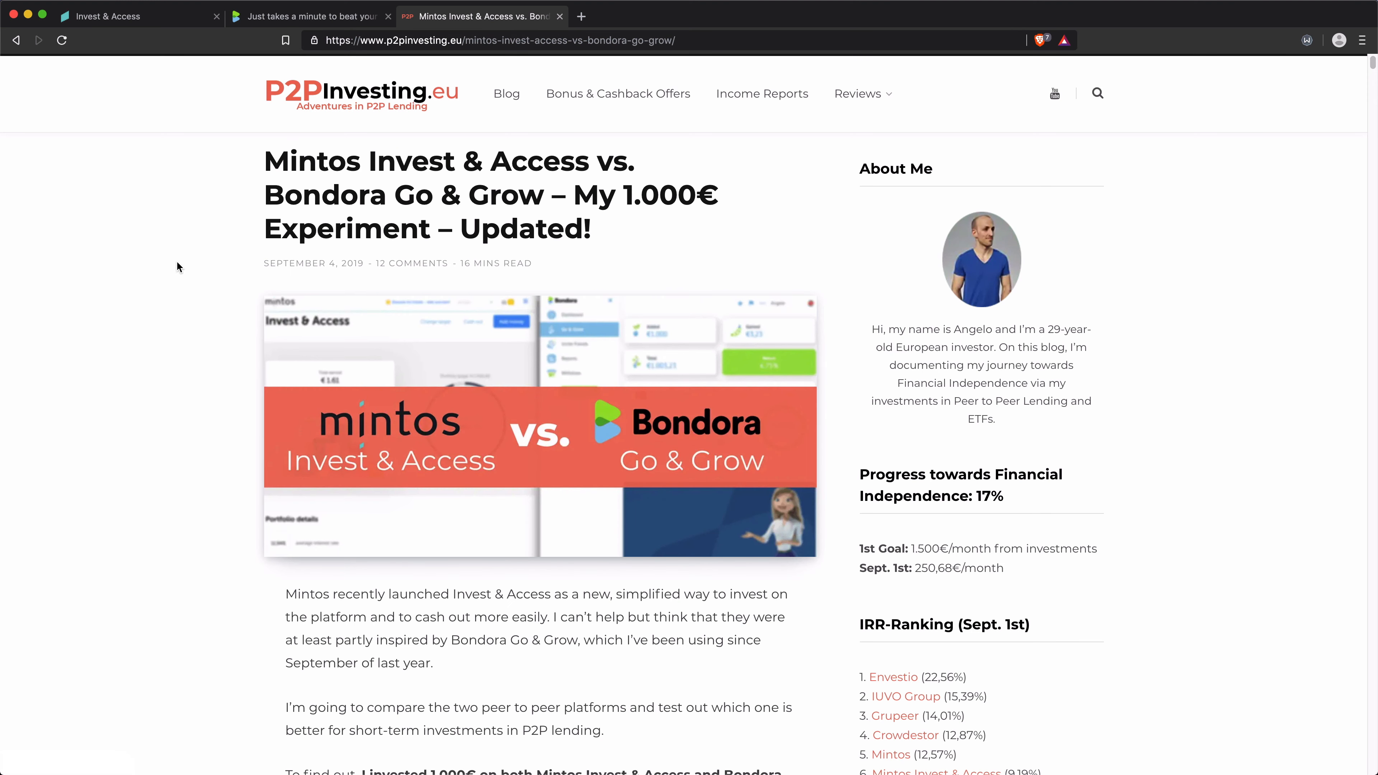
# Step: Jump to the 'After 1 Week' results and read down through the early weekly Mintos vs Bondora updates
pyautogui.scroll(-3)
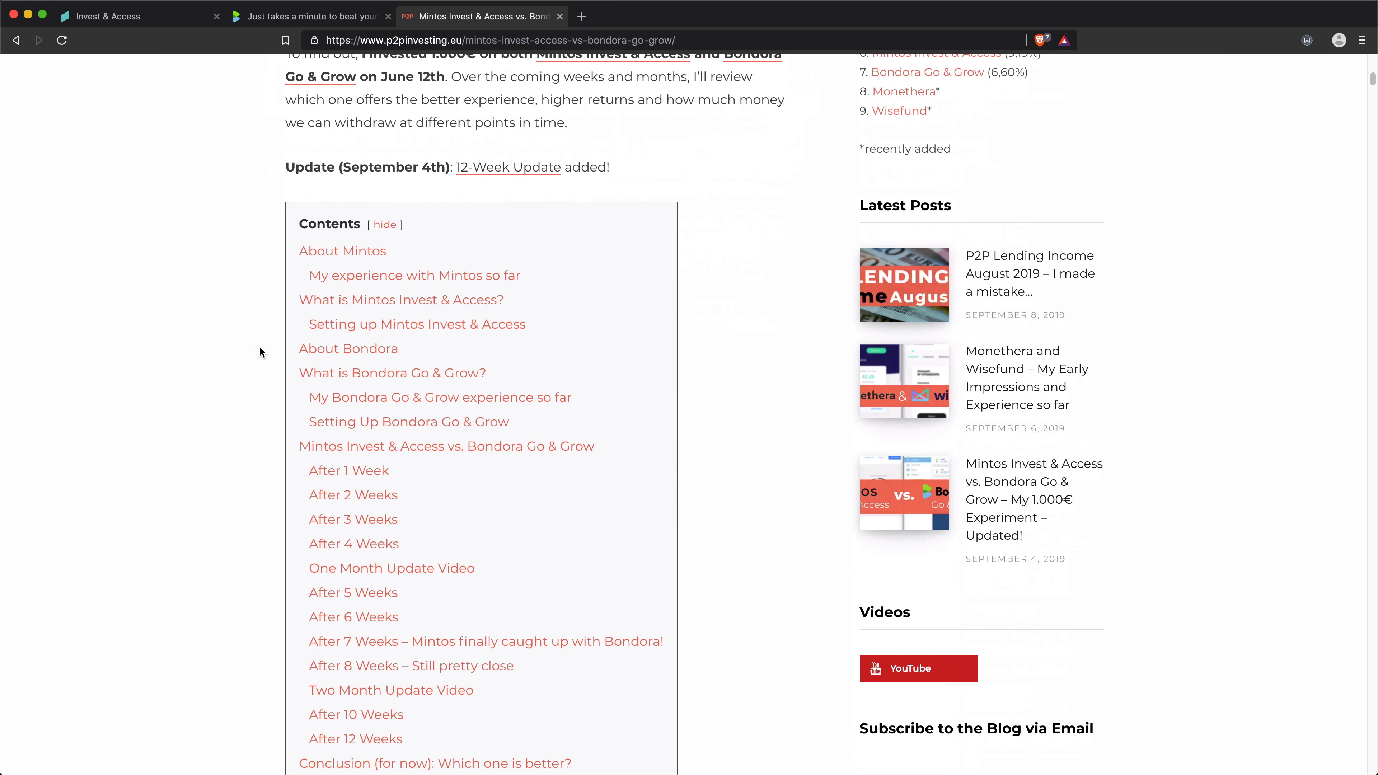
pyautogui.click(348, 470)
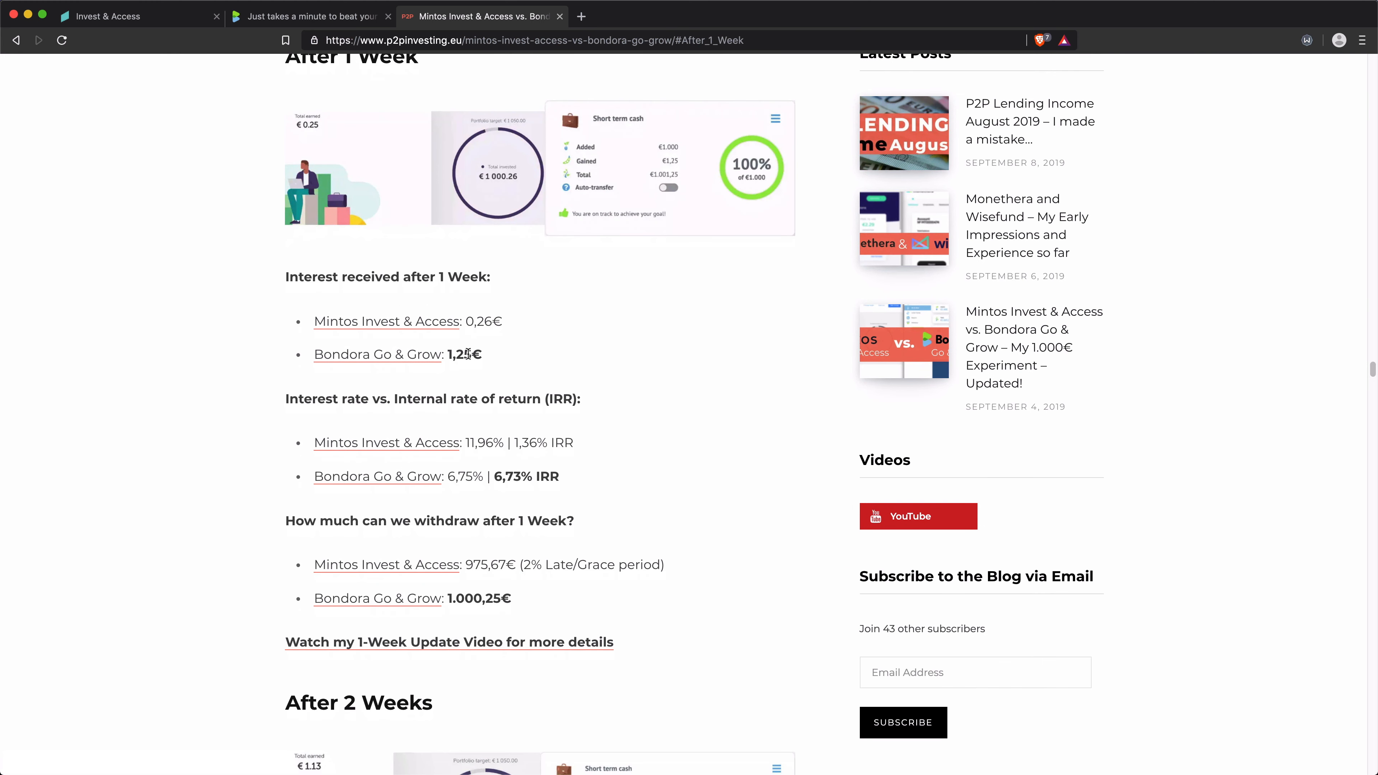
pyautogui.scroll(-3)
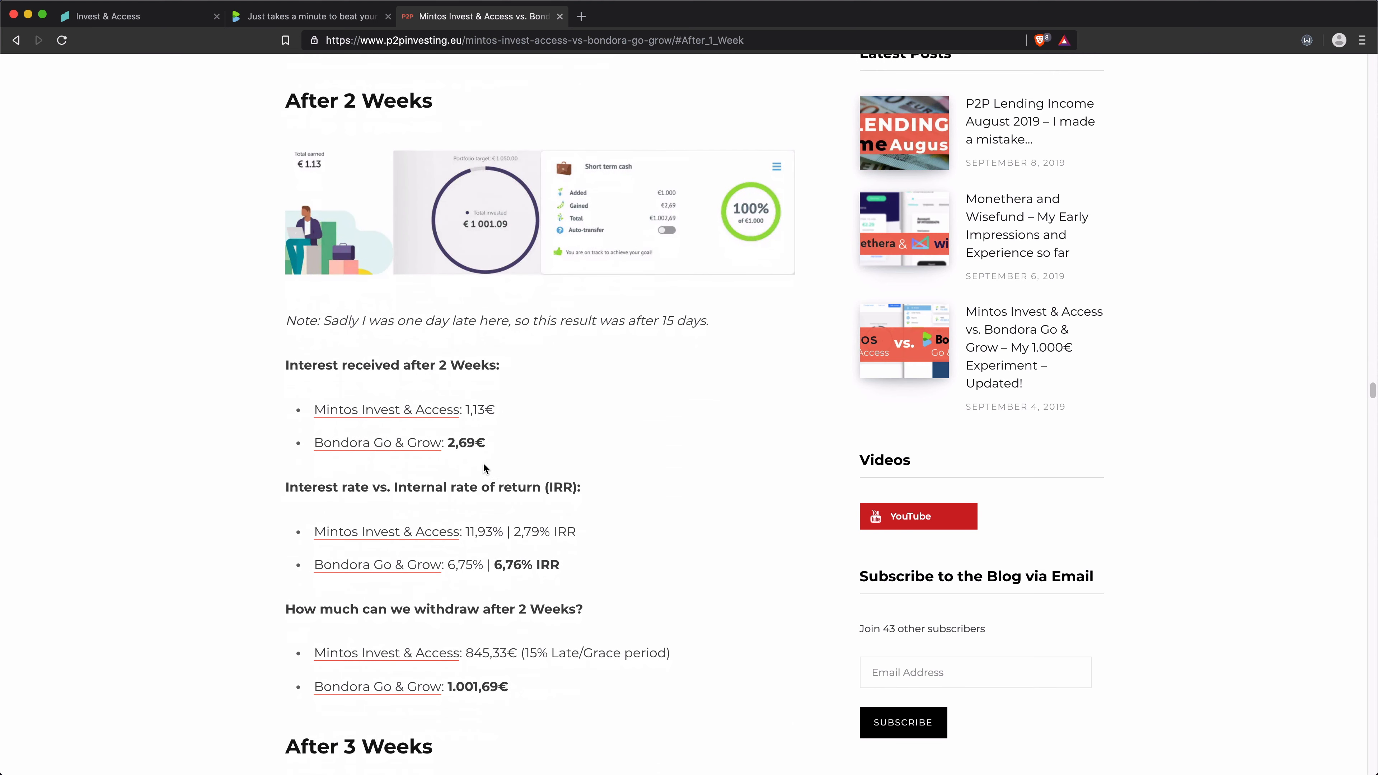
pyautogui.scroll(-3)
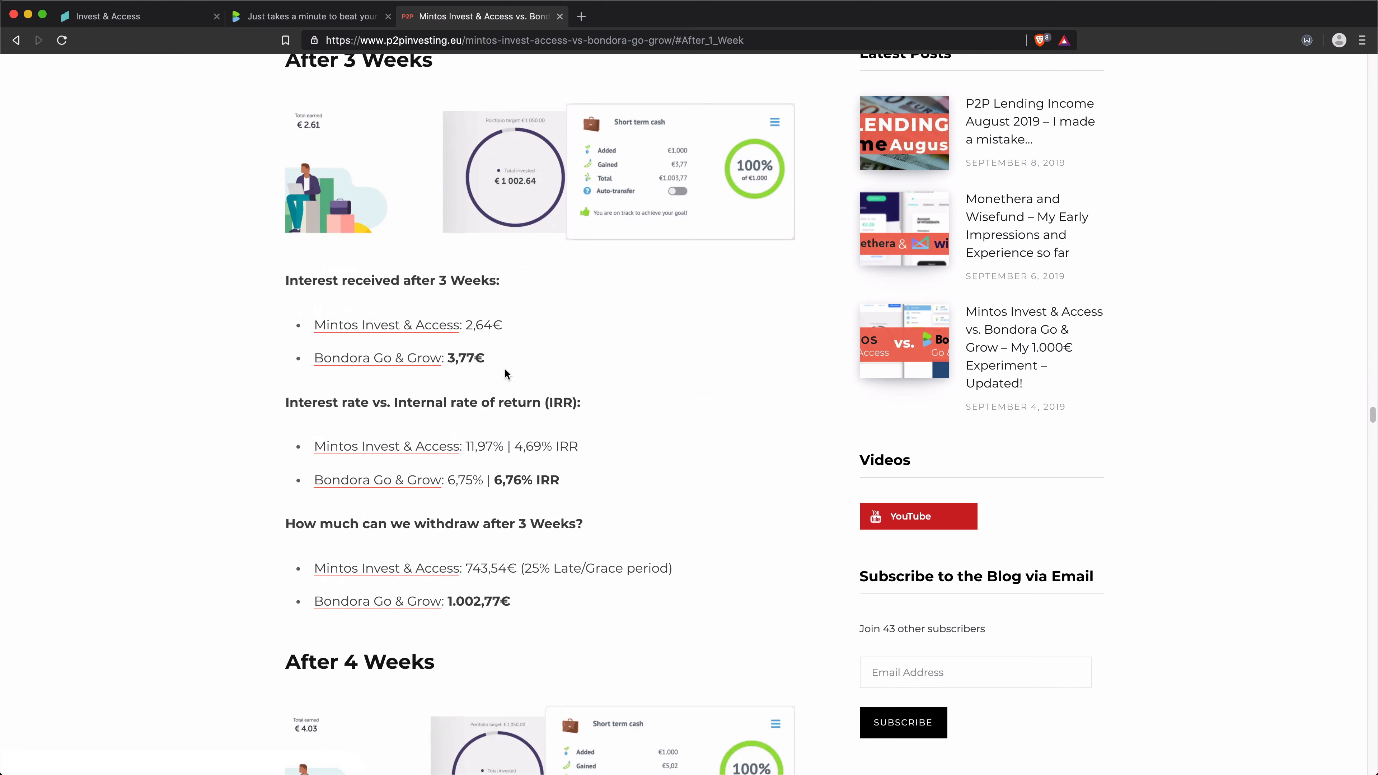
pyautogui.scroll(-3)
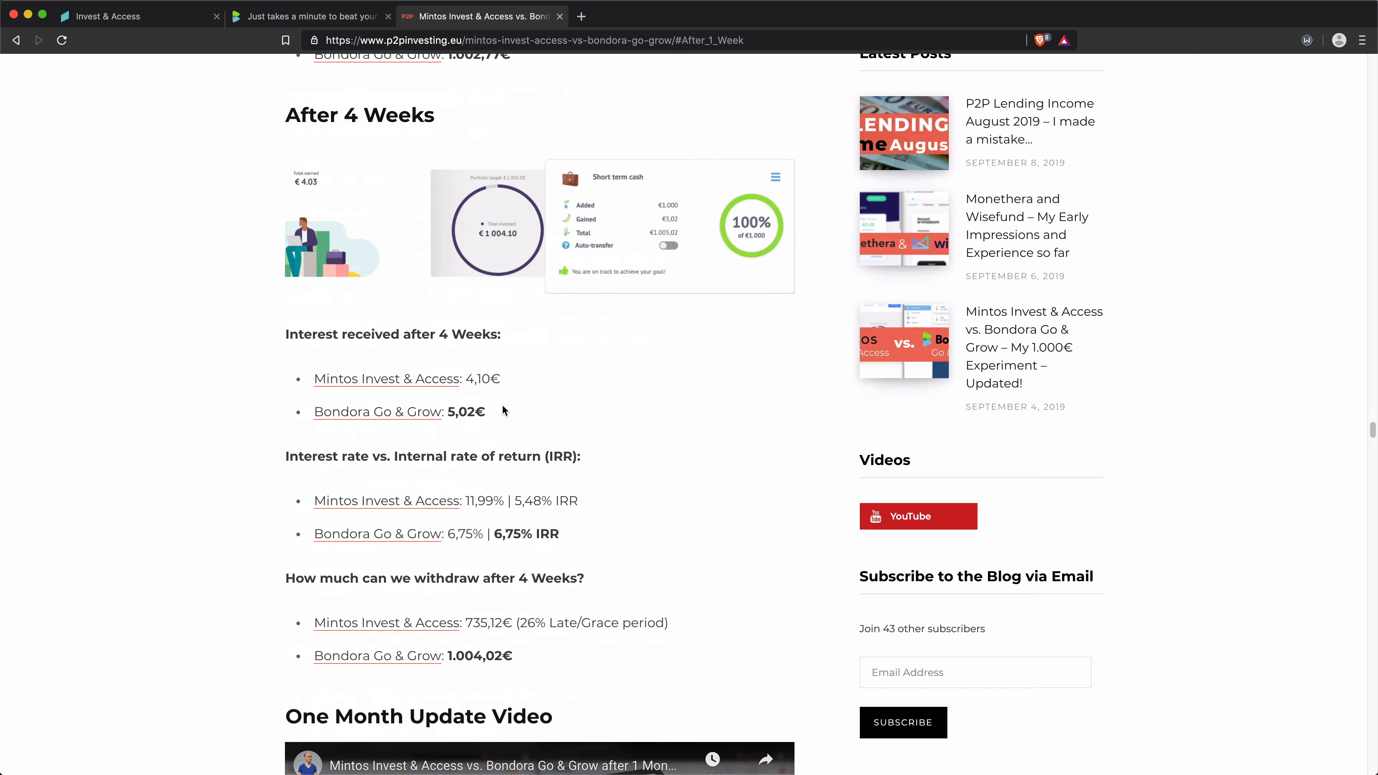
pyautogui.scroll(-3)
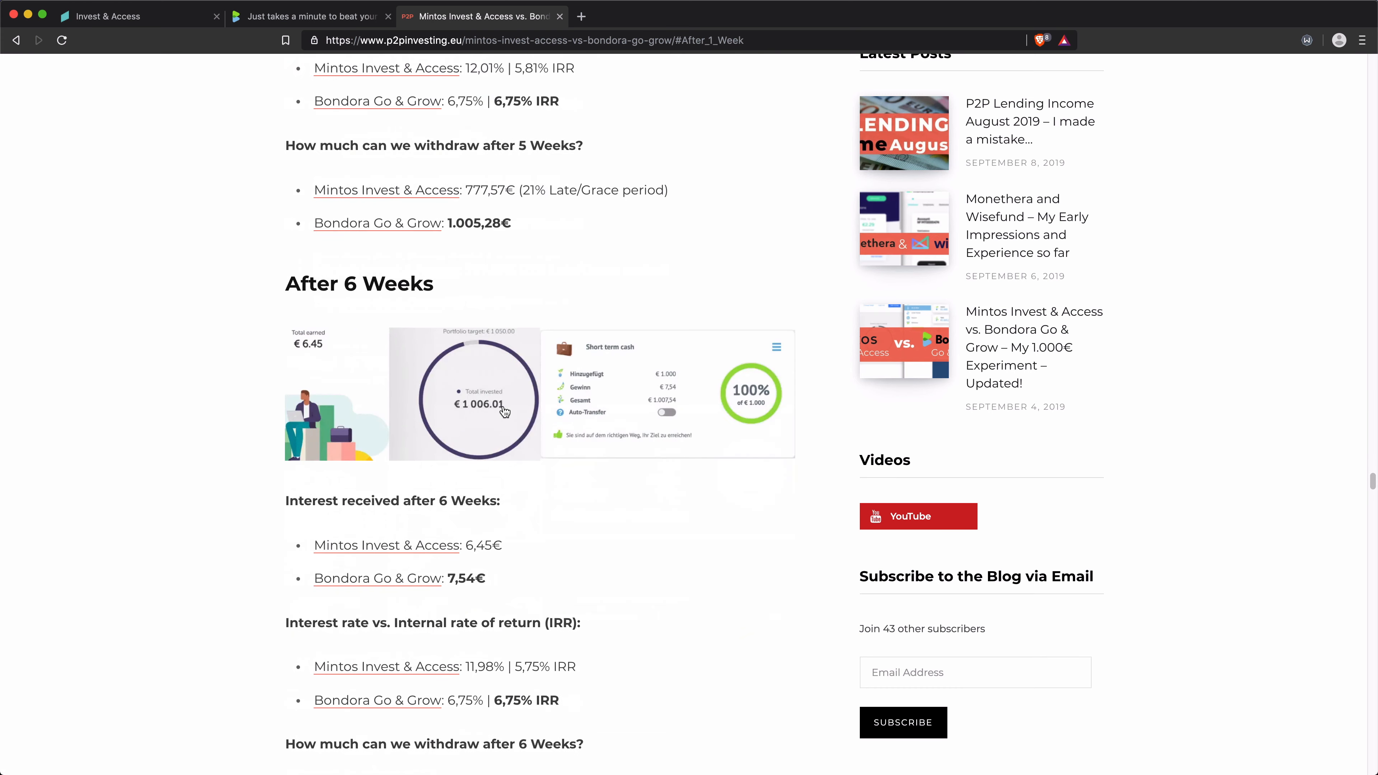
# Step: Highlight the Mintos 7-week interest rate, then continue to the 12-week figures (€20.98 vs €15.15) and the conclusion
pyautogui.scroll(-3)
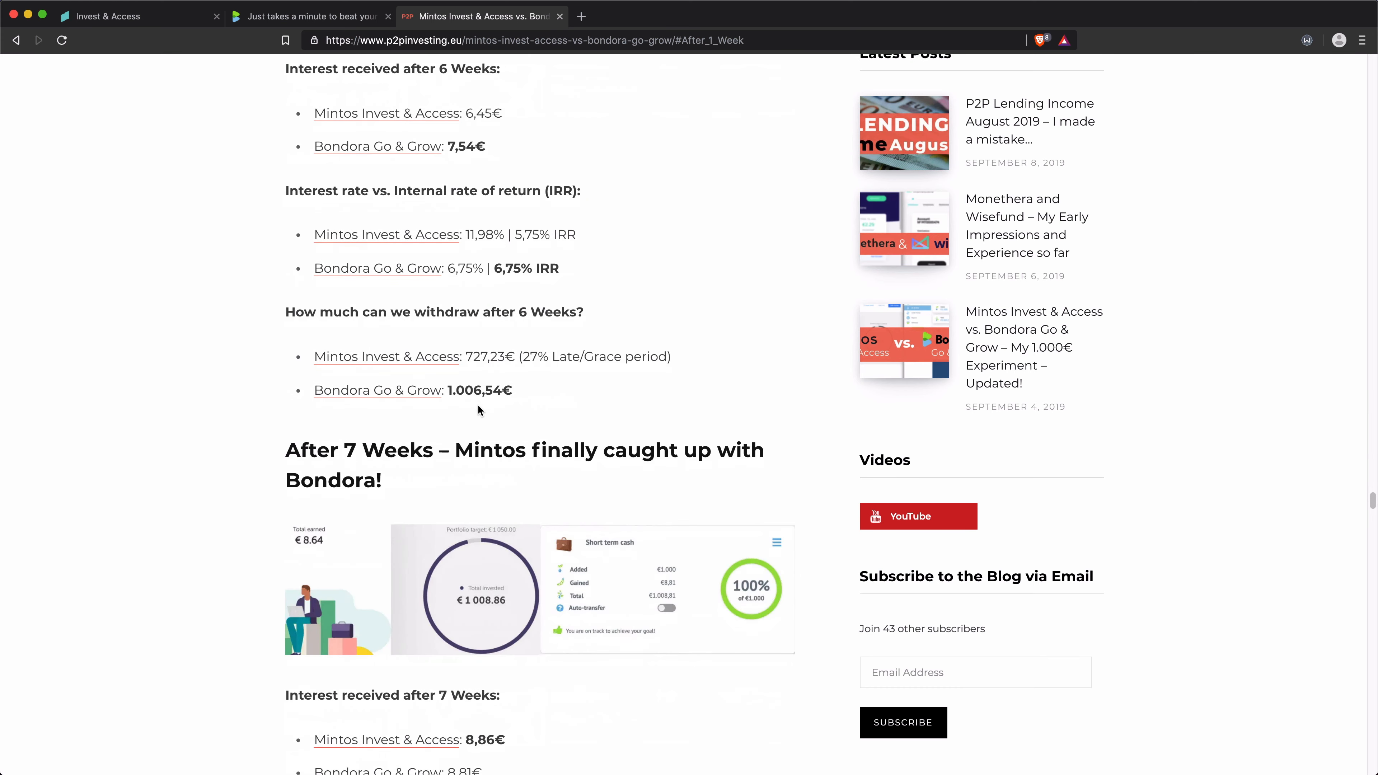
pyautogui.scroll(-3)
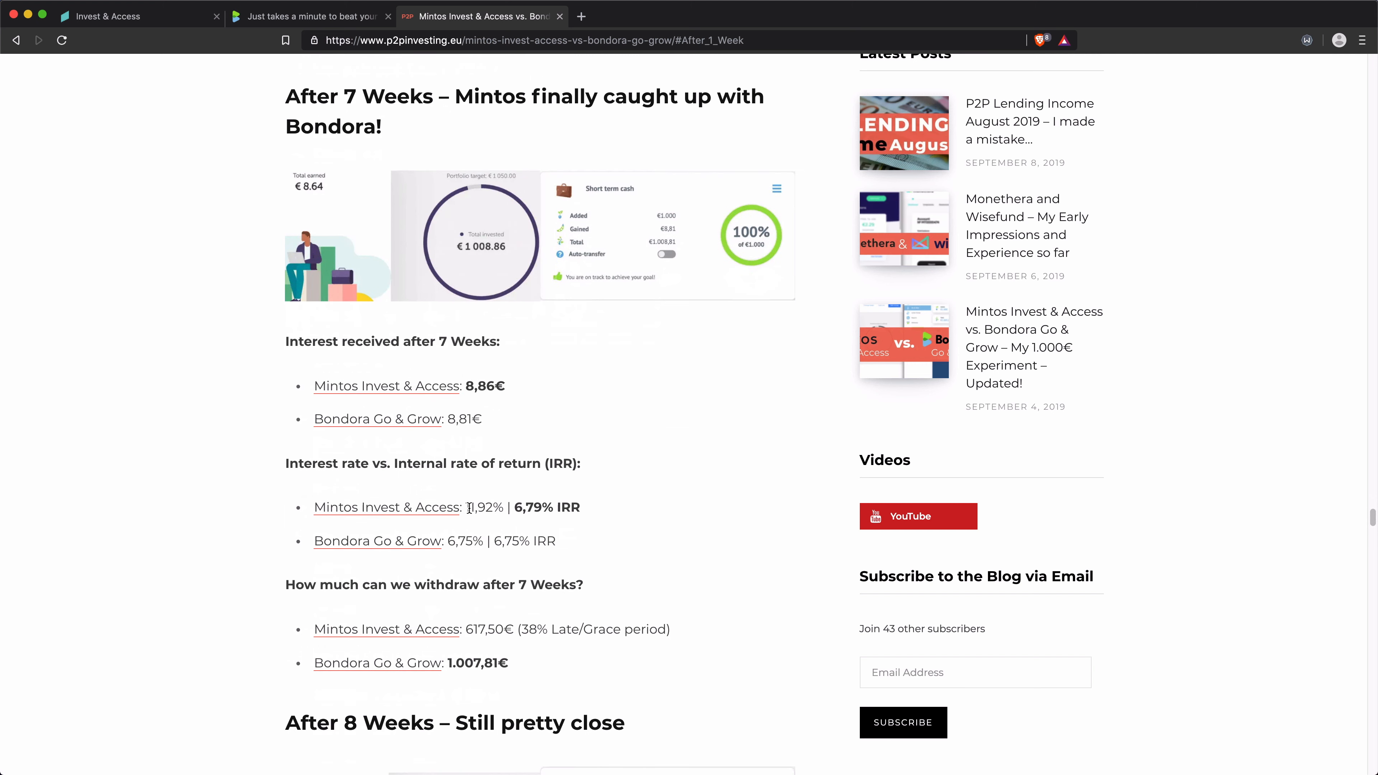
pyautogui.doubleClick(482, 508)
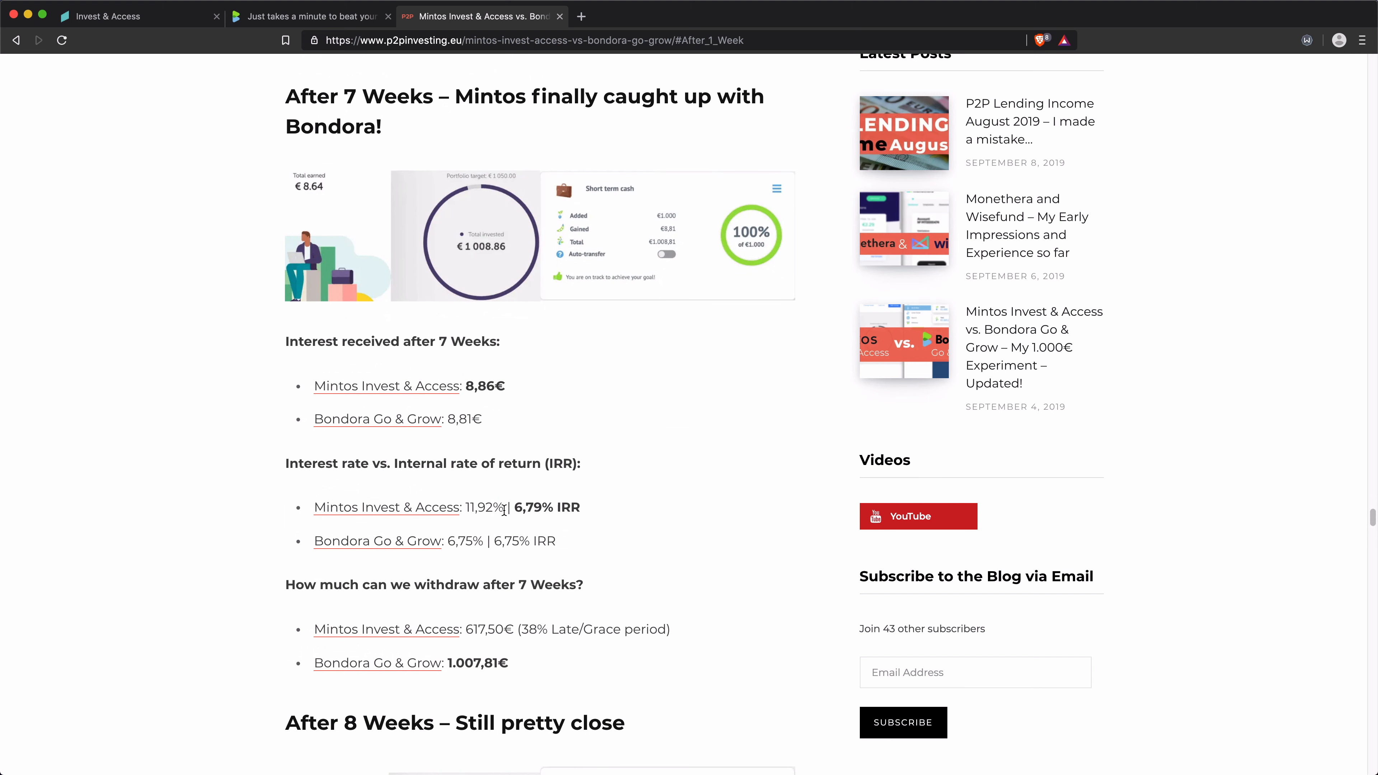
pyautogui.doubleClick(483, 507)
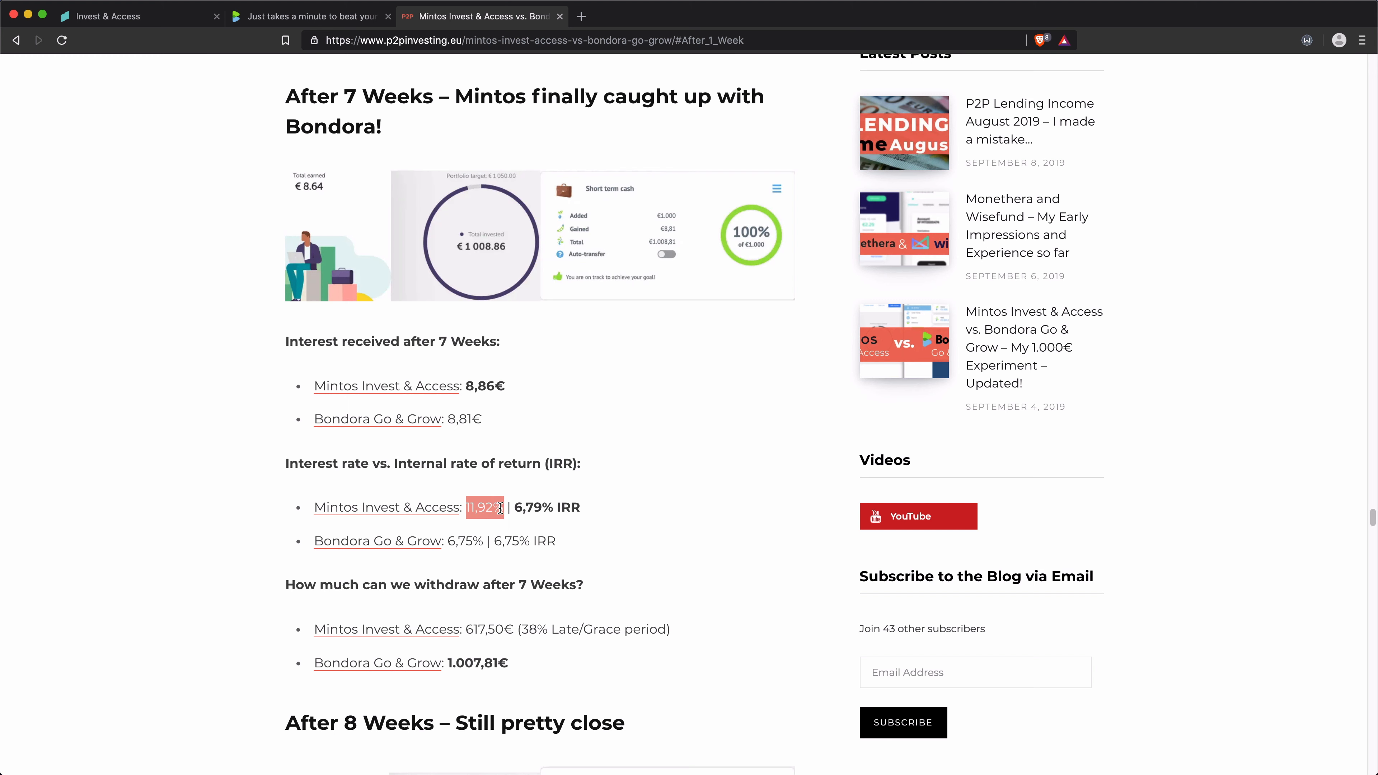
pyautogui.click(485, 508)
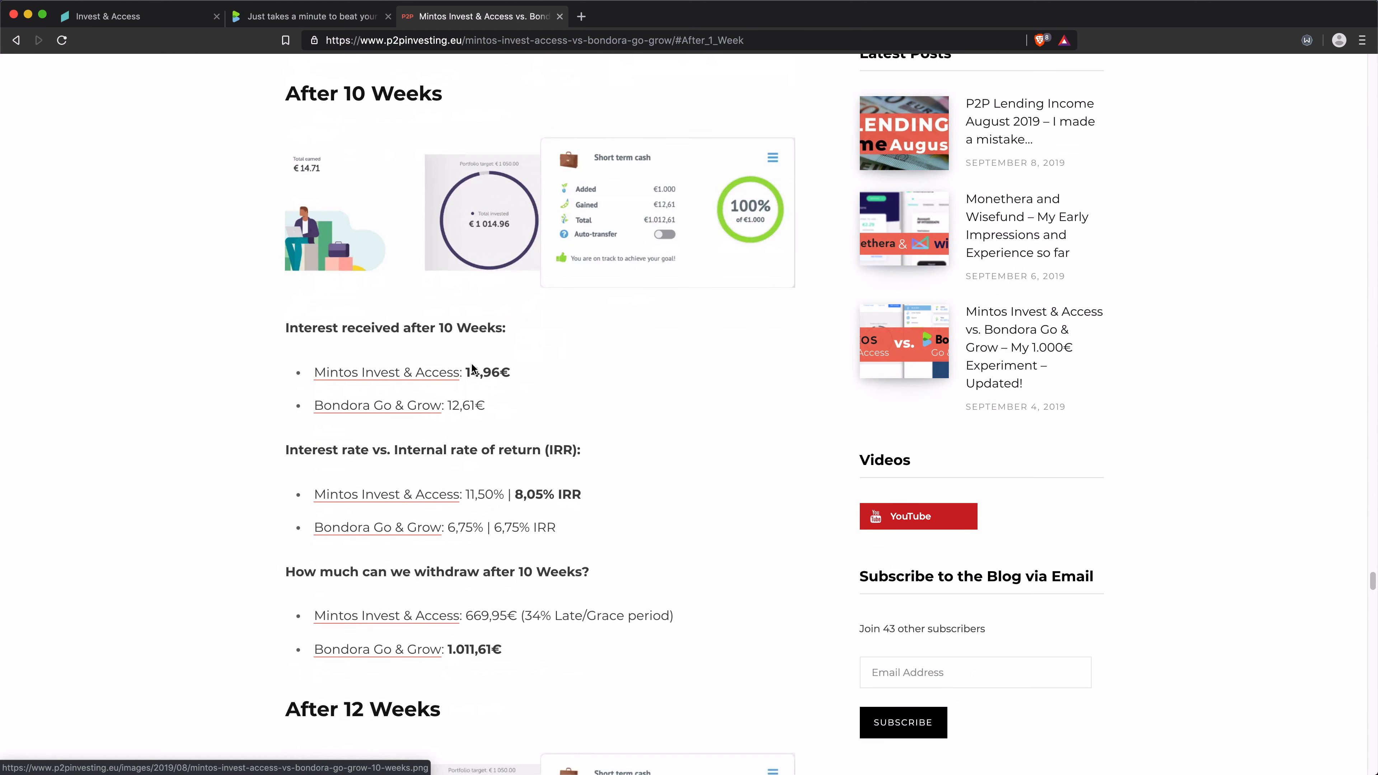
pyautogui.scroll(-3)
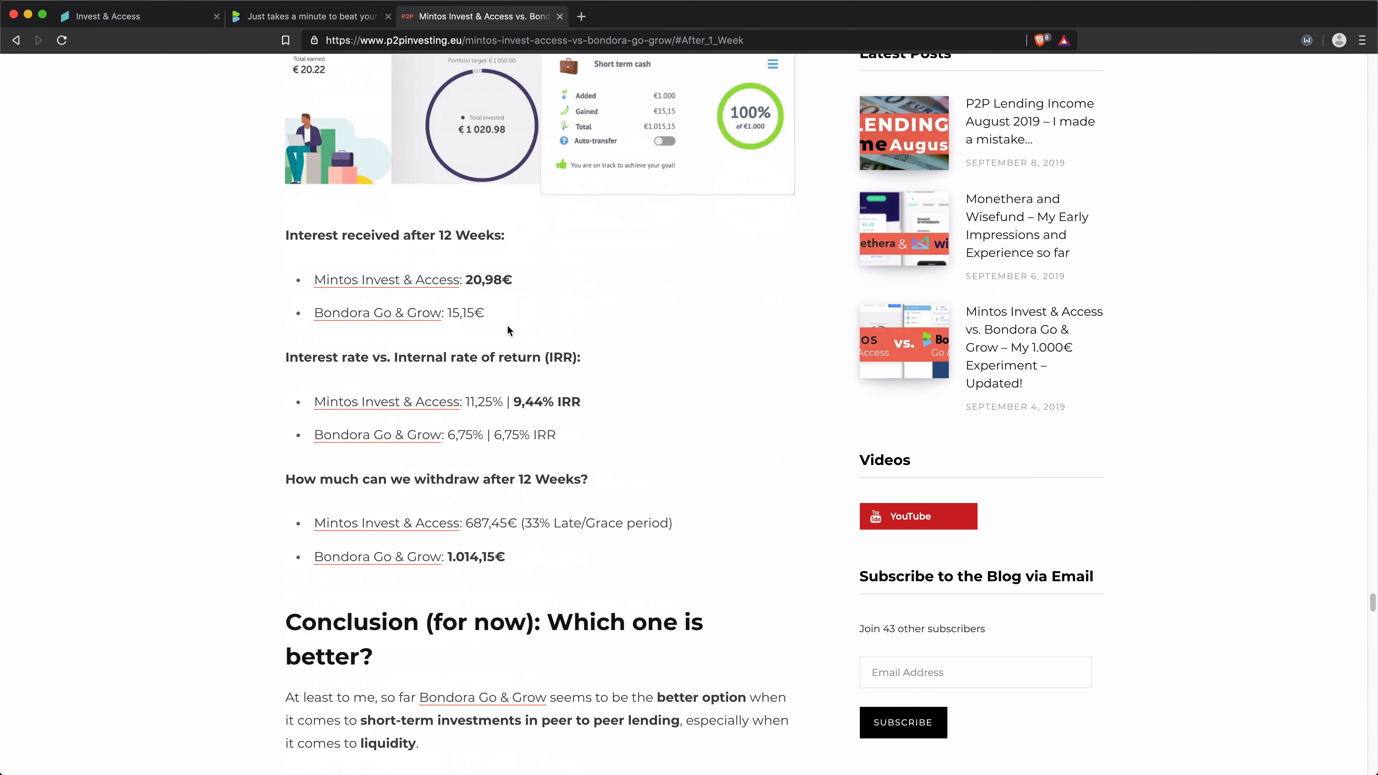